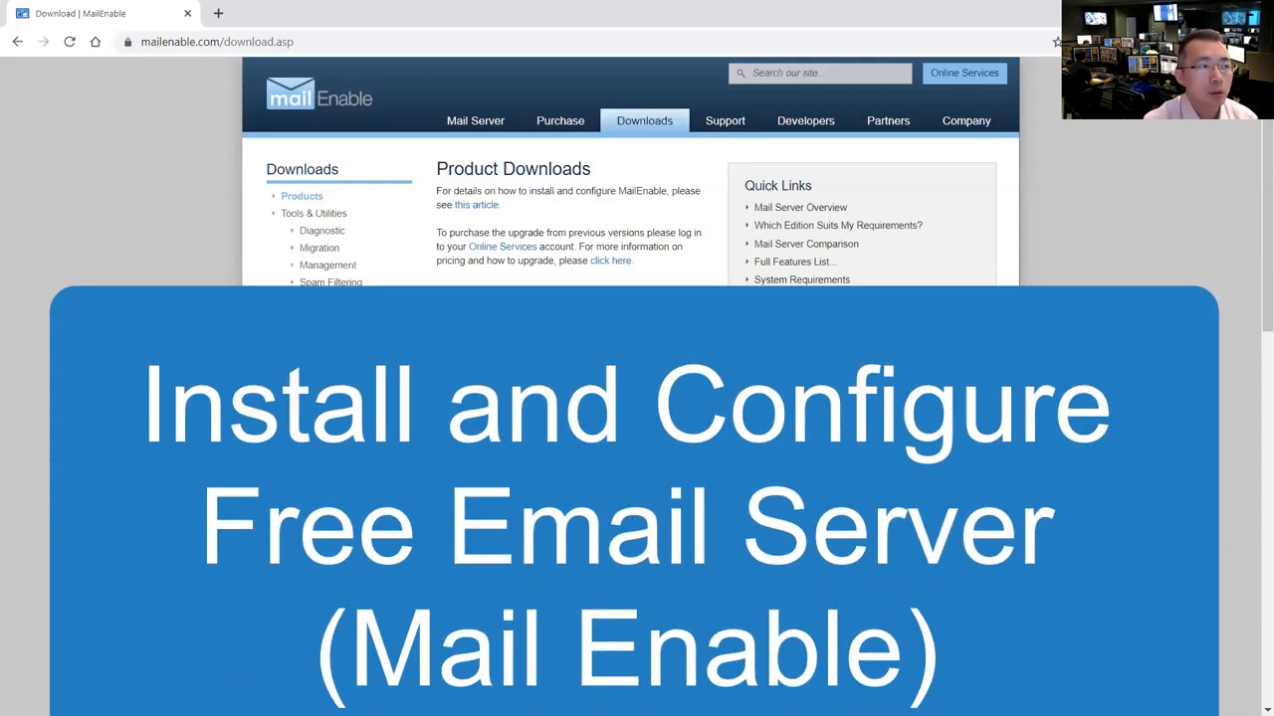
Step: Launch the standard1029 MailEnable Standard installer from the desktop
scroll("down", 3)
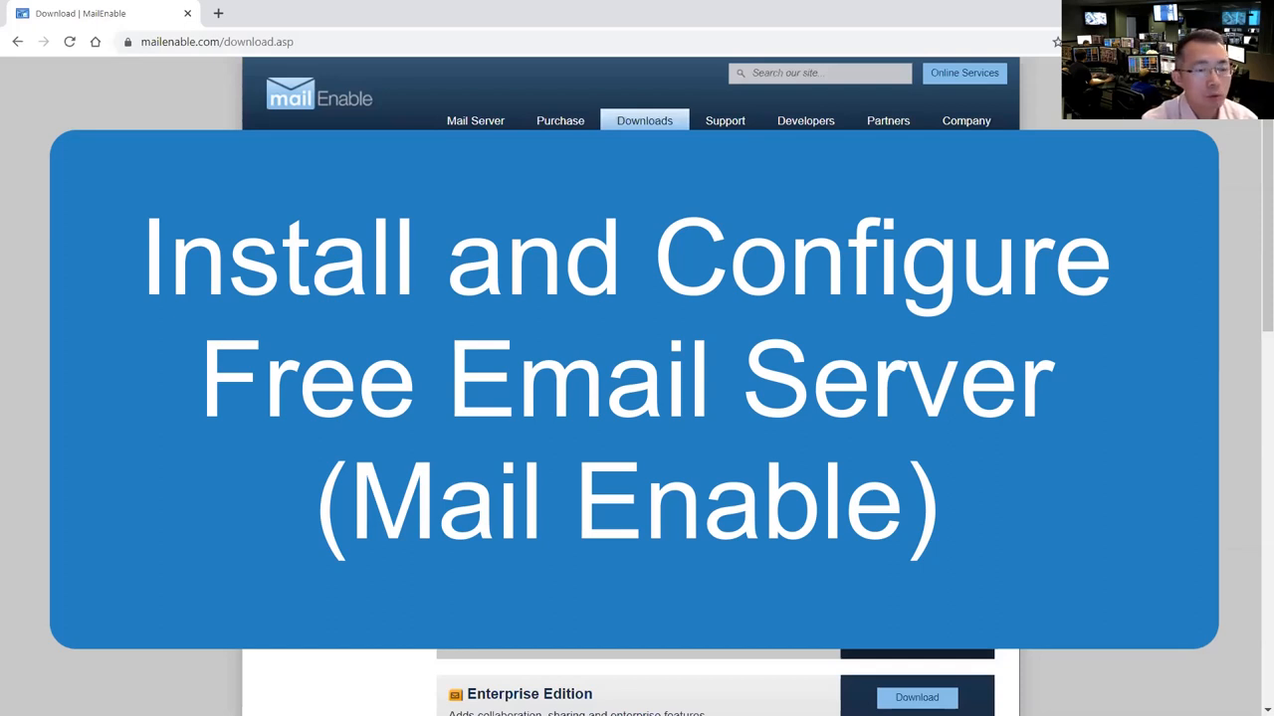
scroll("up", 3)
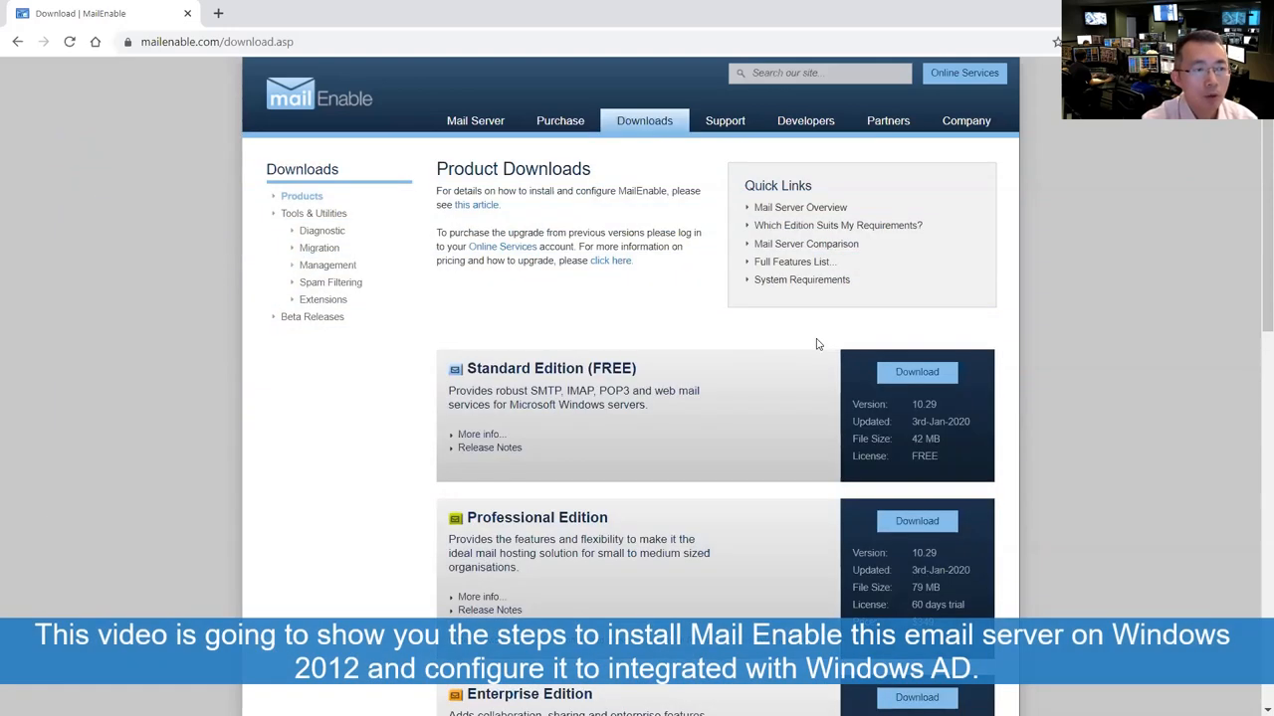
mouse_move(812, 345)
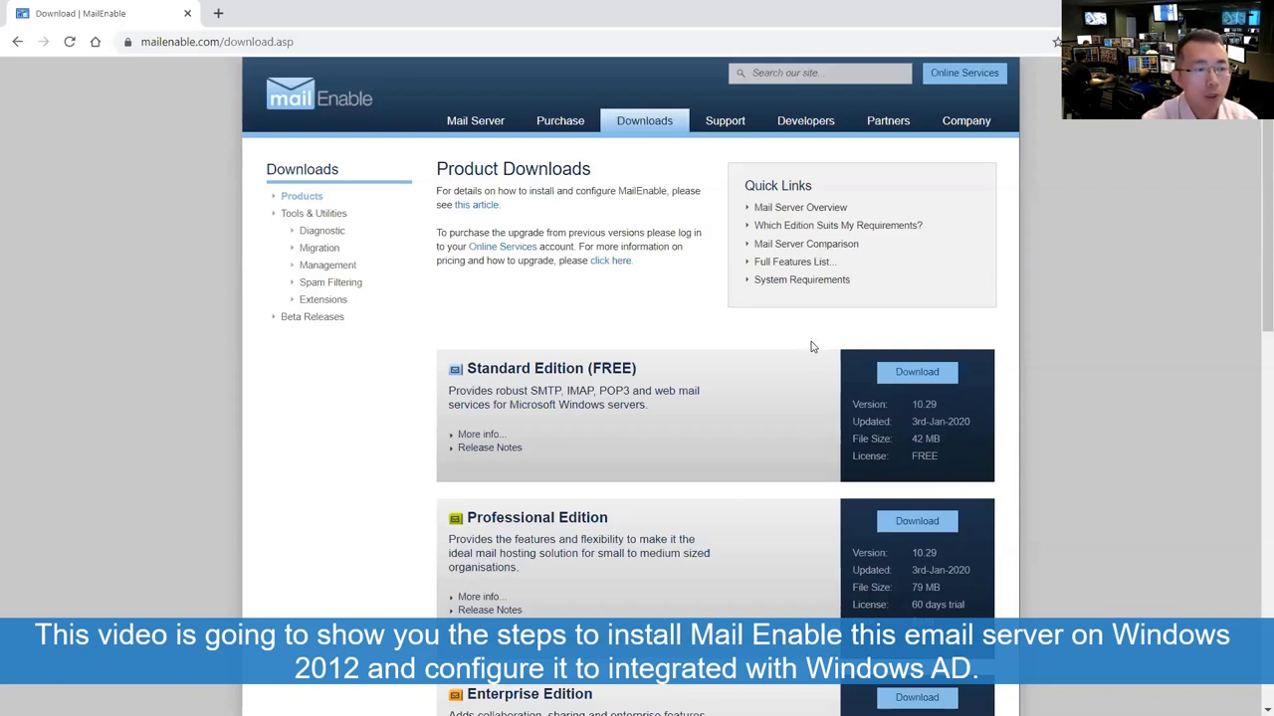
mouse_move(261, 94)
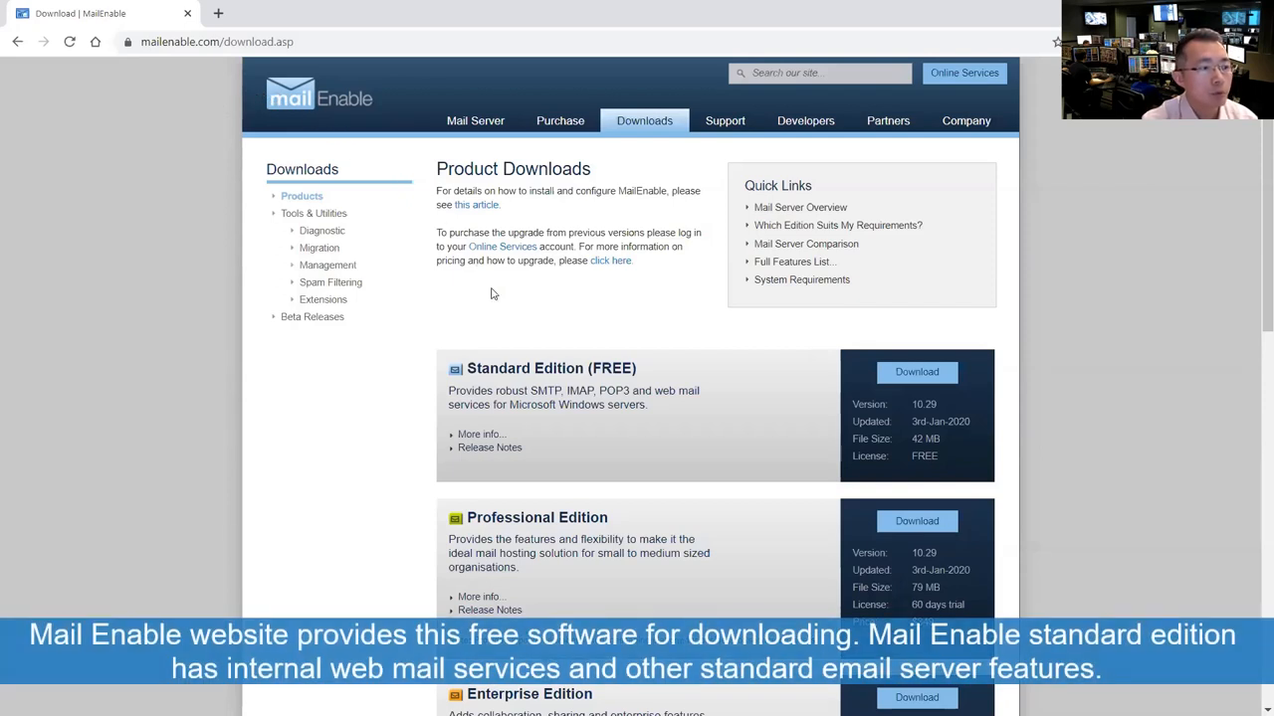
mouse_move(593, 412)
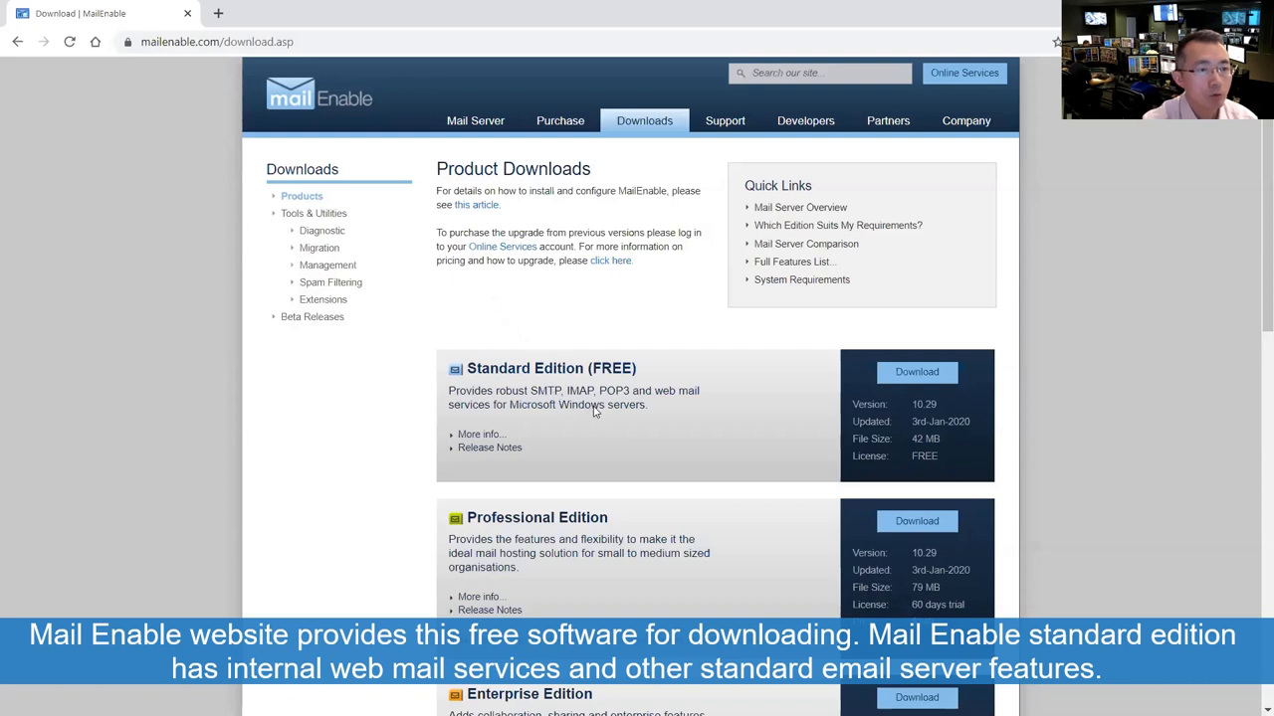
mouse_move(745, 304)
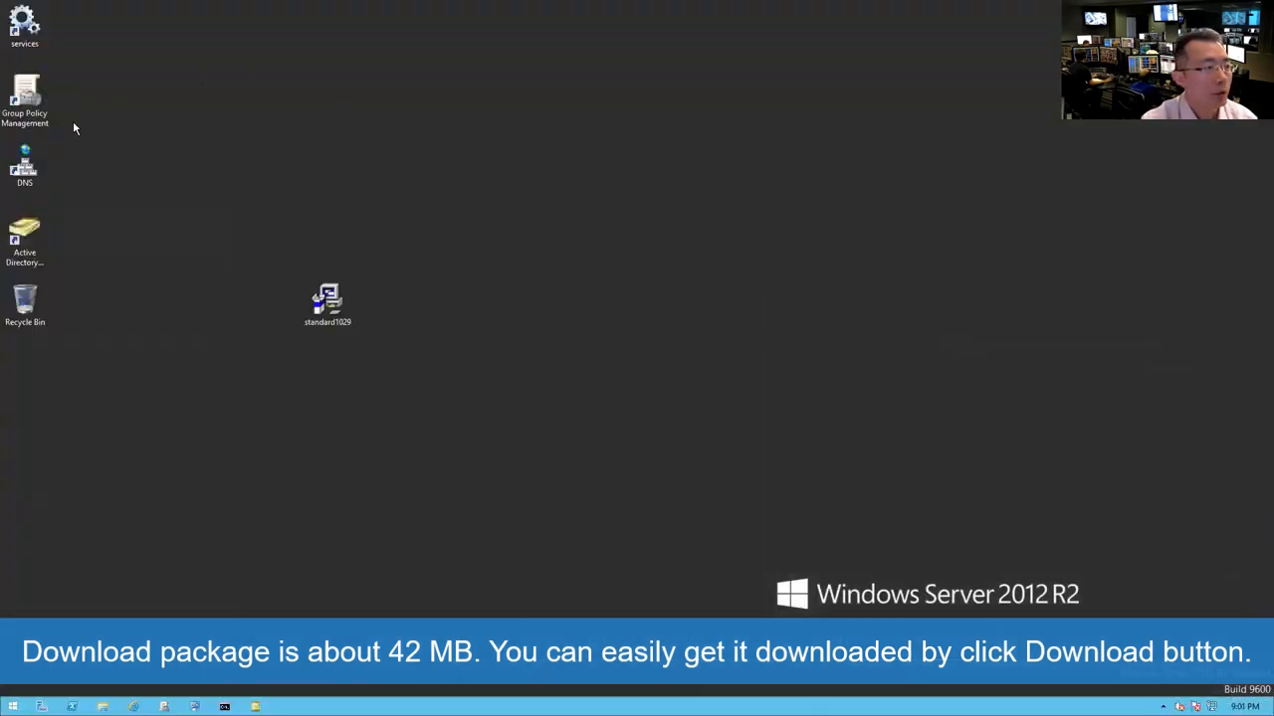
mouse_move(790, 553)
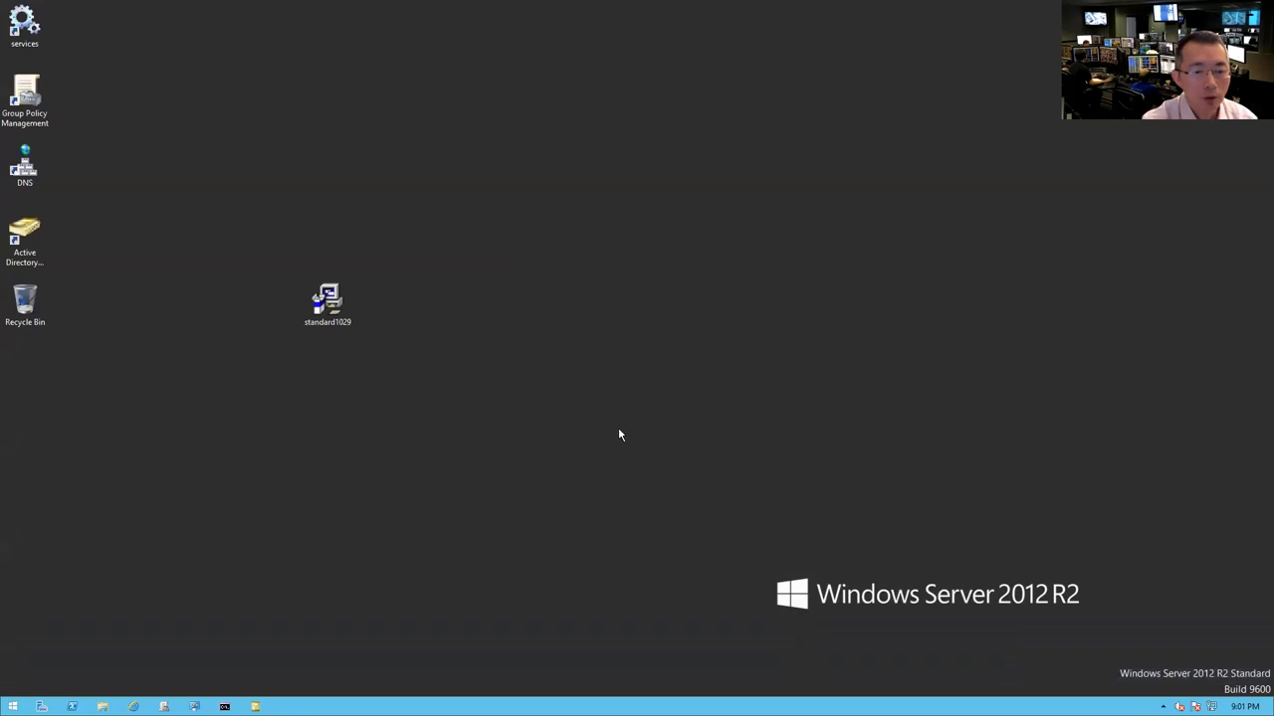
mouse_move(328, 303)
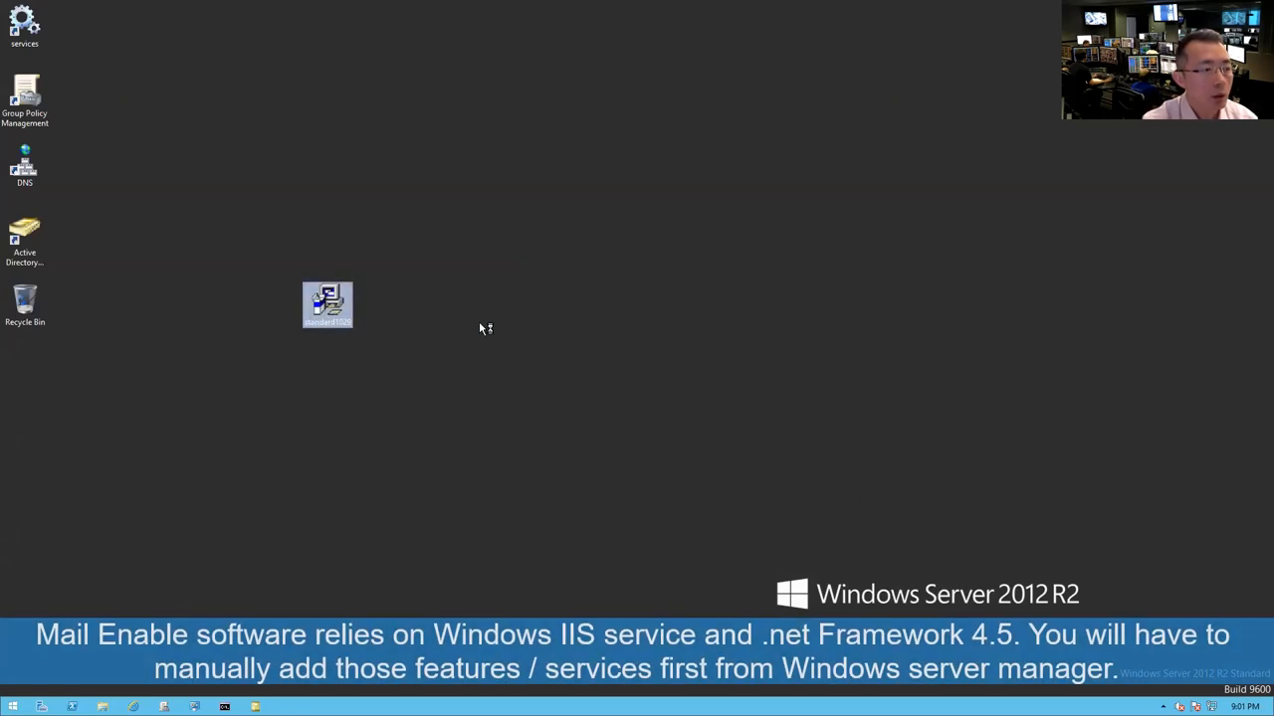
double_click(328, 303)
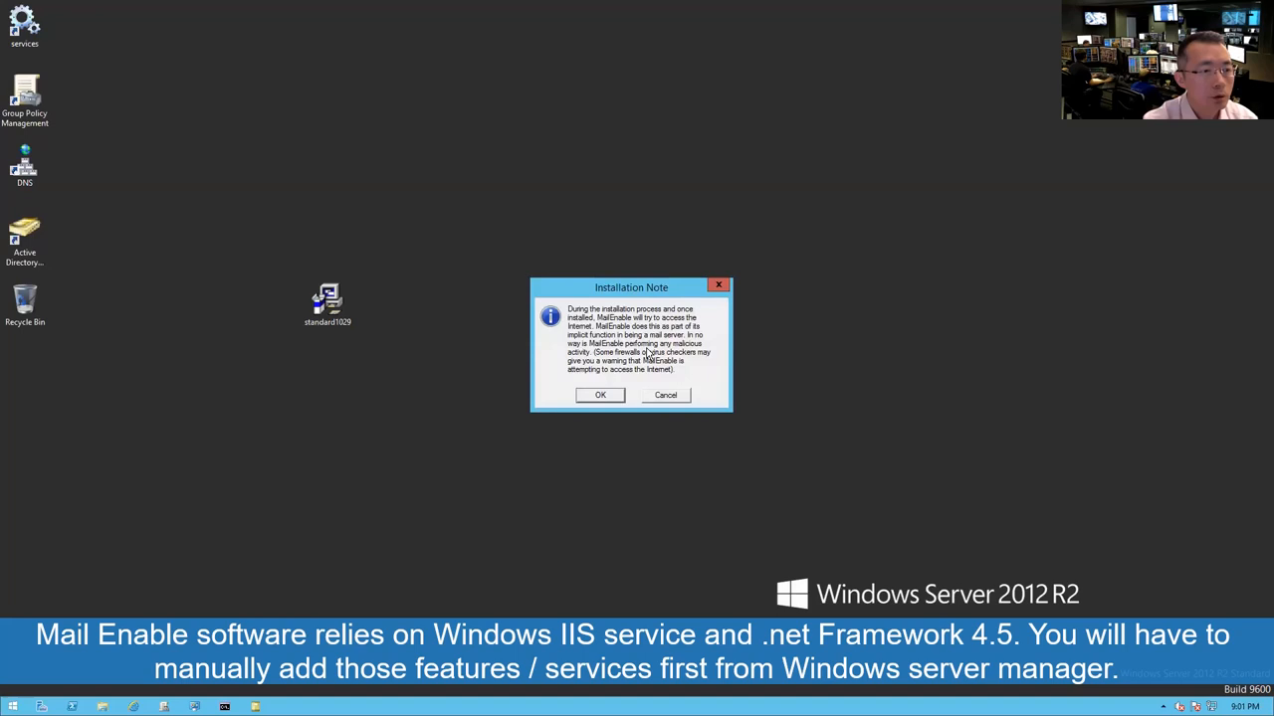
mouse_move(608, 396)
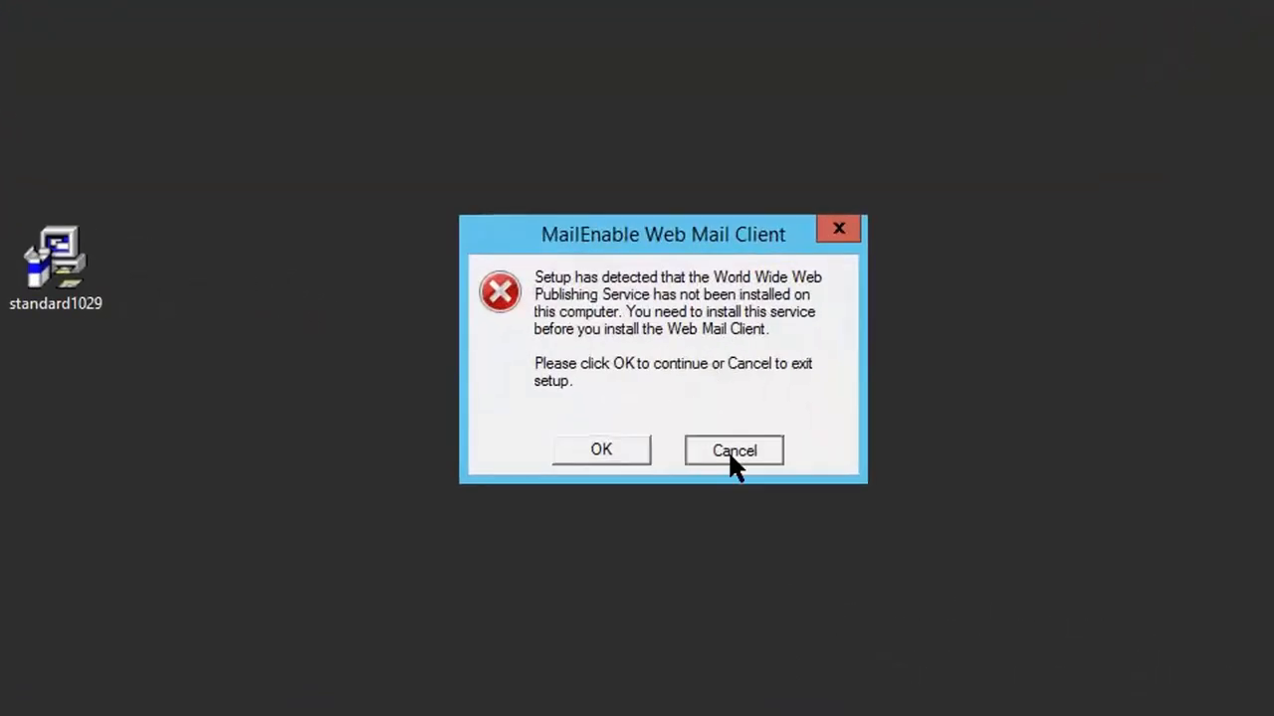
mouse_move(611, 329)
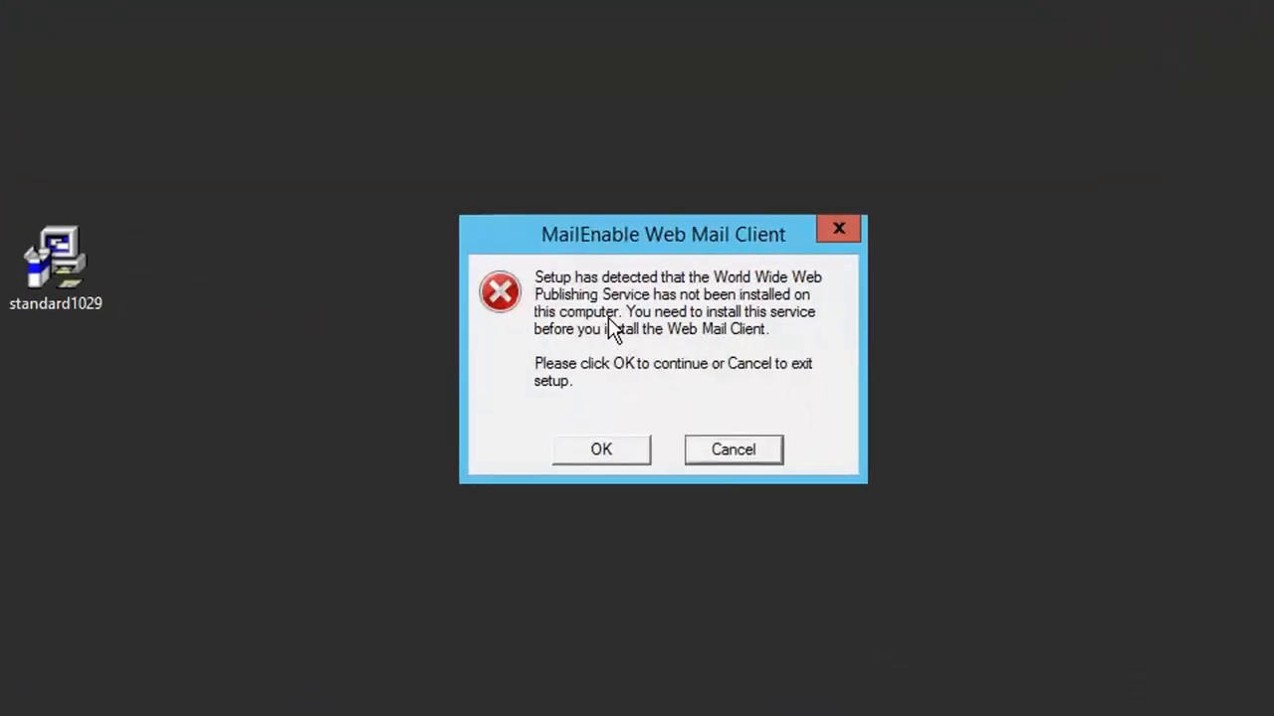
mouse_move(553, 293)
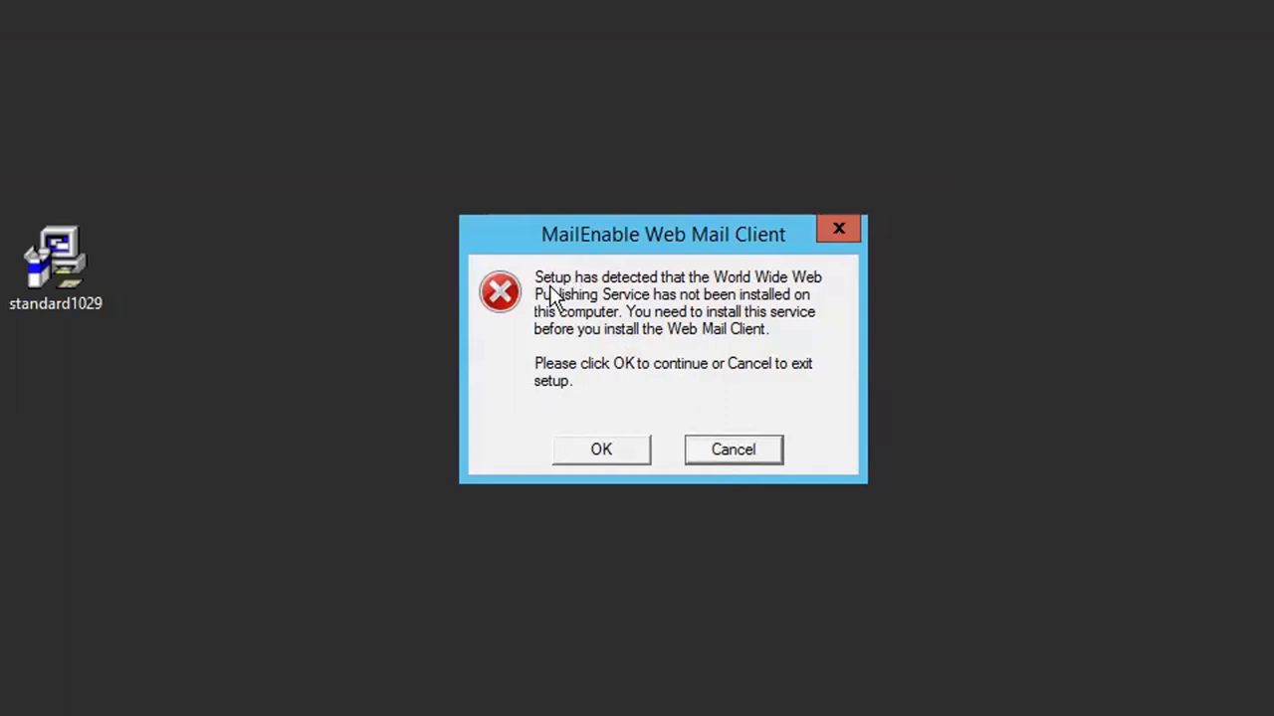
mouse_move(617, 393)
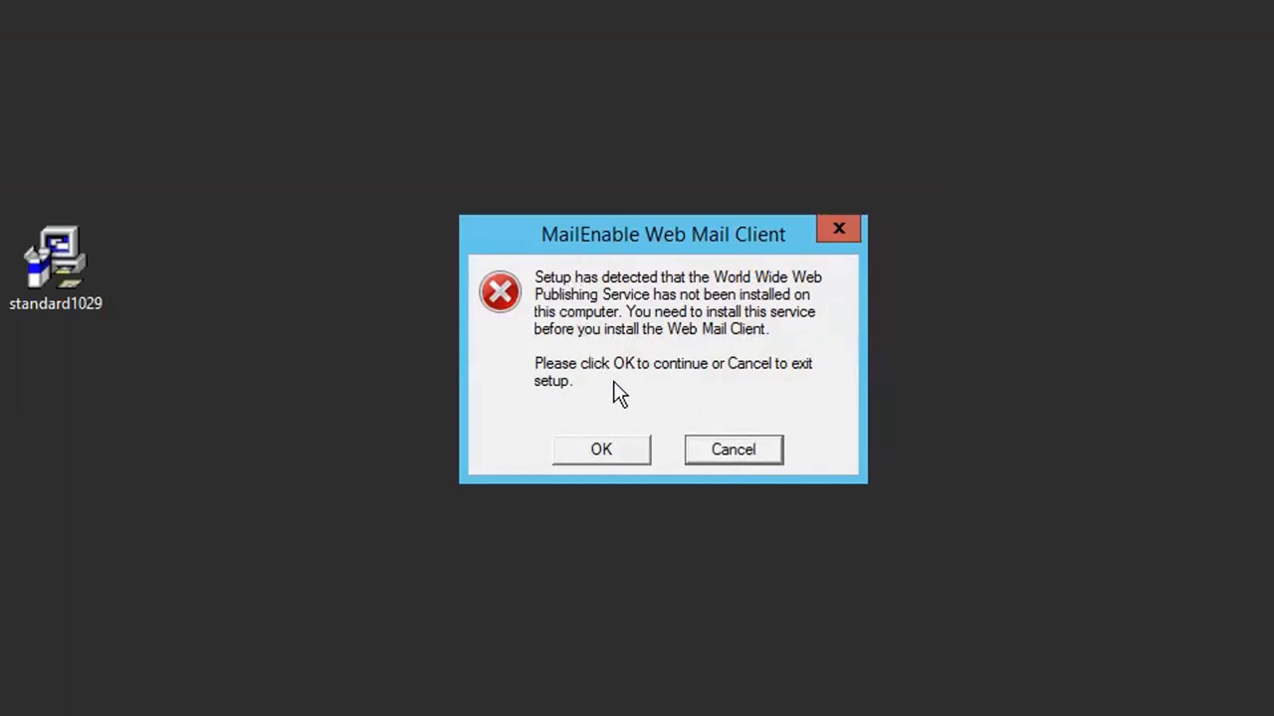
mouse_move(757, 294)
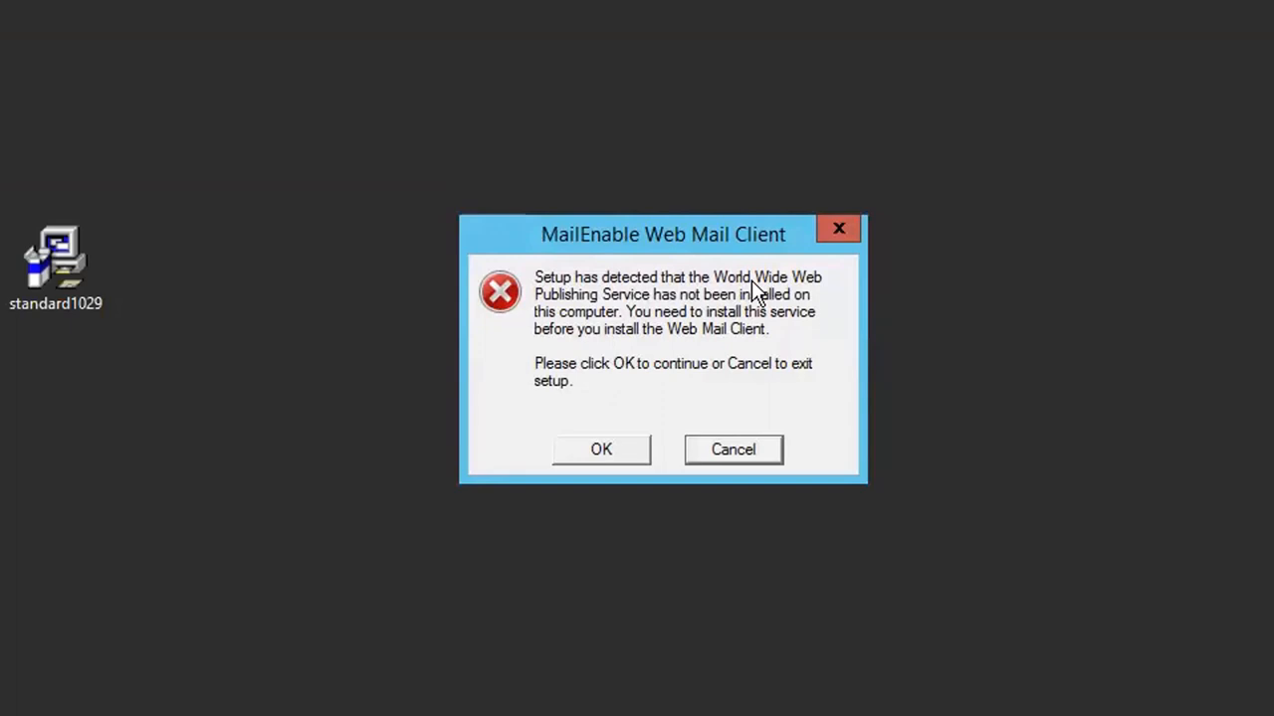
mouse_move(657, 313)
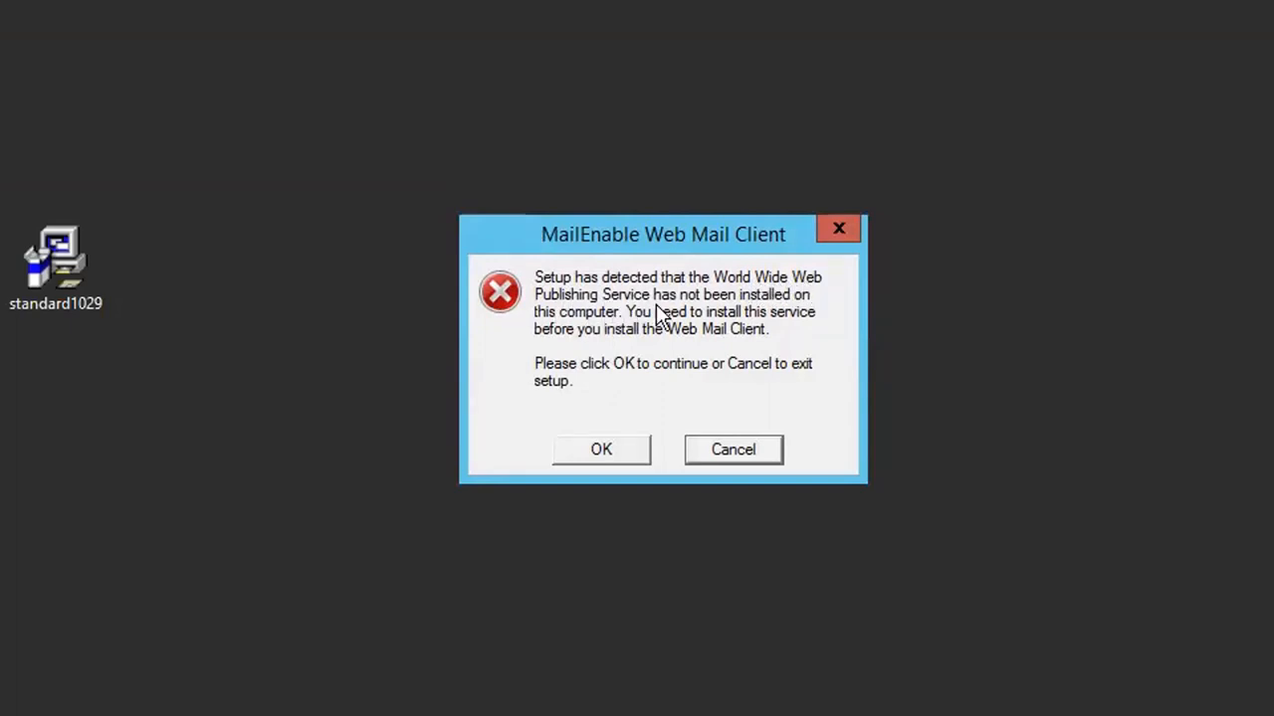
mouse_move(628, 351)
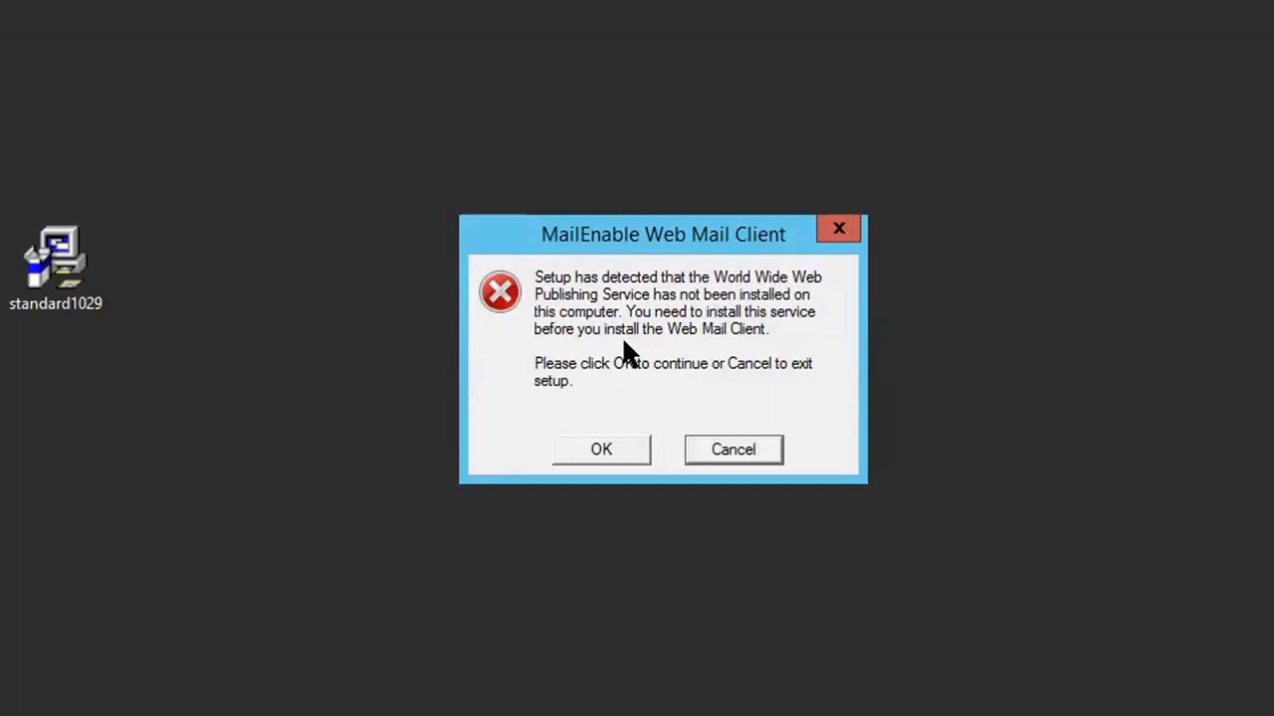
mouse_move(662, 438)
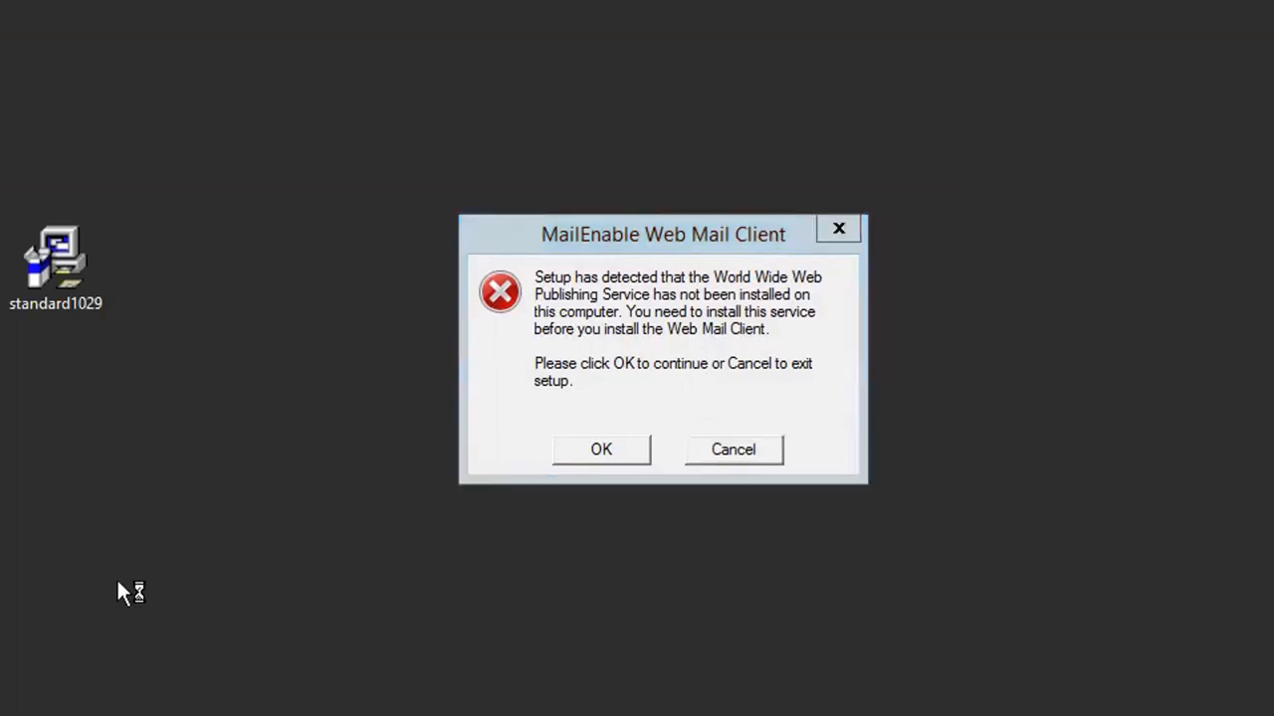
mouse_move(636, 416)
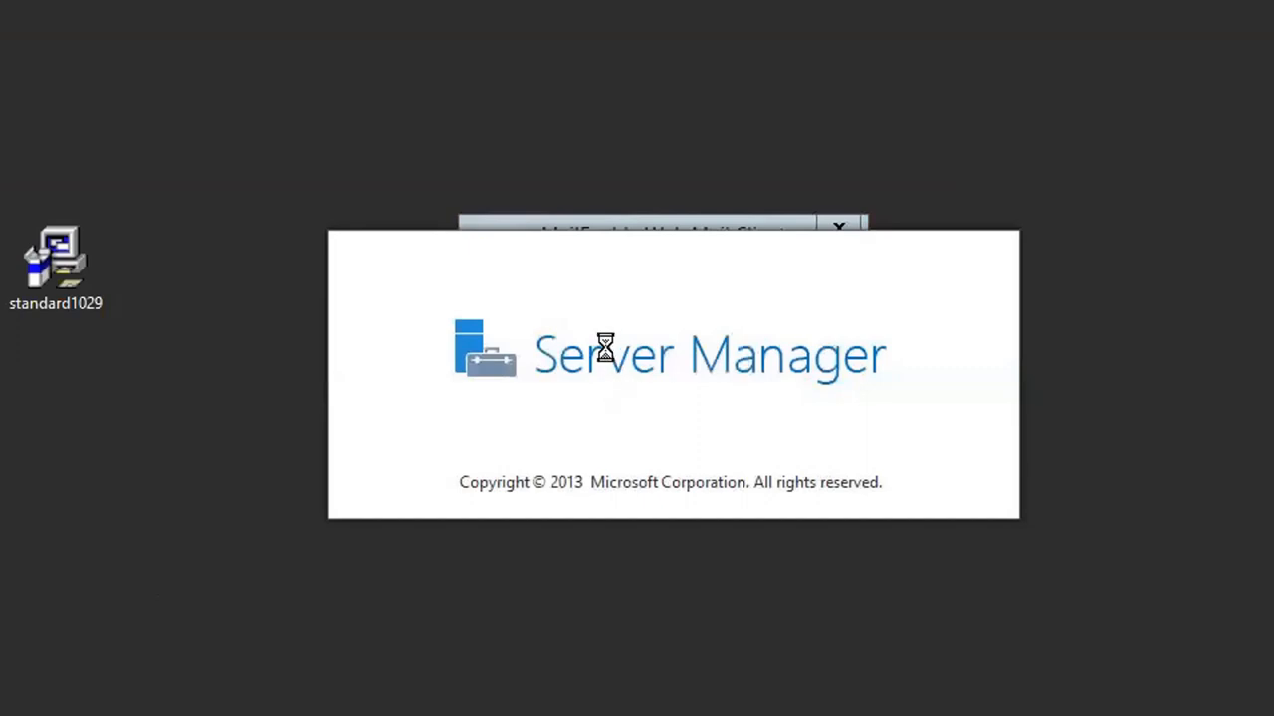
mouse_move(552, 217)
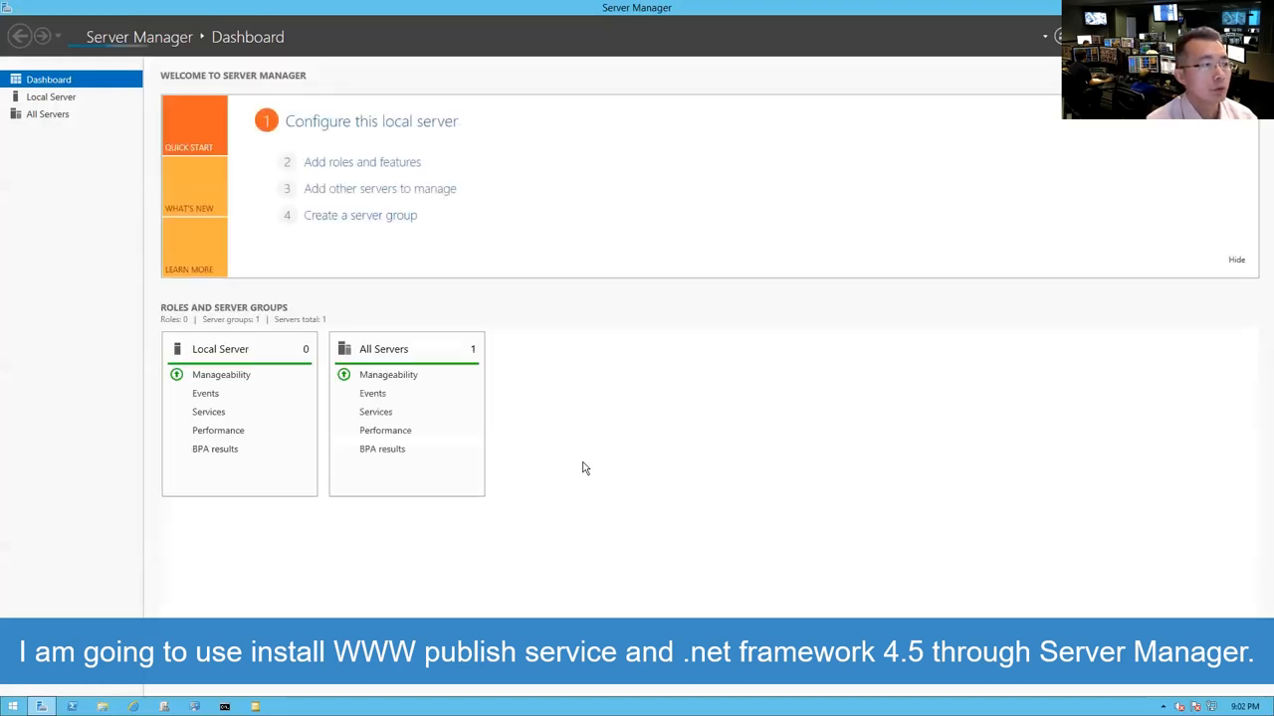
Step: Start Add roles and features from the Server Manager dashboard and dismiss the inventory notice
left_click(362, 161)
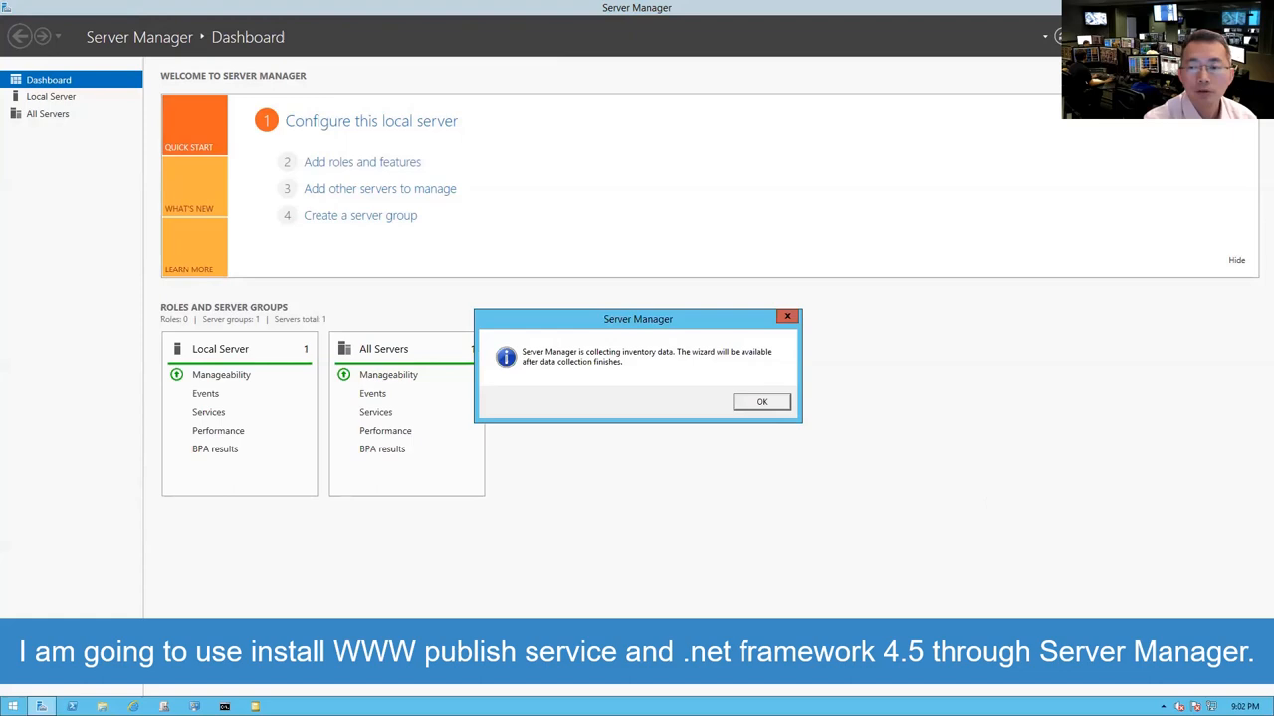
left_click(761, 401)
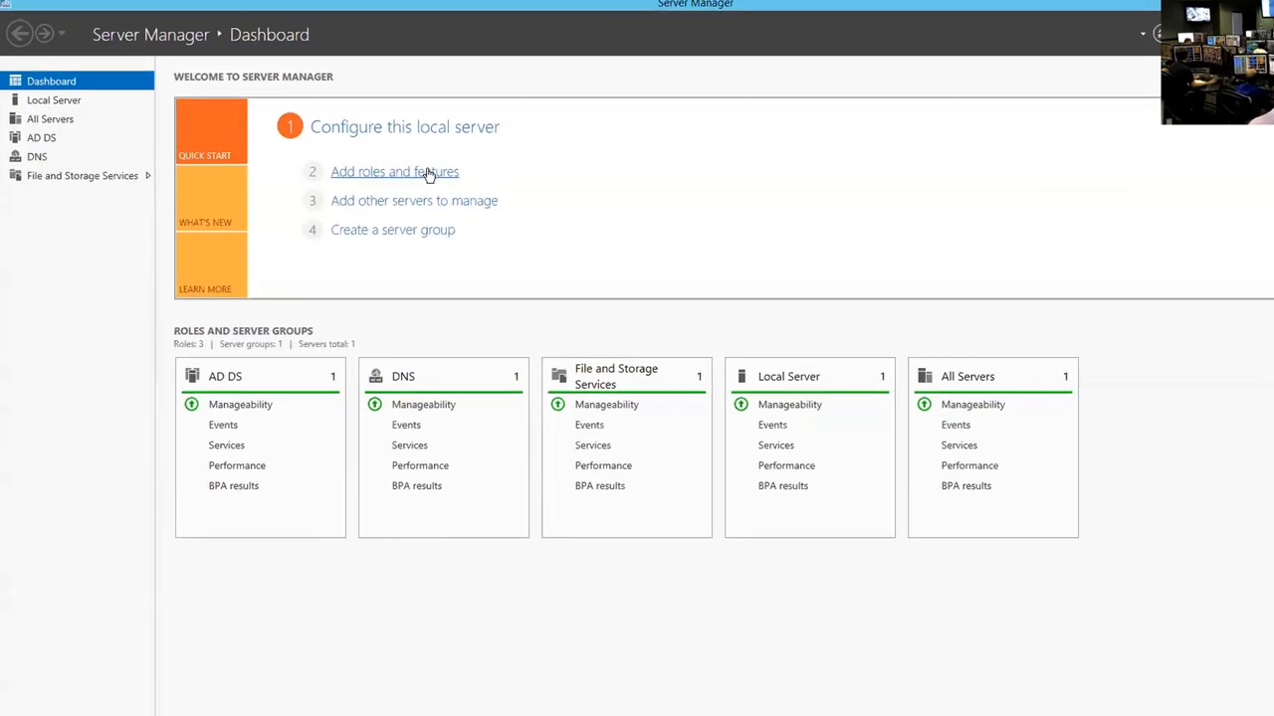
Step: Choose role-based installation on this server and select the Web Server (IIS) role with management tools
left_click(394, 171)
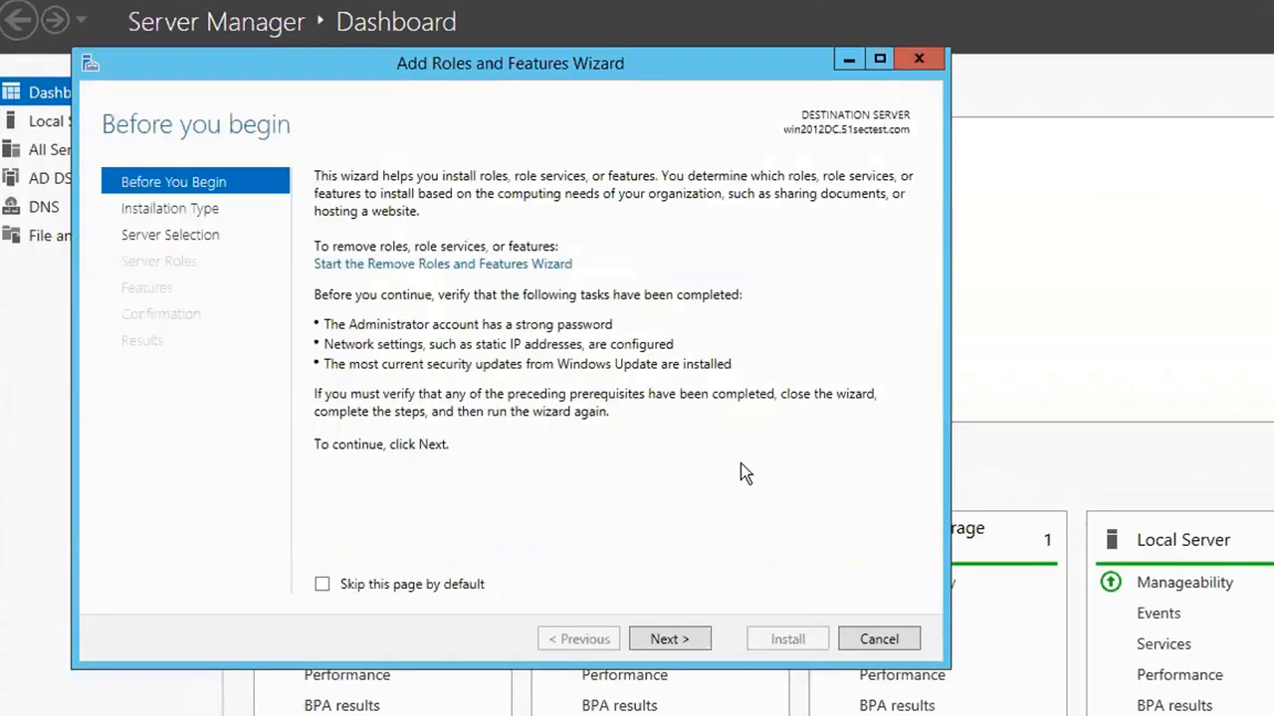
left_click(669, 639)
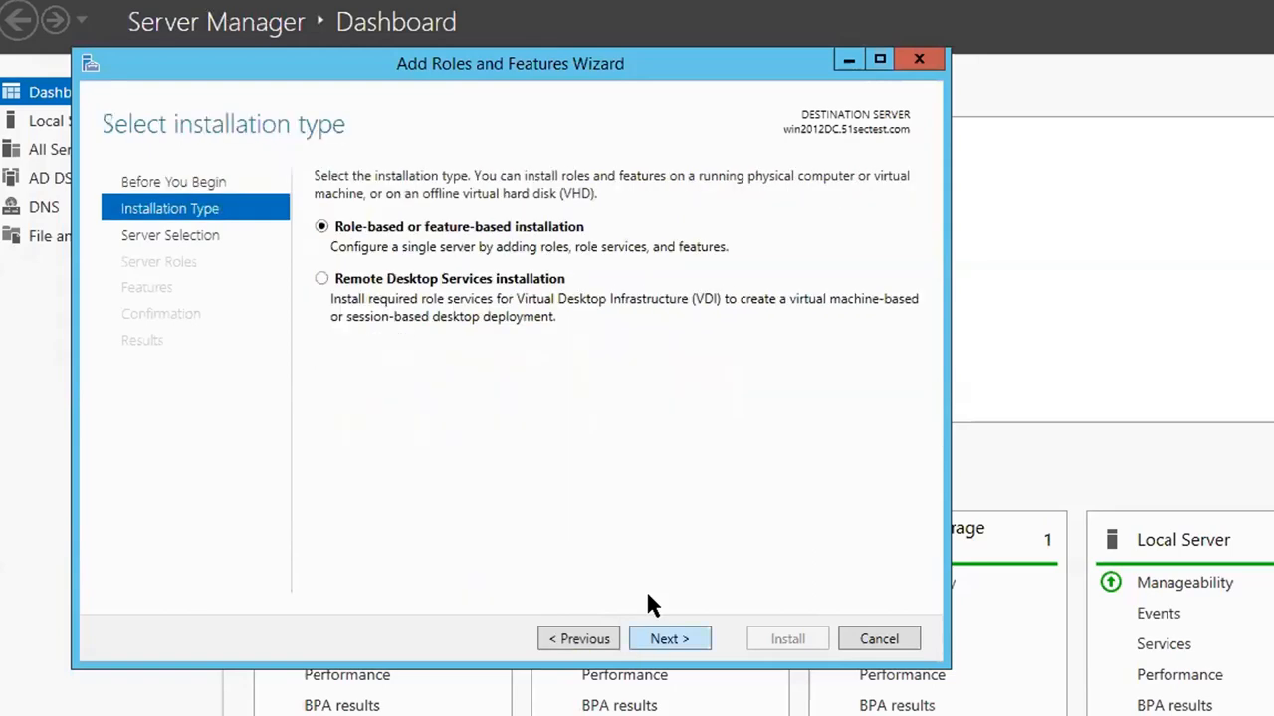
left_click(669, 638)
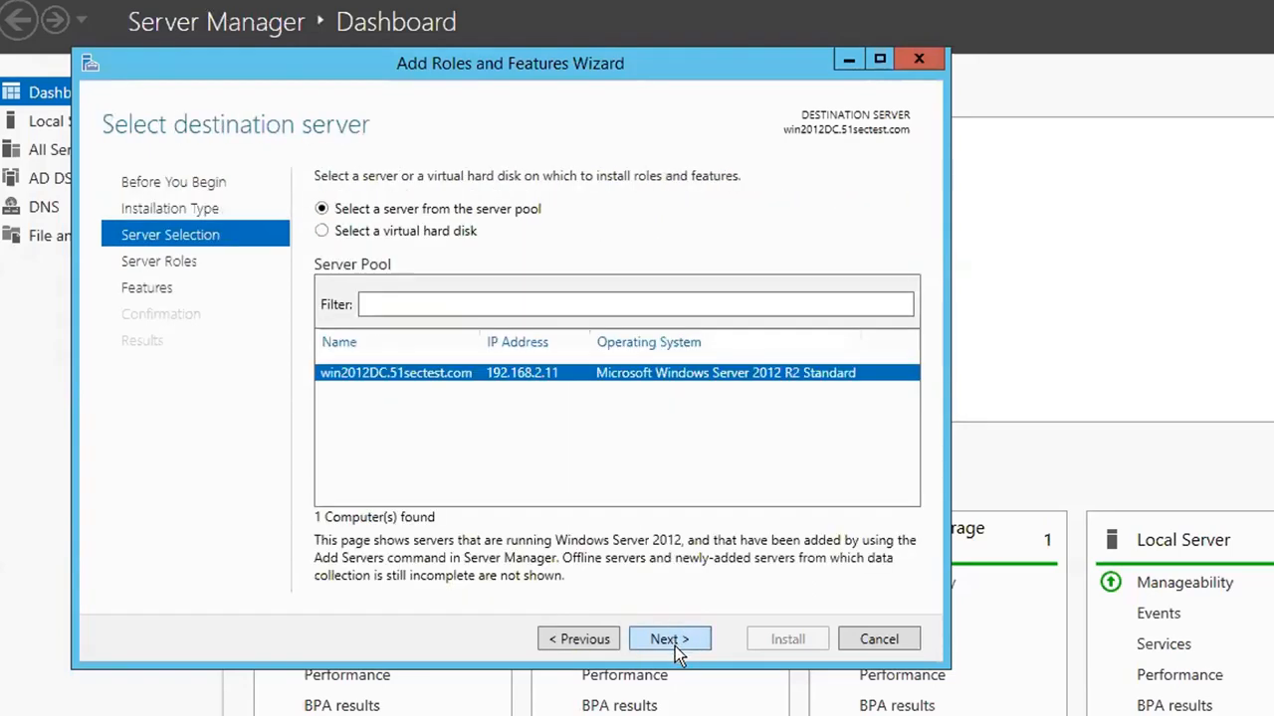
left_click(668, 639)
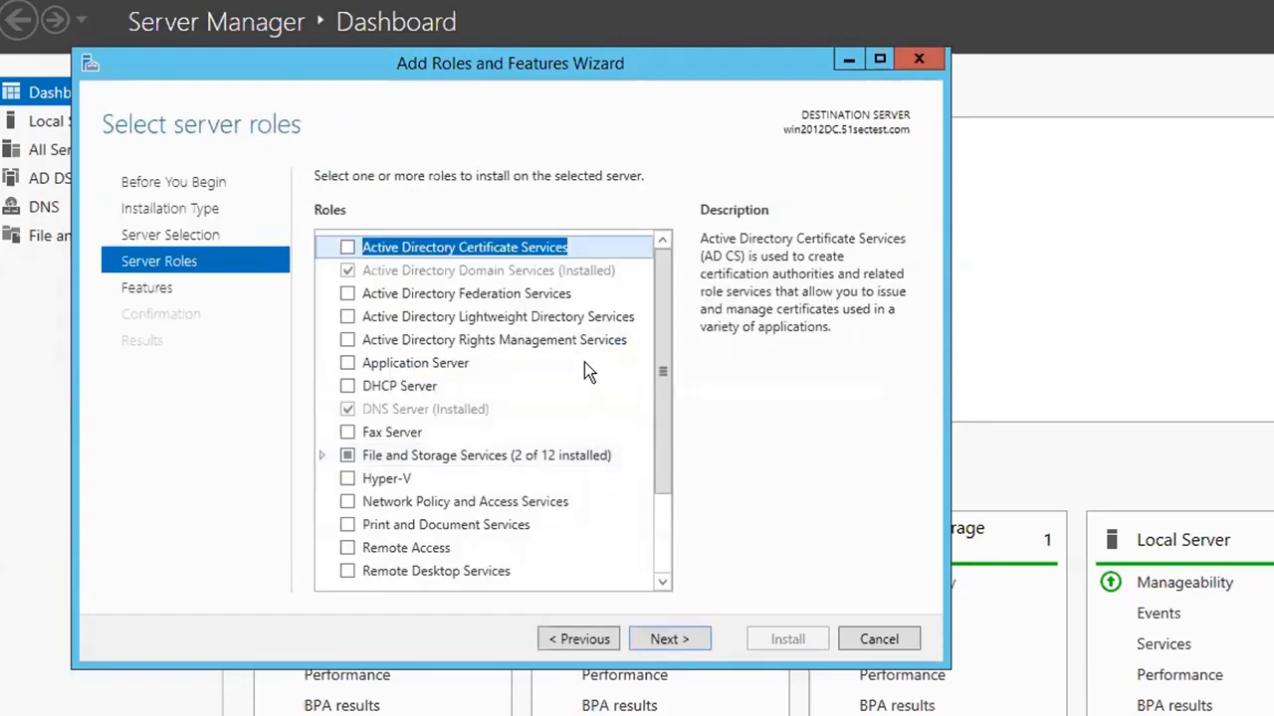
scroll("down", 3)
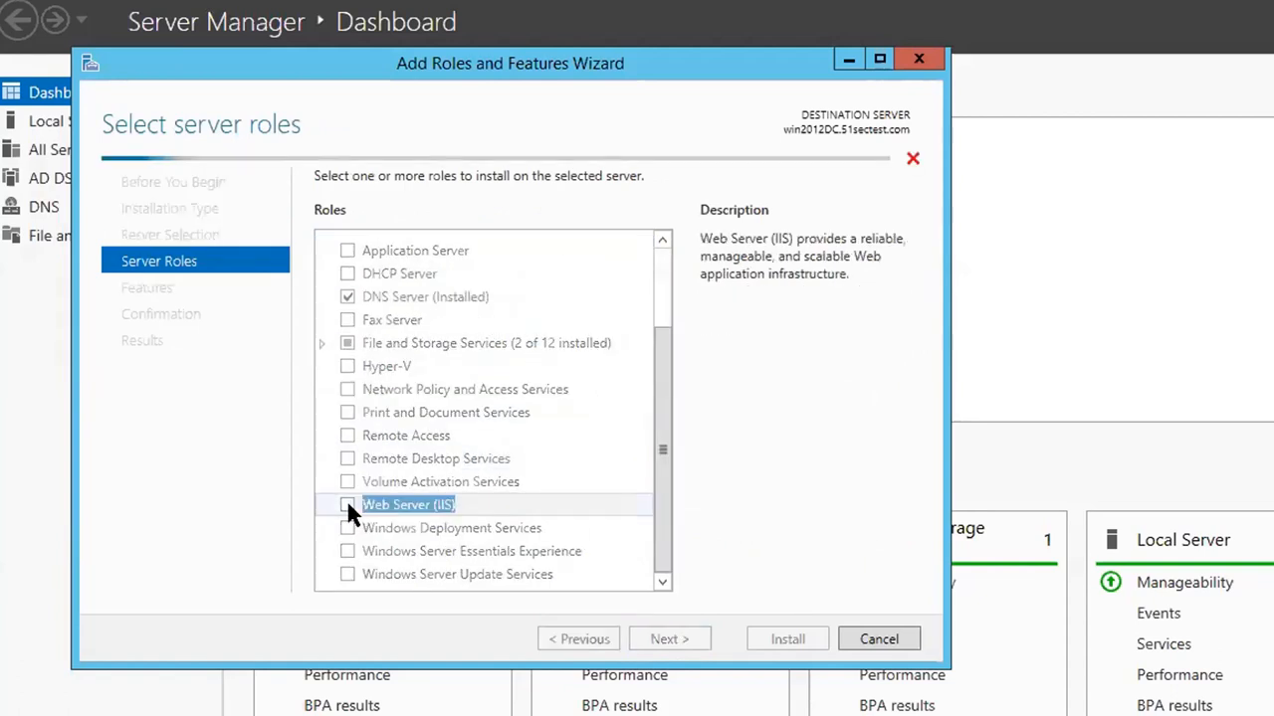
left_click(348, 505)
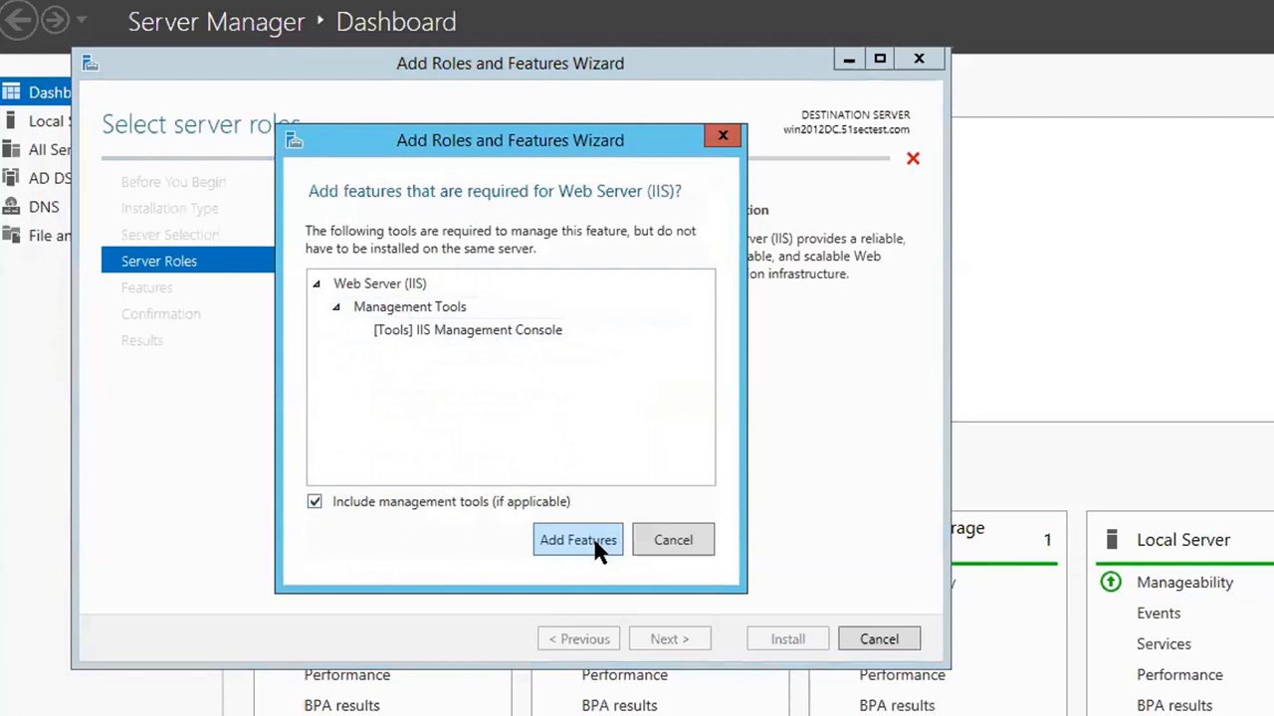
left_click(577, 540)
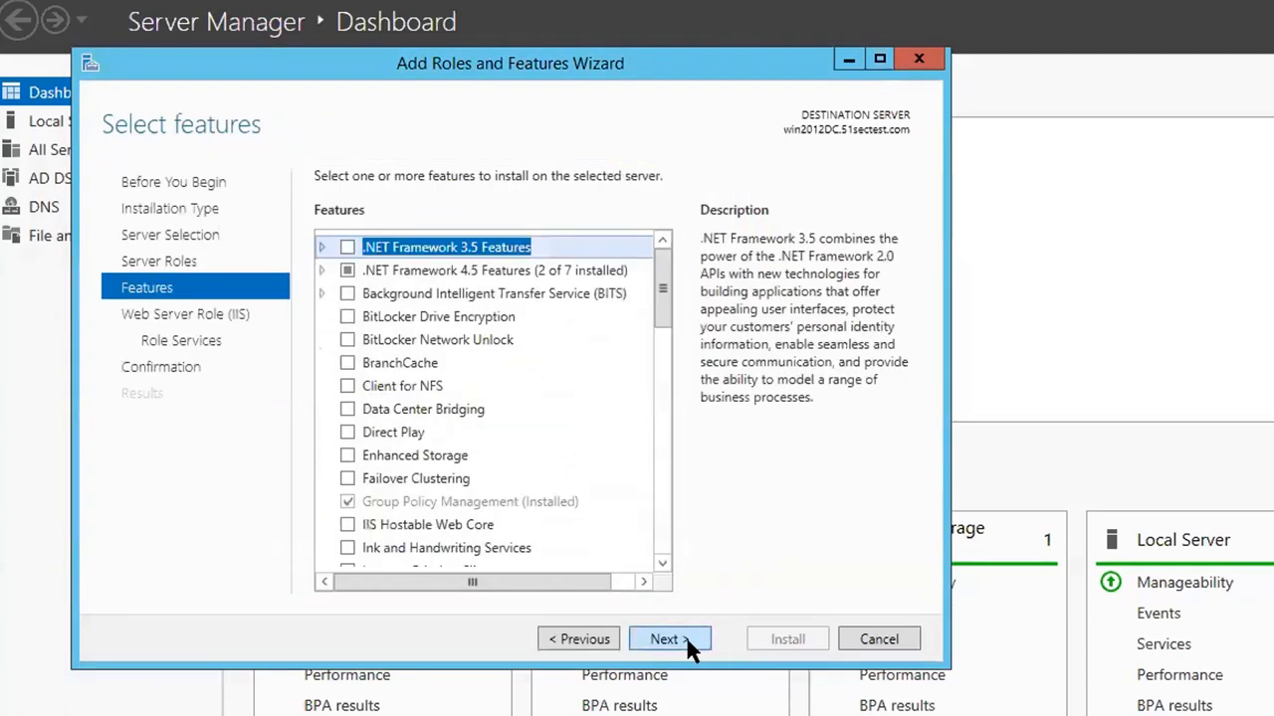
mouse_move(531, 337)
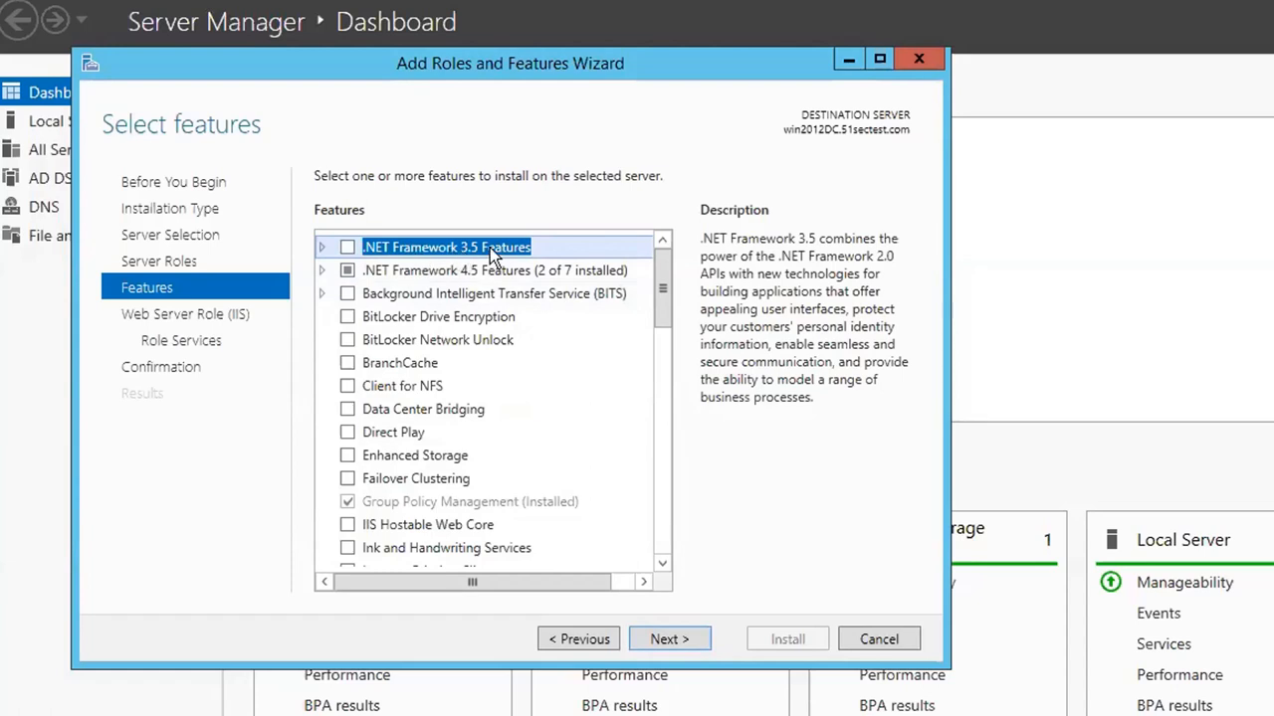
Step: Accept the default features and IIS role services and begin installing
left_click(322, 270)
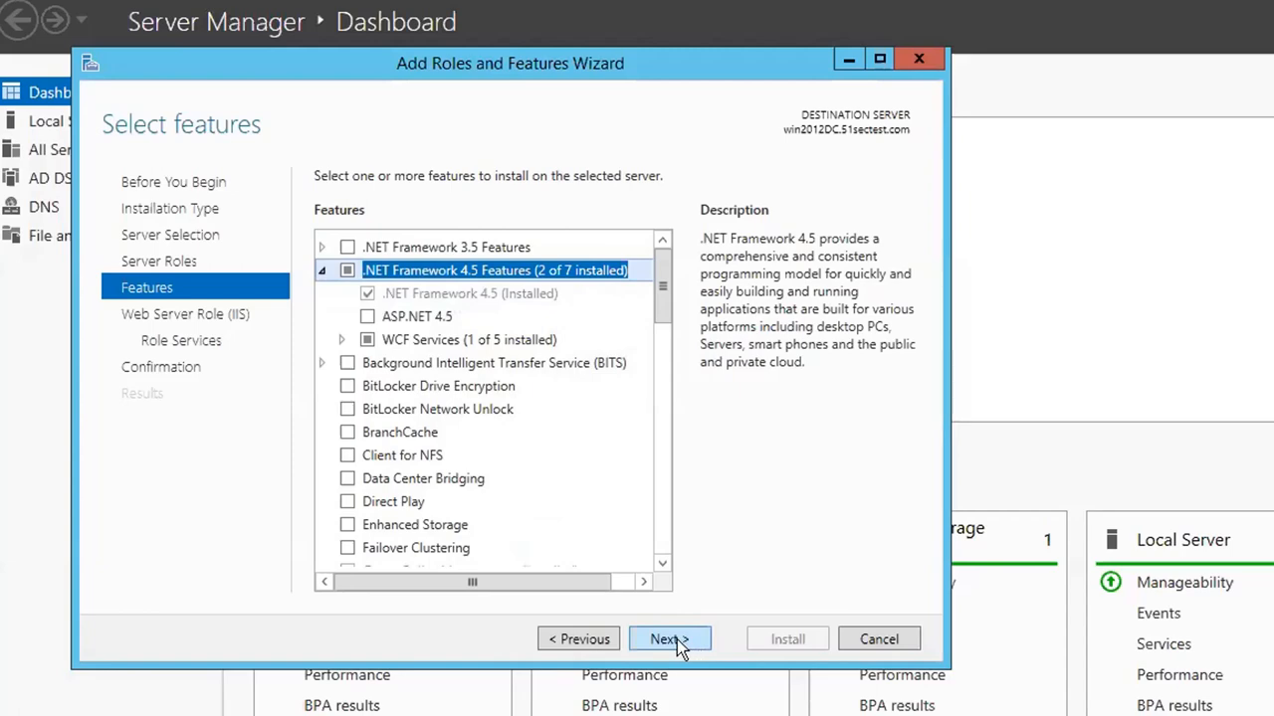
left_click(664, 639)
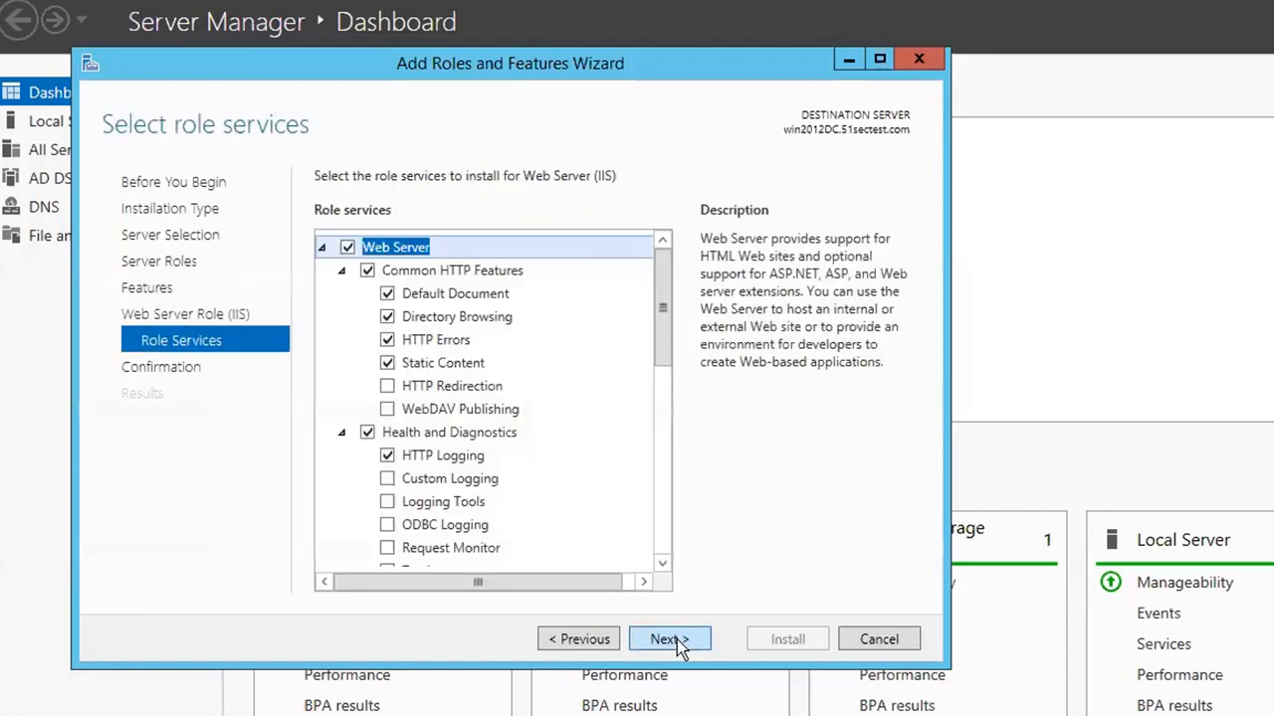
left_click(665, 639)
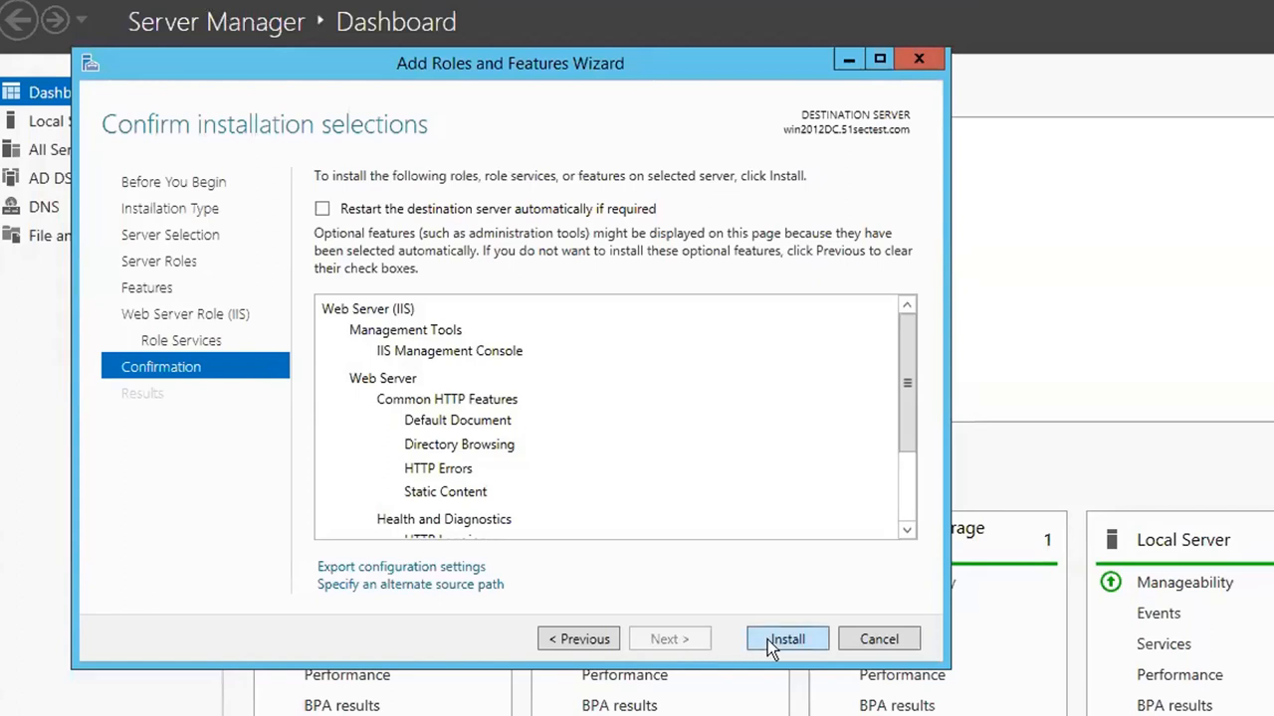
left_click(786, 639)
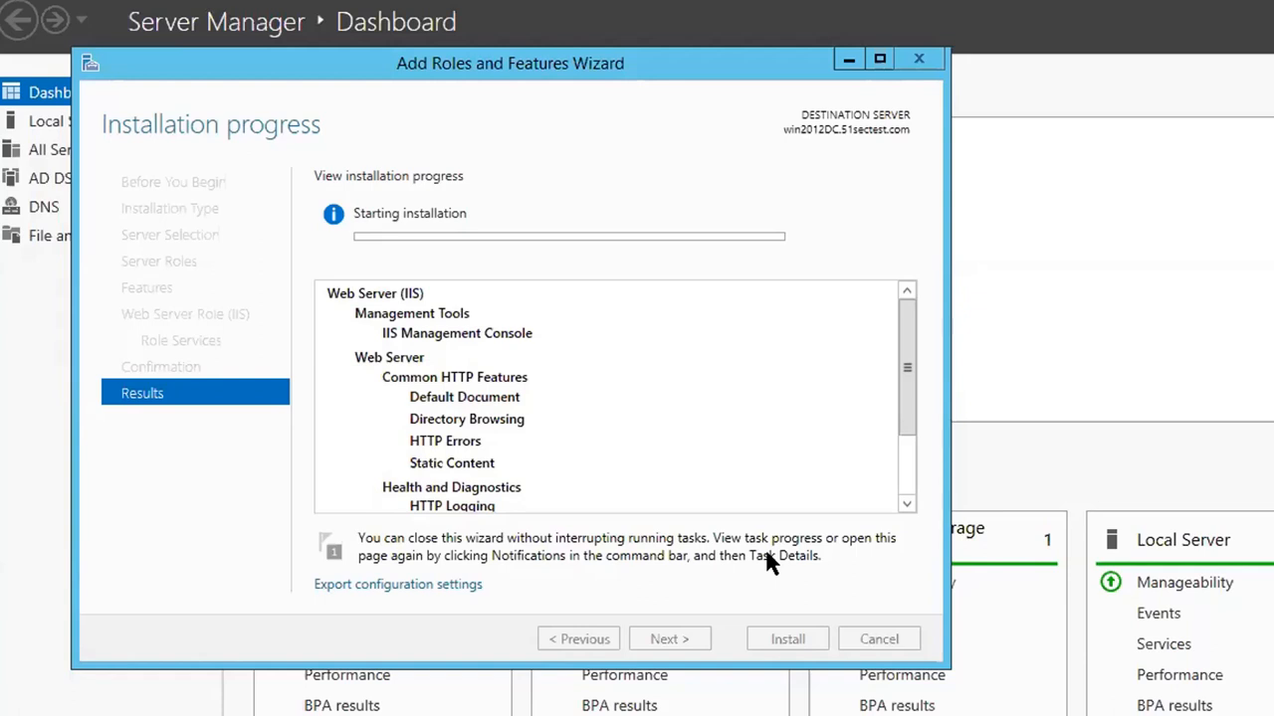
mouse_move(776, 567)
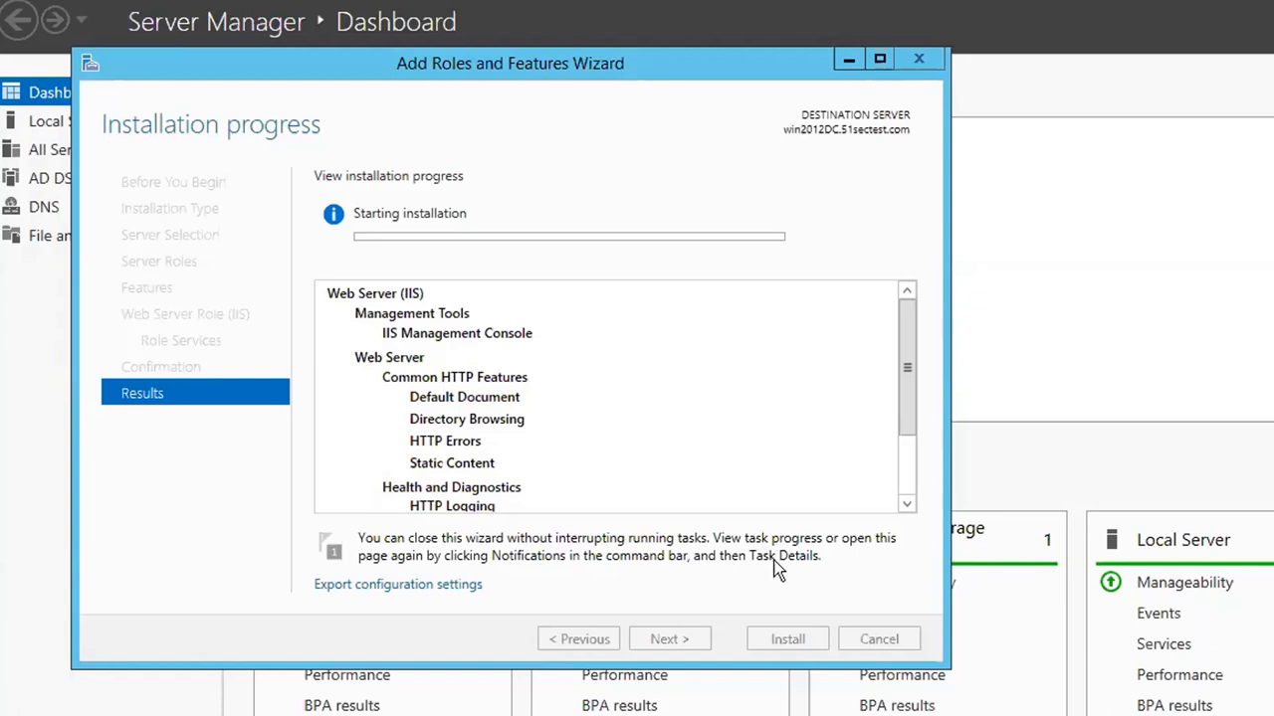
mouse_move(884, 582)
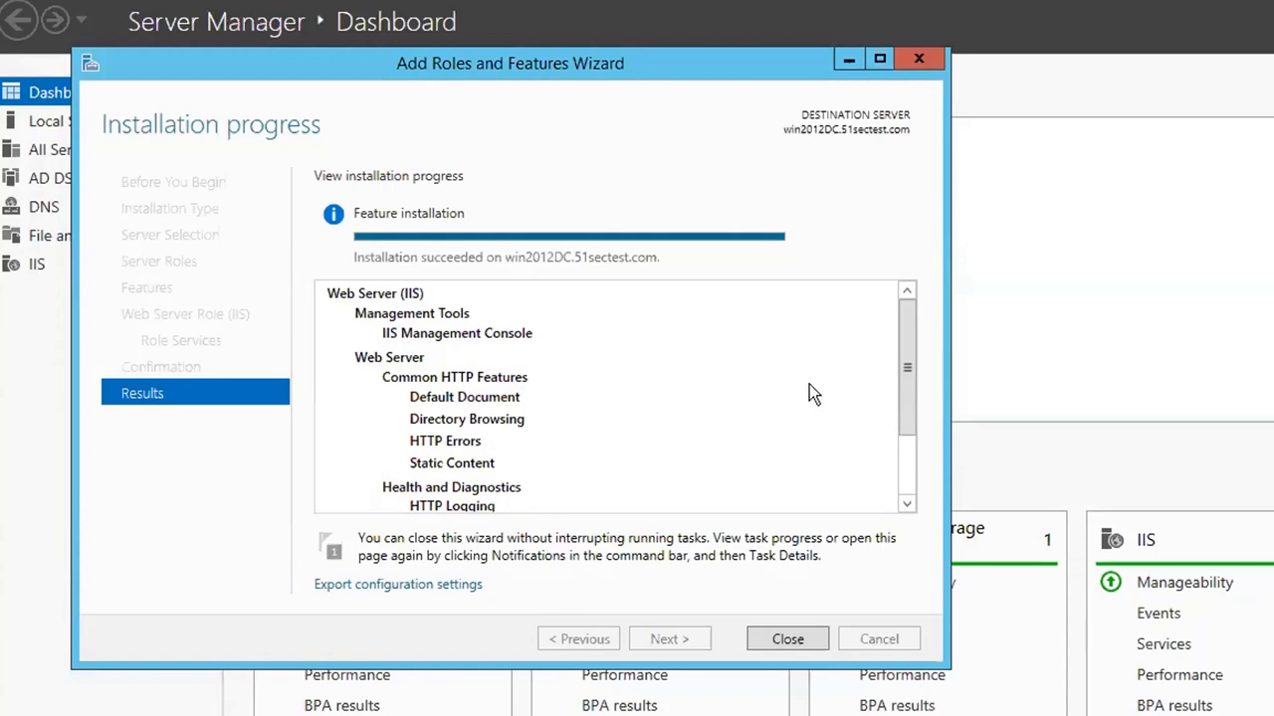
mouse_move(740, 524)
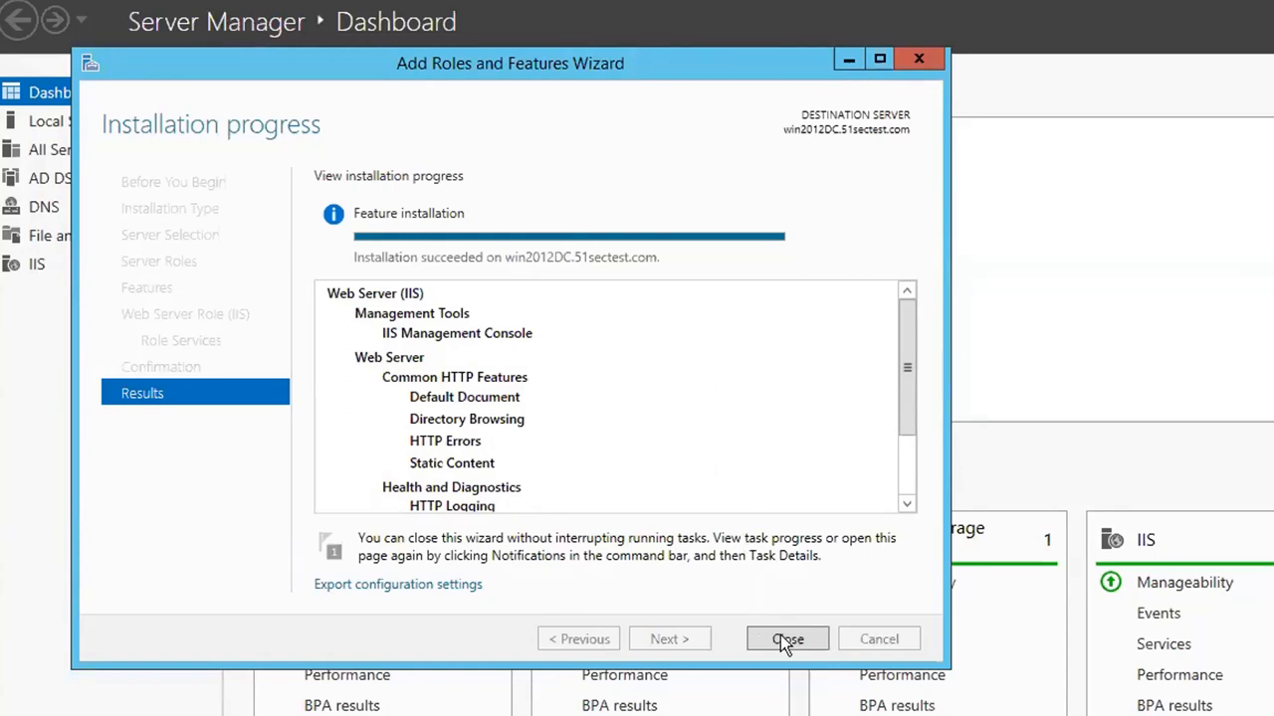
Step: Close the wizard once the IIS installation reports success
left_click(787, 639)
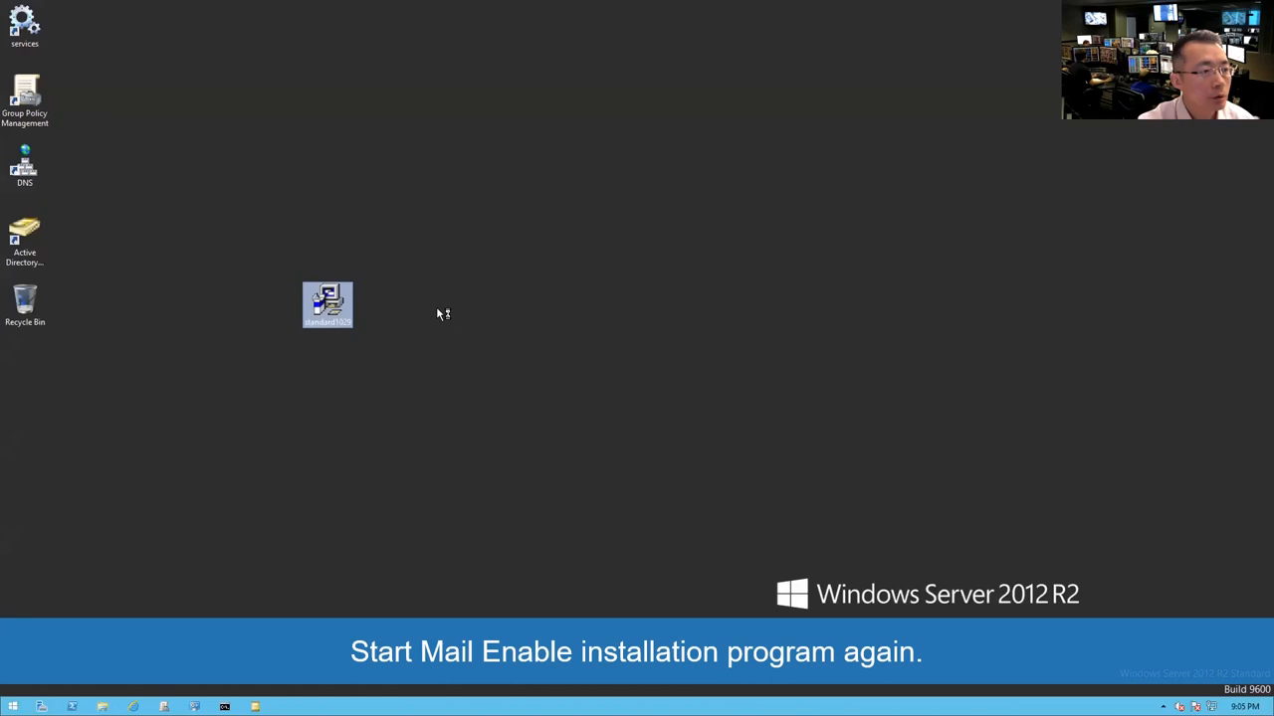
Step: Rerun setup with company 51Sec, all three components, default program folder, program group and repository
double_click(328, 306)
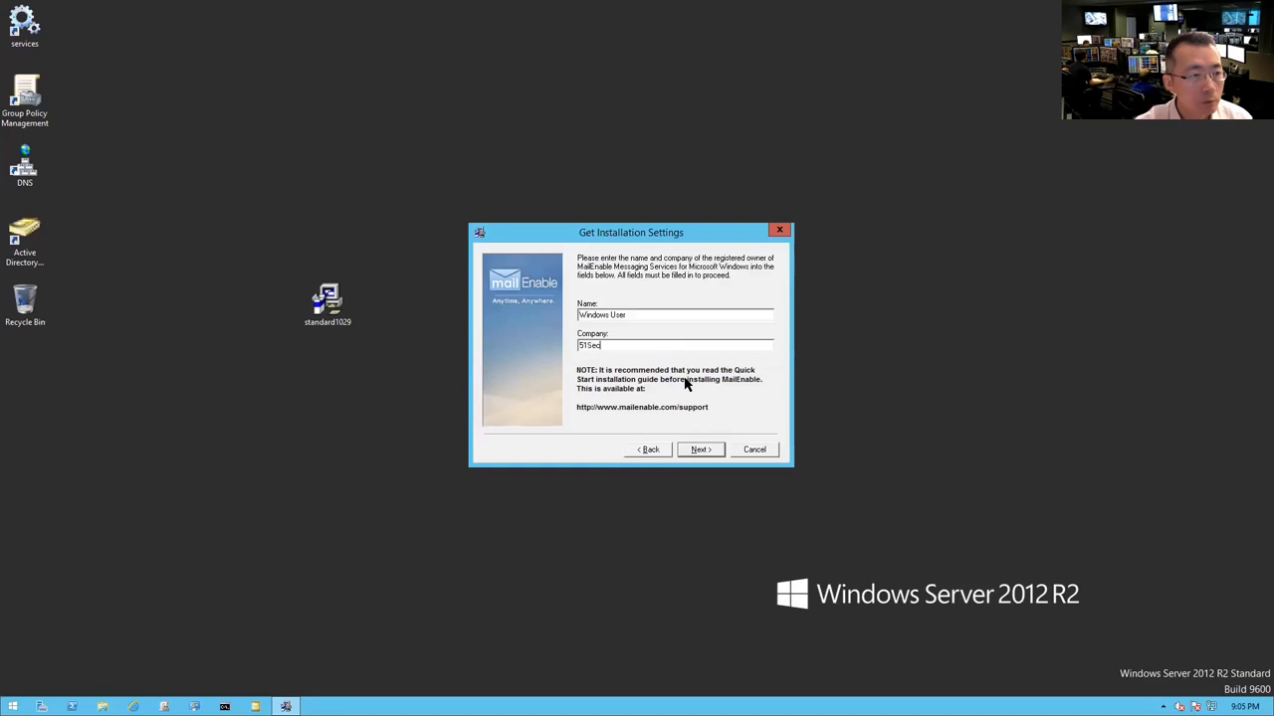
left_click(701, 449)
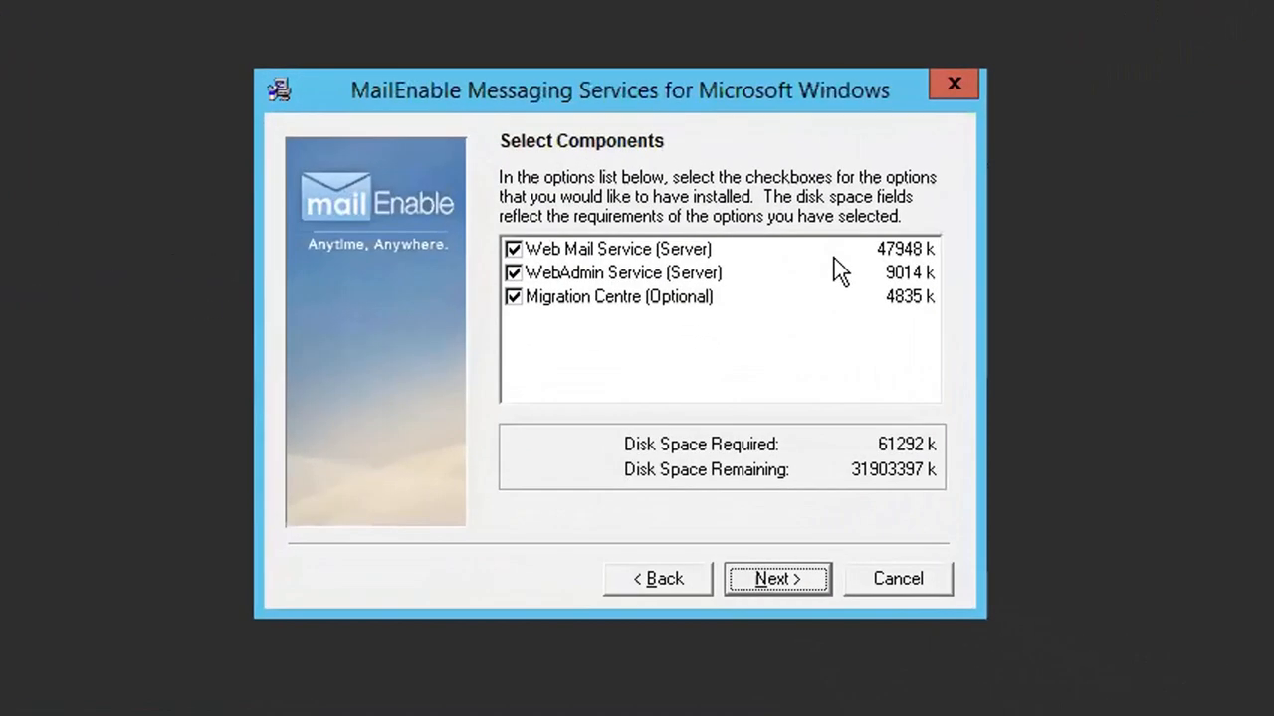
mouse_move(642, 274)
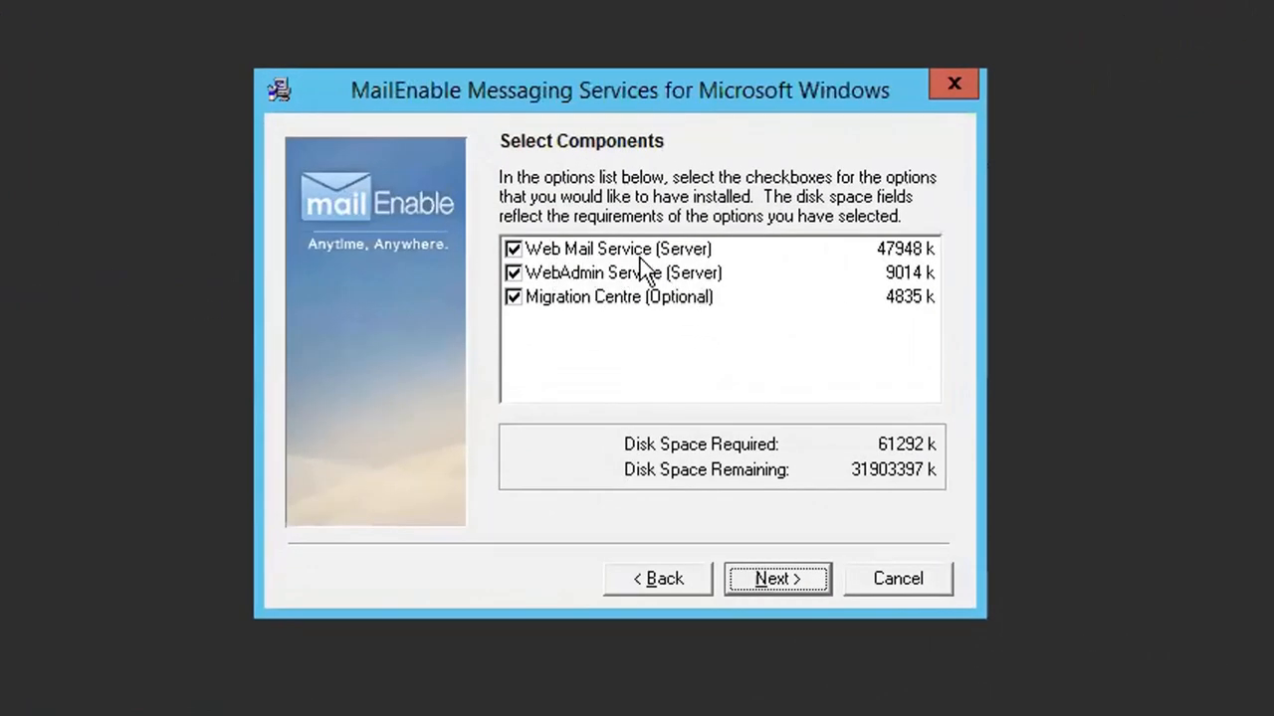
mouse_move(627, 284)
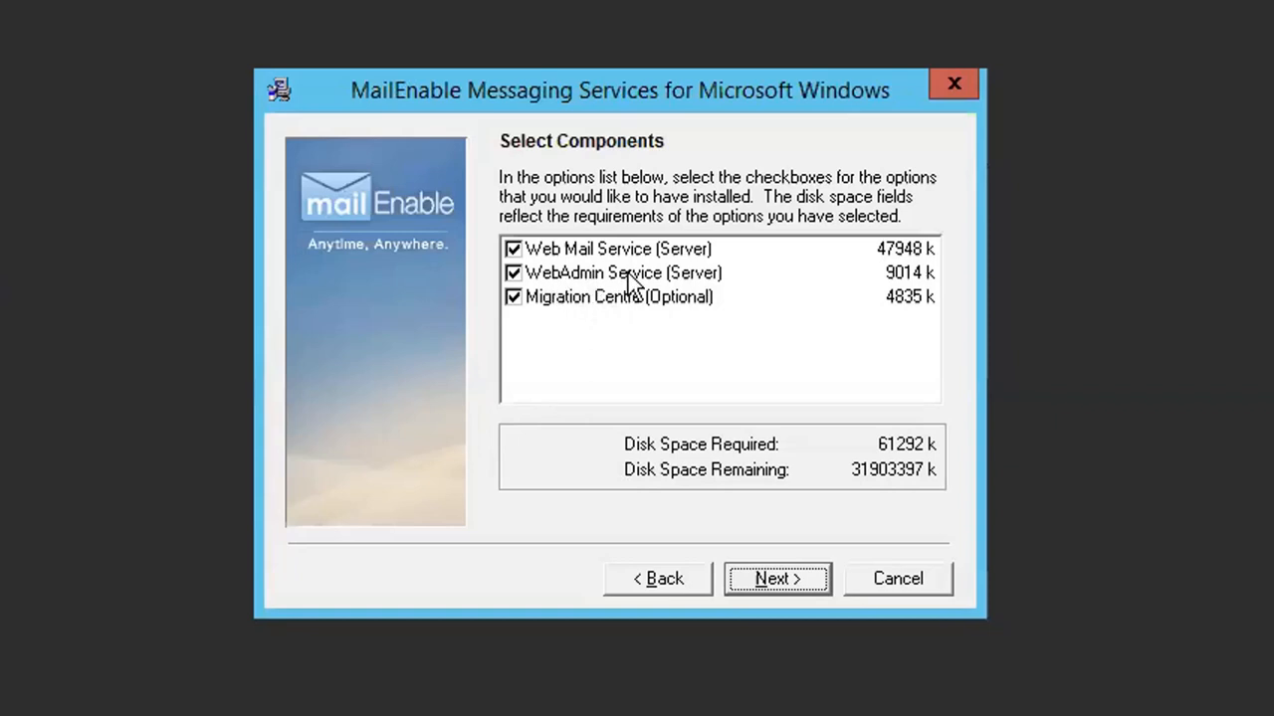
mouse_move(740, 314)
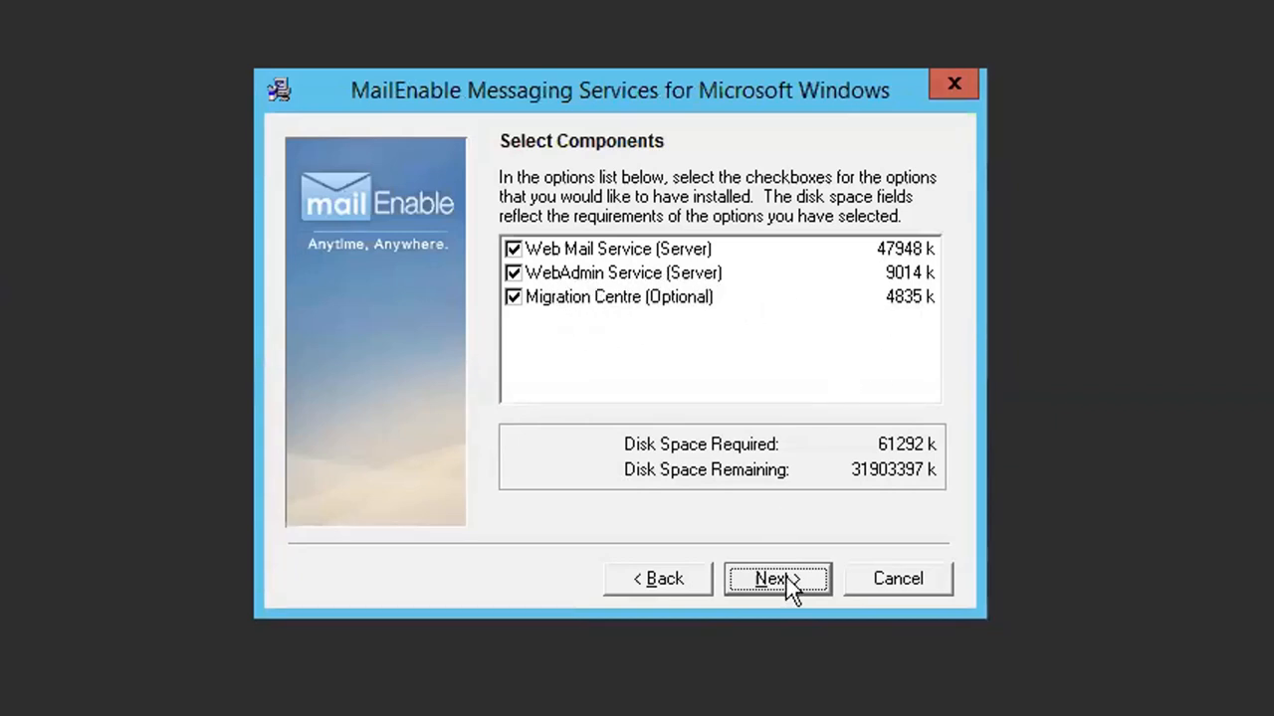
left_click(778, 578)
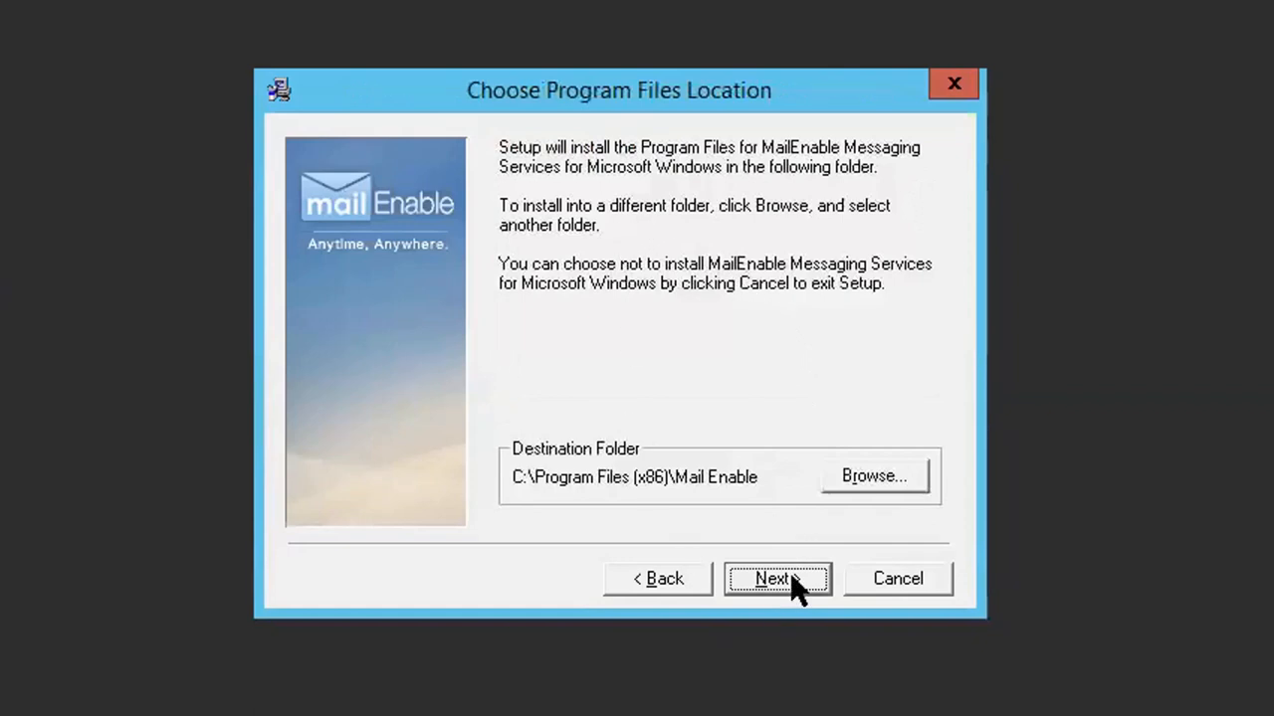
left_click(777, 578)
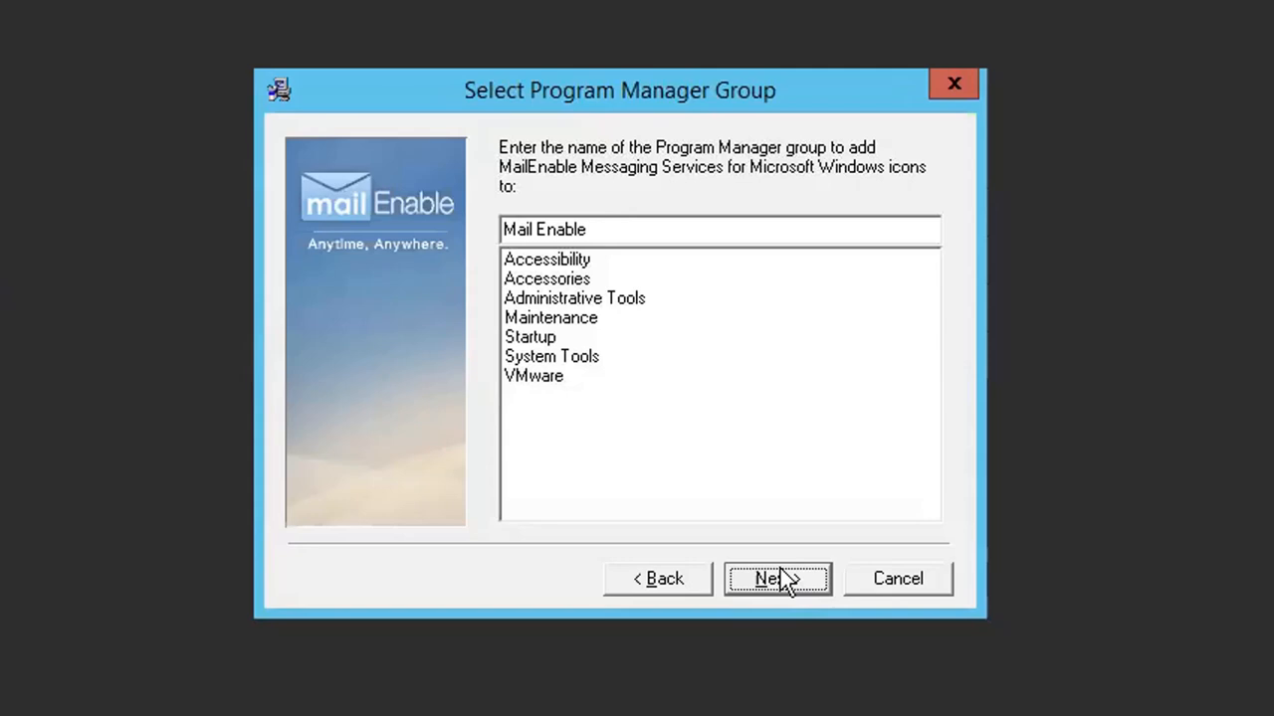
left_click(776, 578)
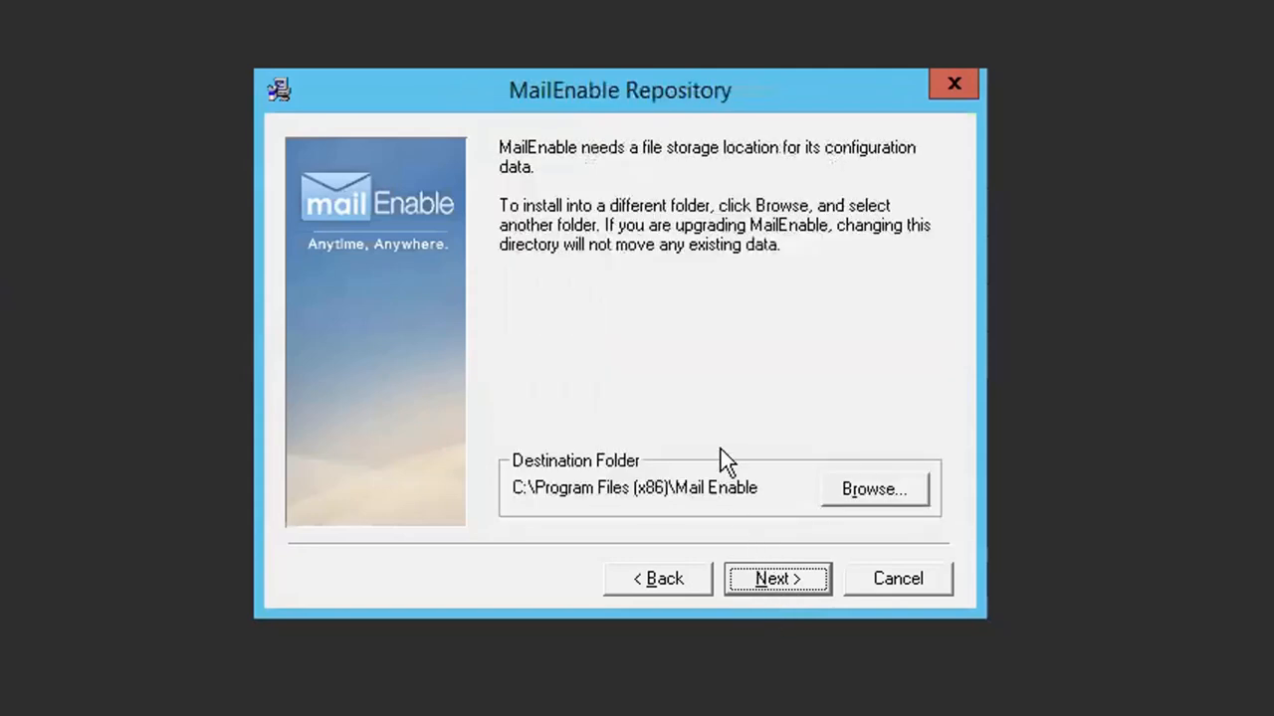
left_click(776, 578)
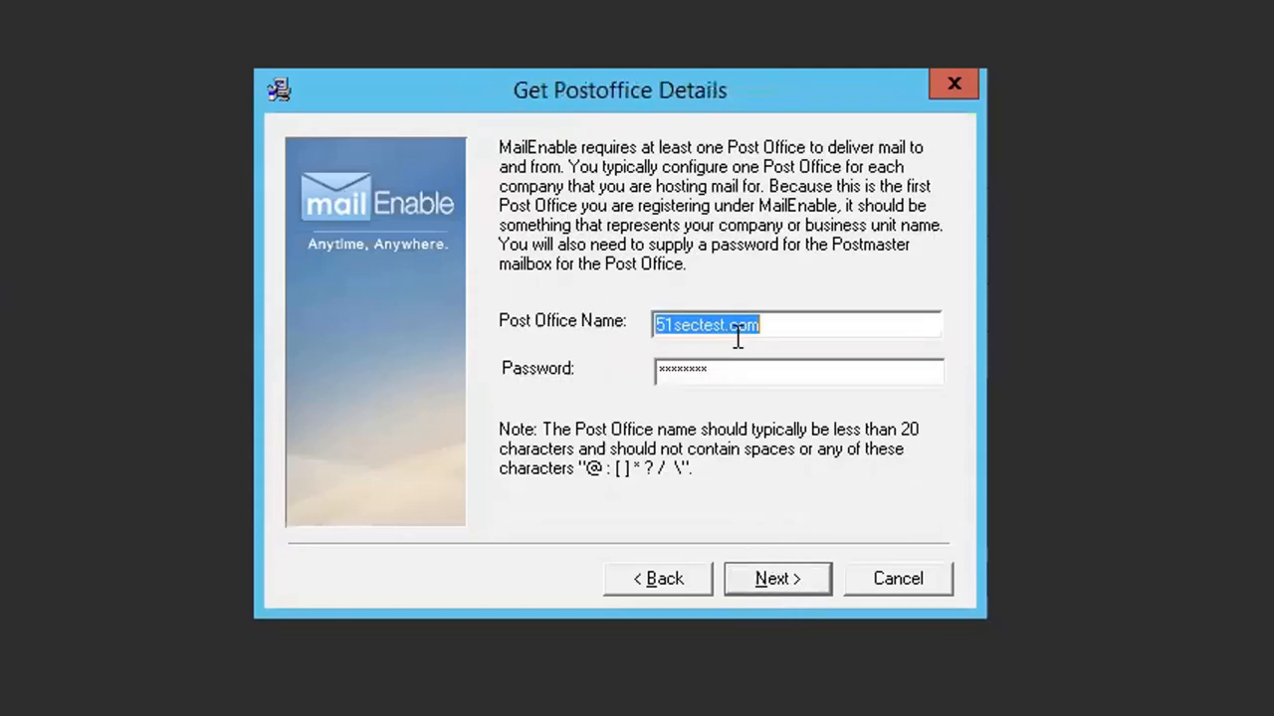
Step: Confirm post office 51sectest.com with a postmaster password and the default message store location
left_click(796, 370)
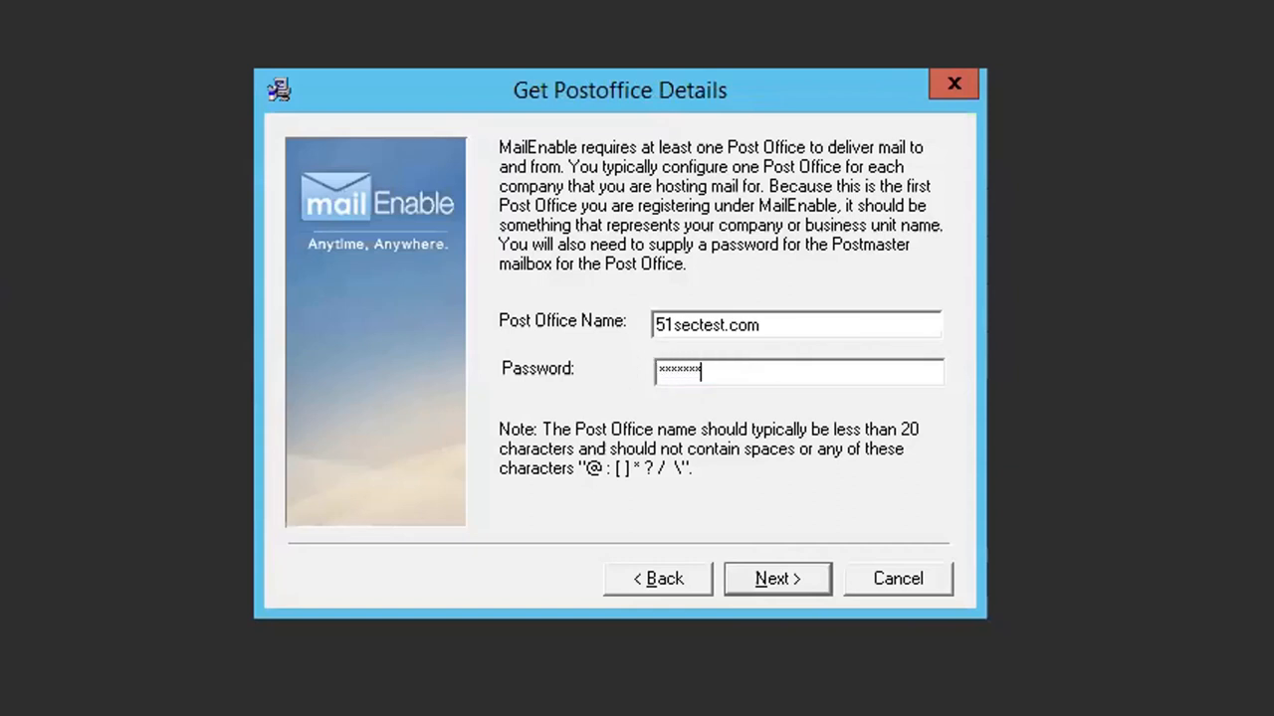
type("•")
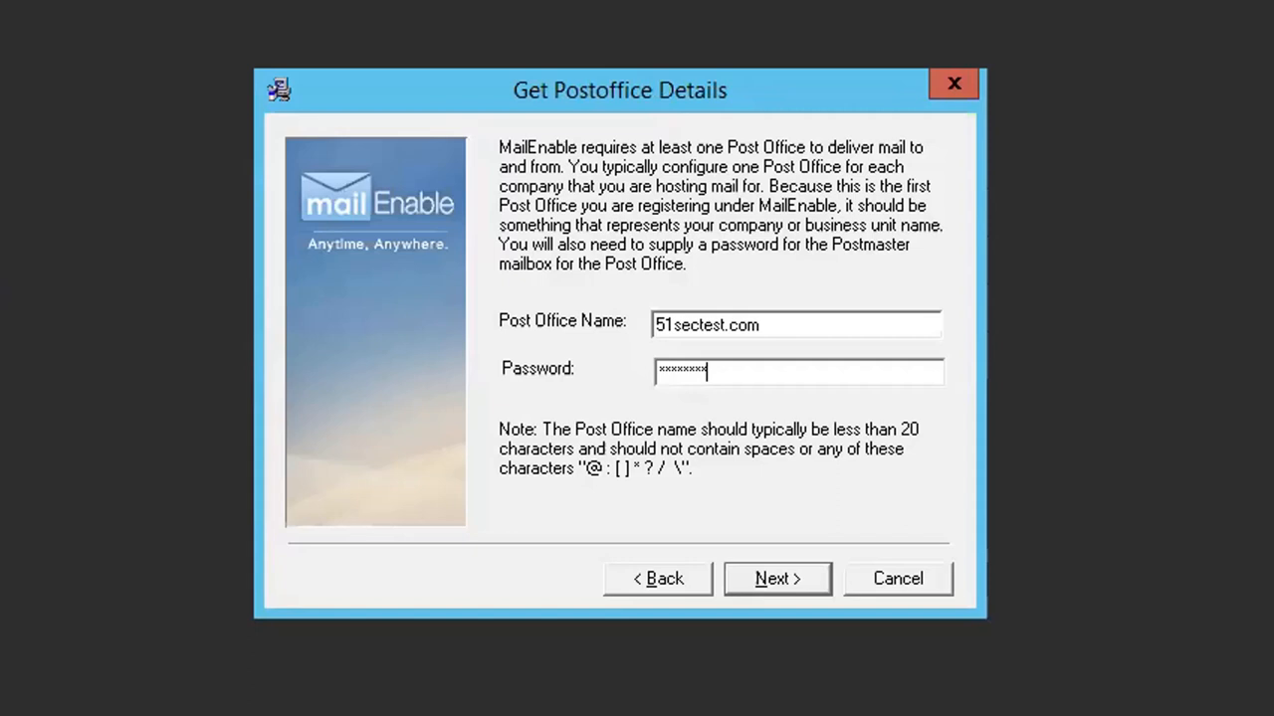
left_click(776, 578)
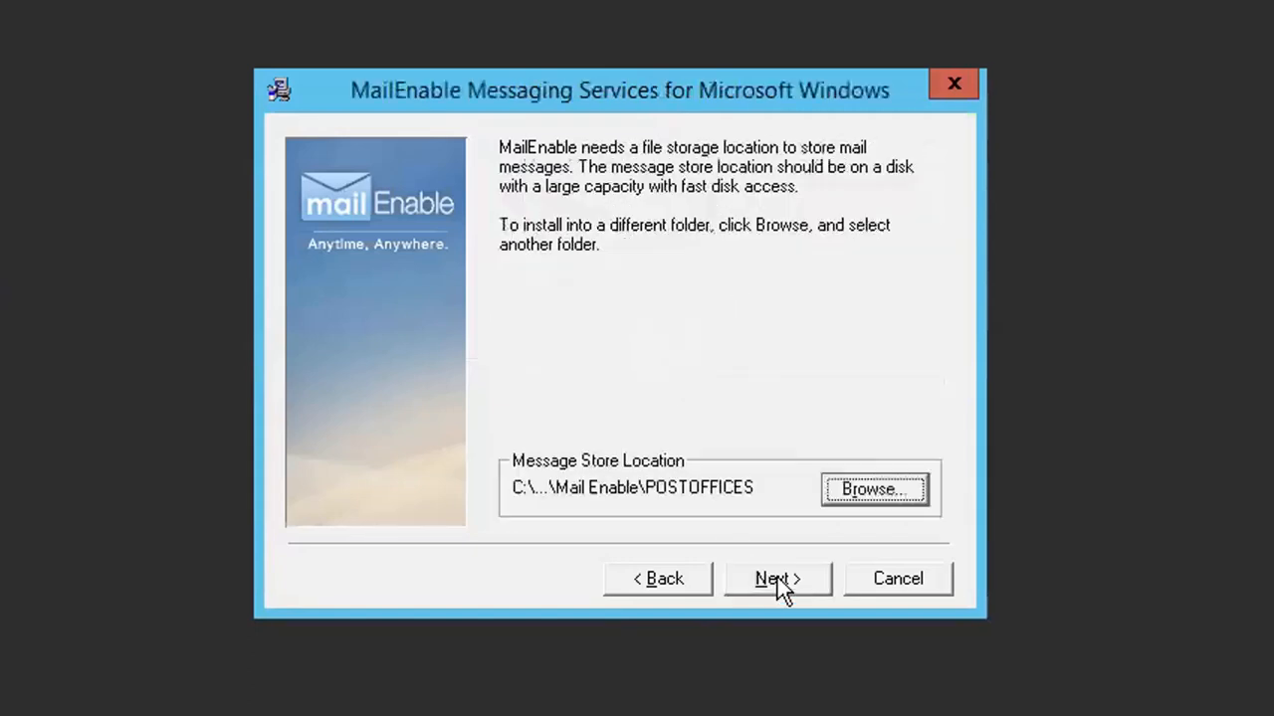
left_click(777, 578)
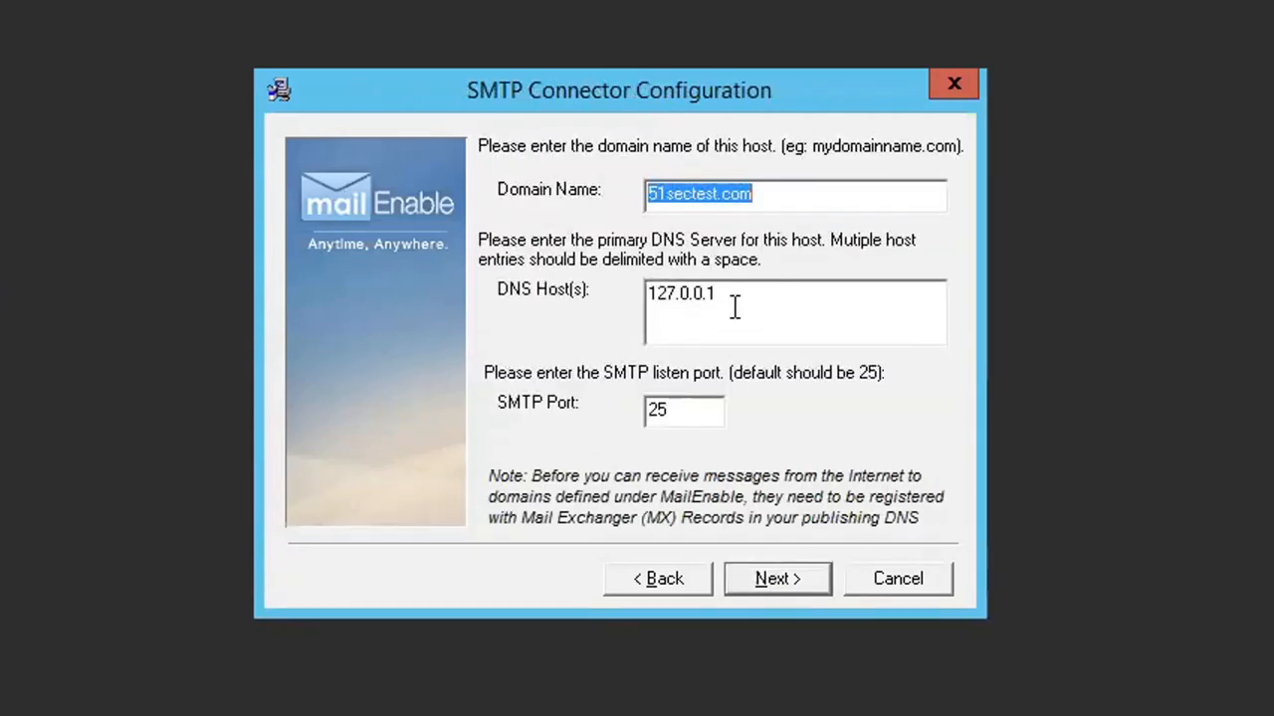
mouse_move(776, 579)
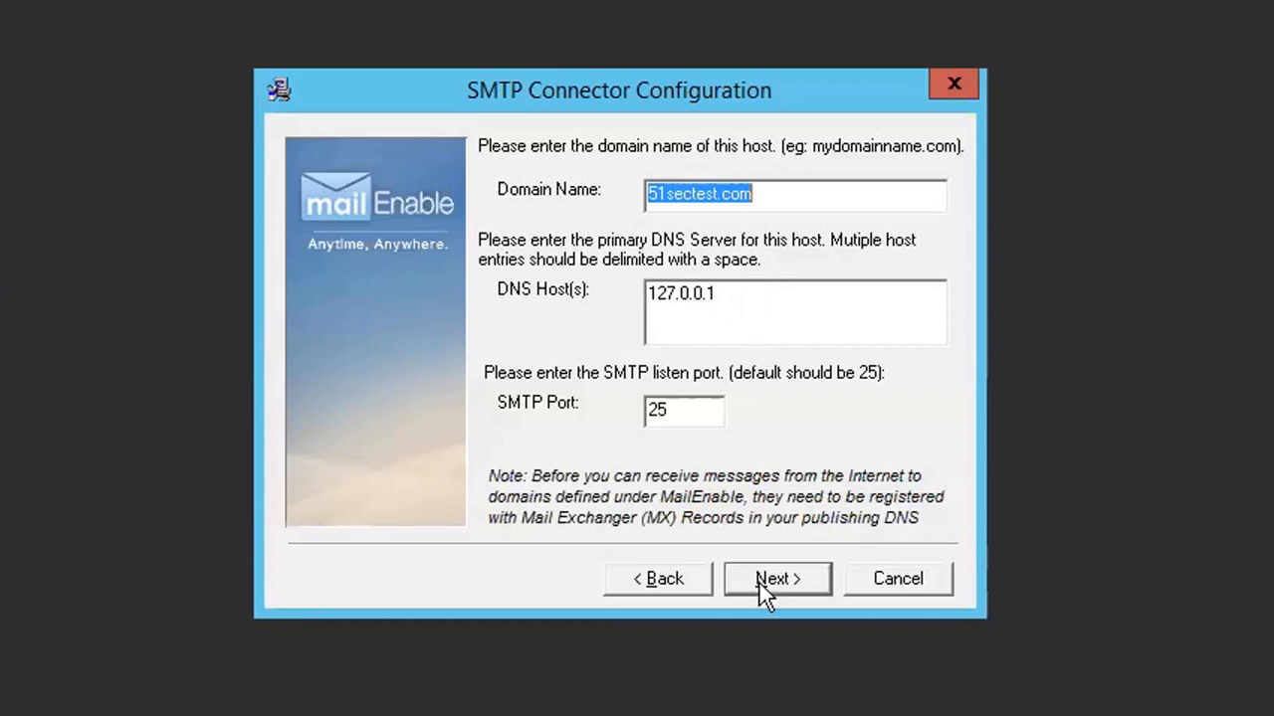
Step: Accept SMTP with local DNS and port 25, publishing webmail and web admin on the default website
left_click(776, 578)
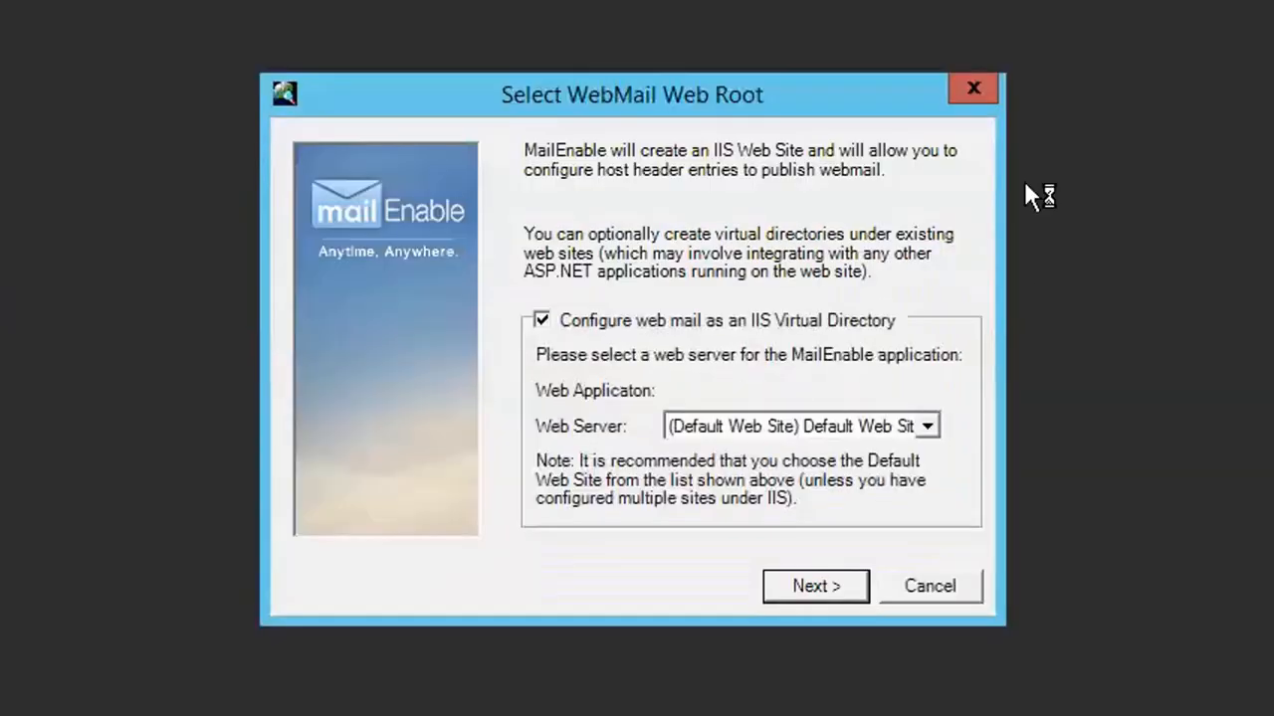
left_click(815, 585)
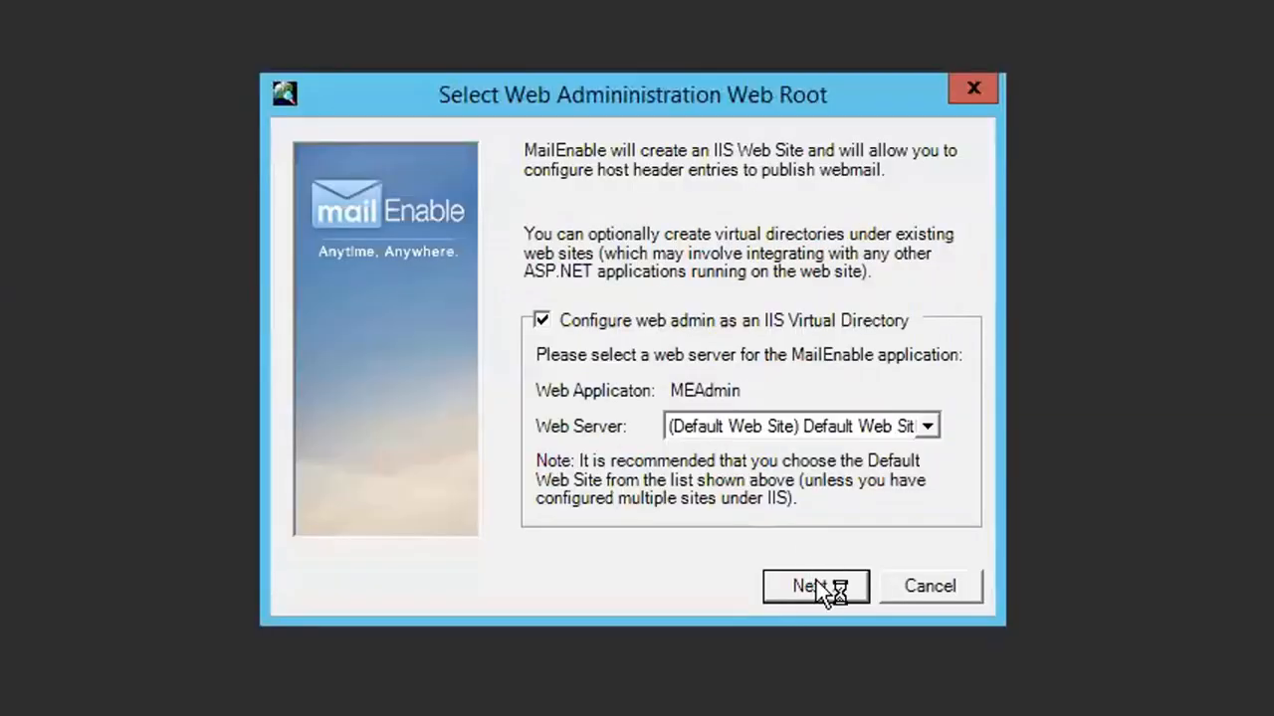
left_click(815, 585)
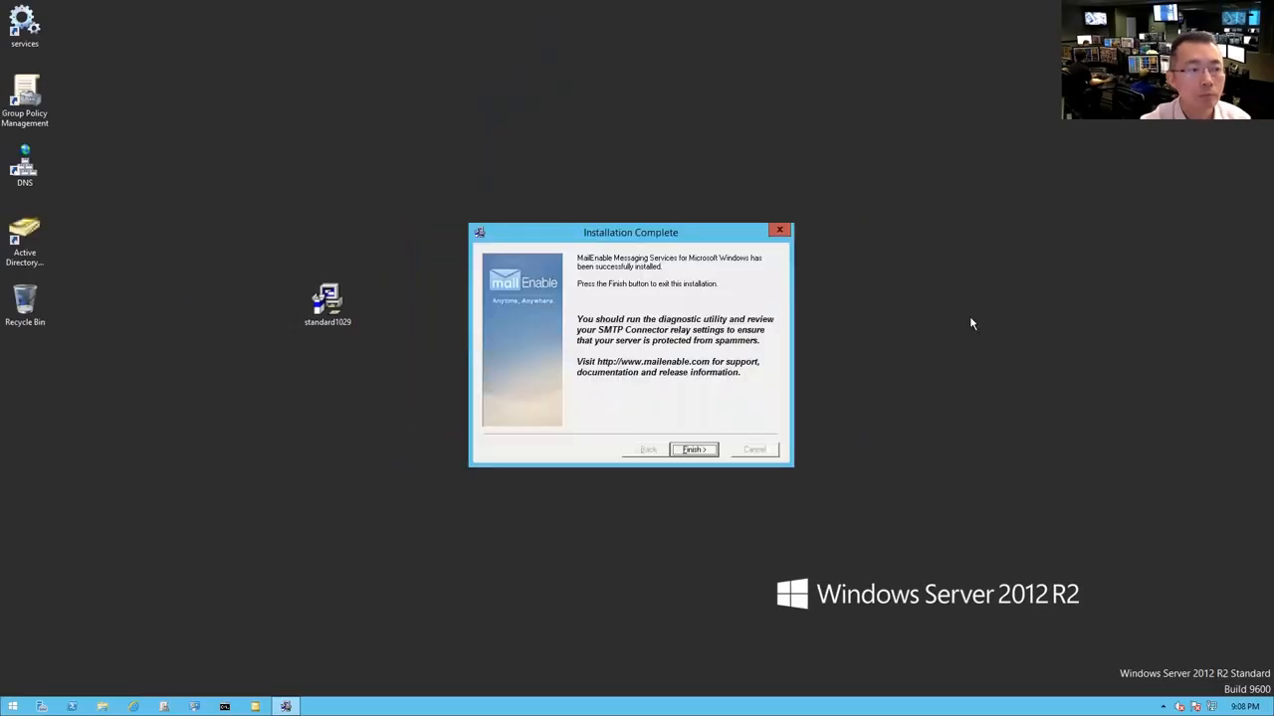
Step: Finish the installer and launch the MailEnable management console from Start search
left_click(693, 450)
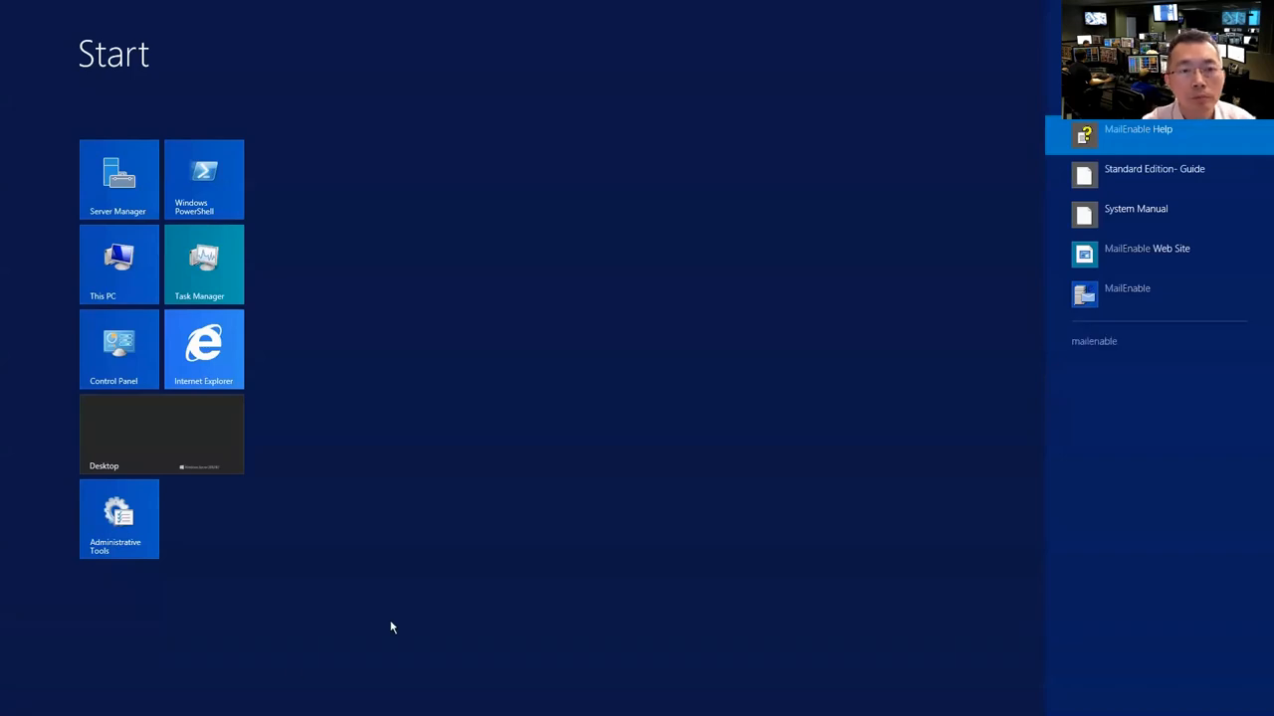
left_click(1146, 248)
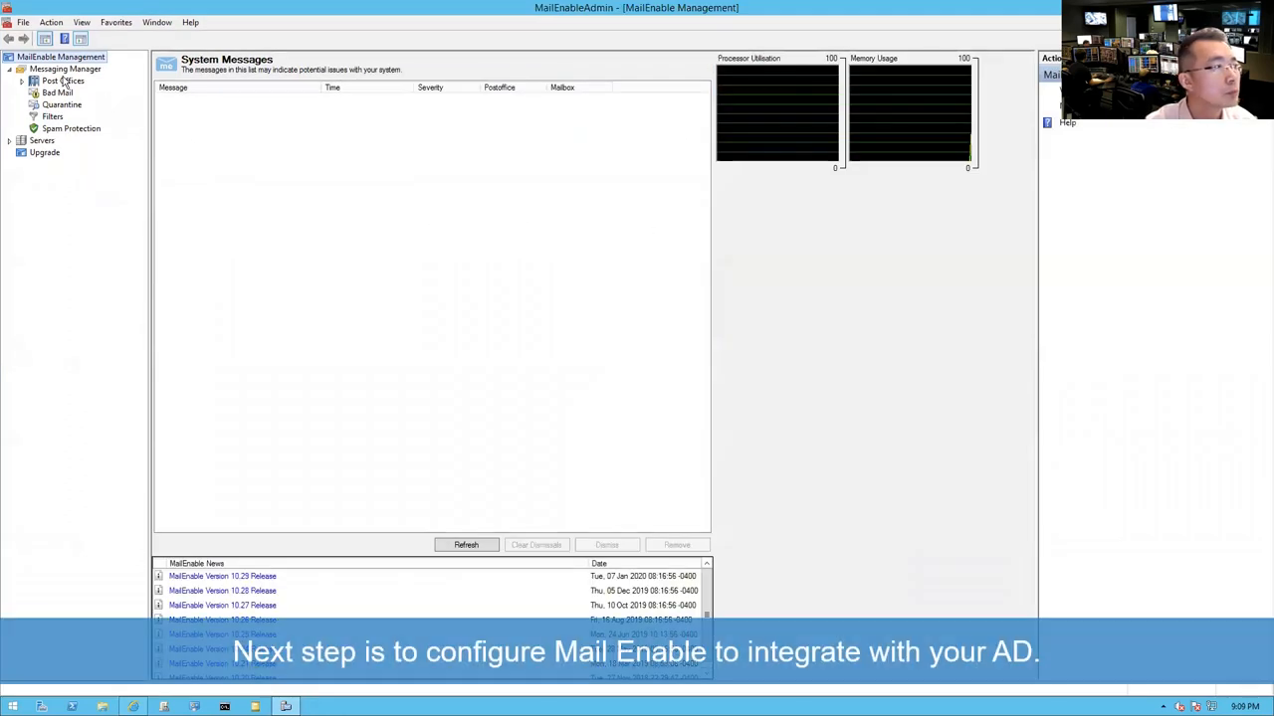
Step: Expand the 51sectest.com post office's domains and show its context menu of actions
left_click(62, 81)
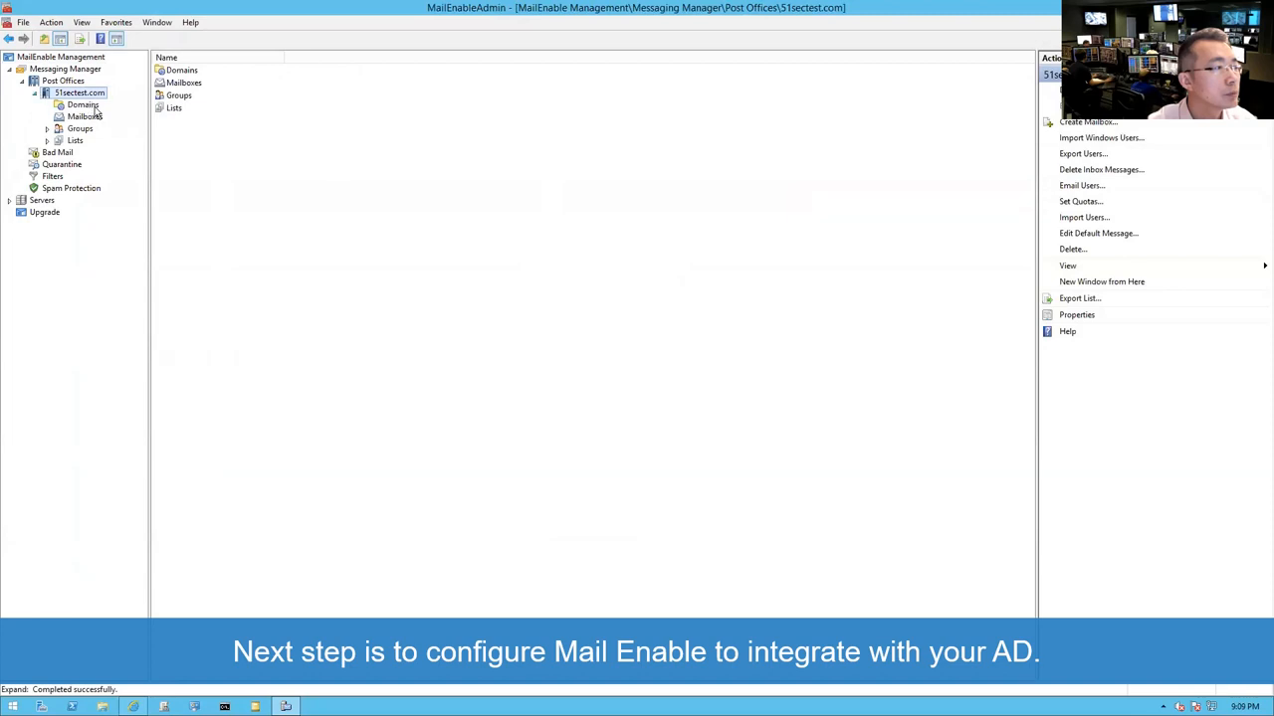
left_click(83, 105)
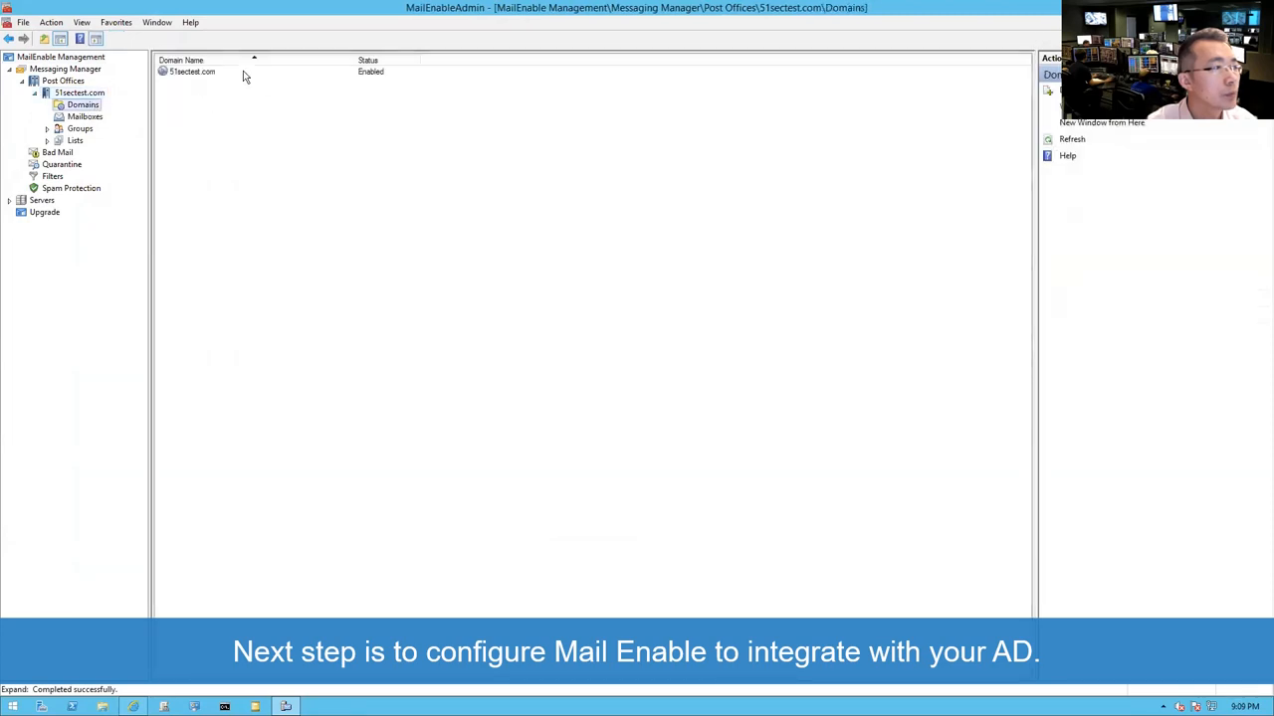
left_click(193, 71)
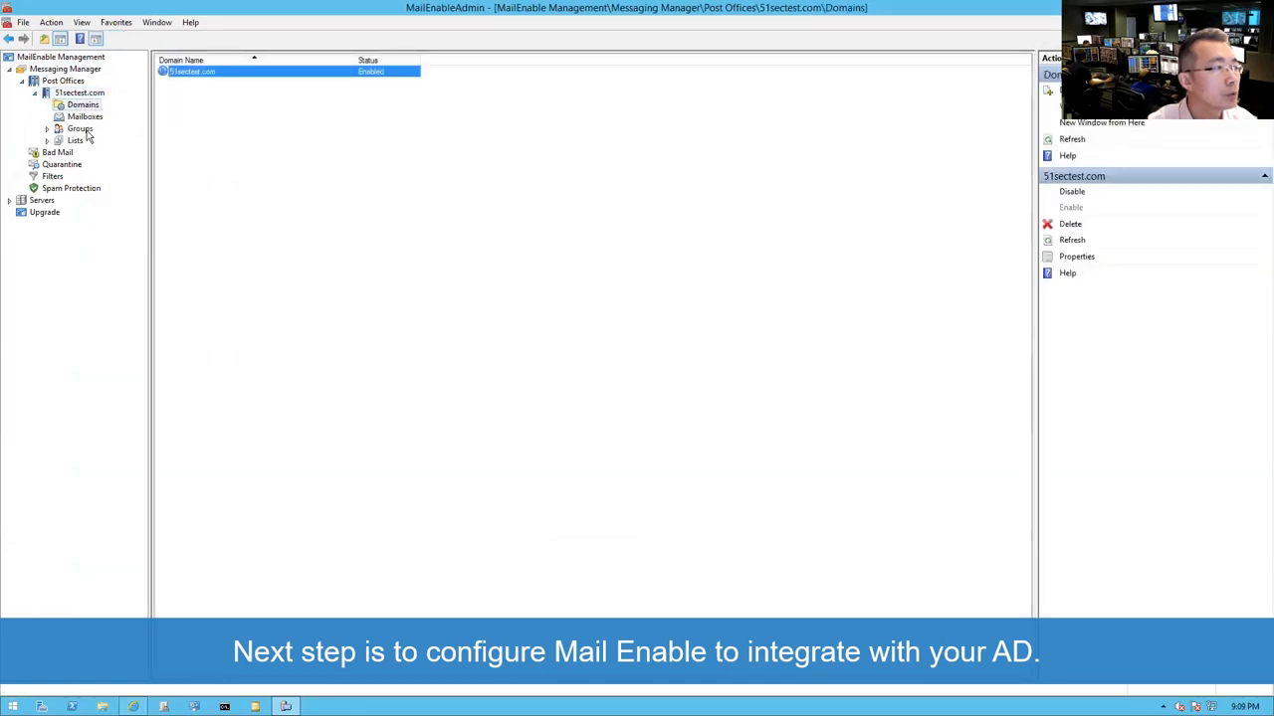
right_click(74, 91)
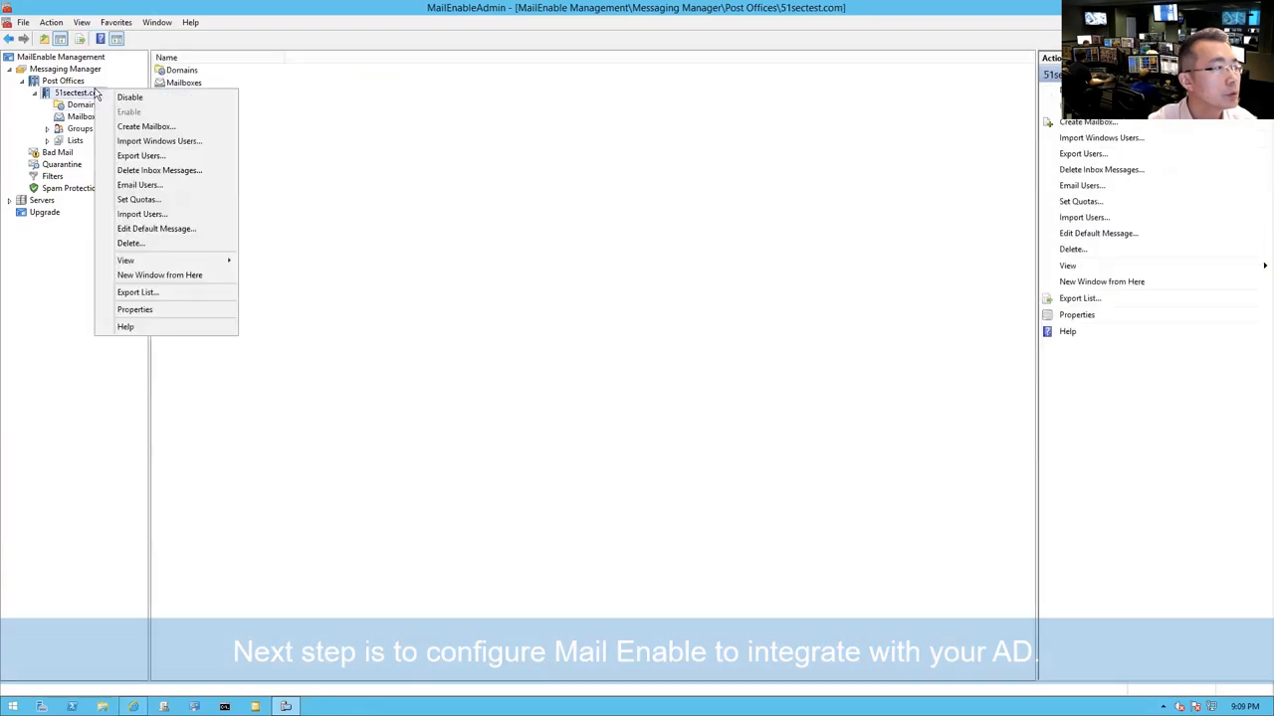
left_click(135, 309)
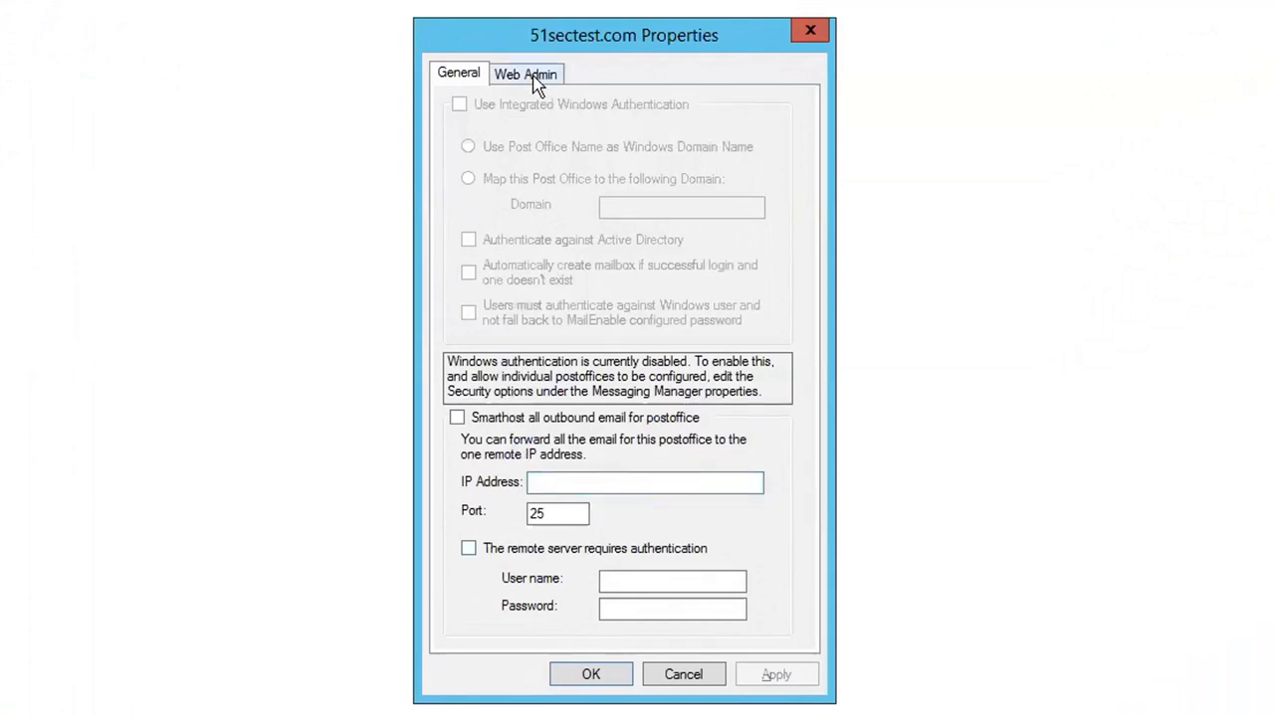
mouse_move(600, 419)
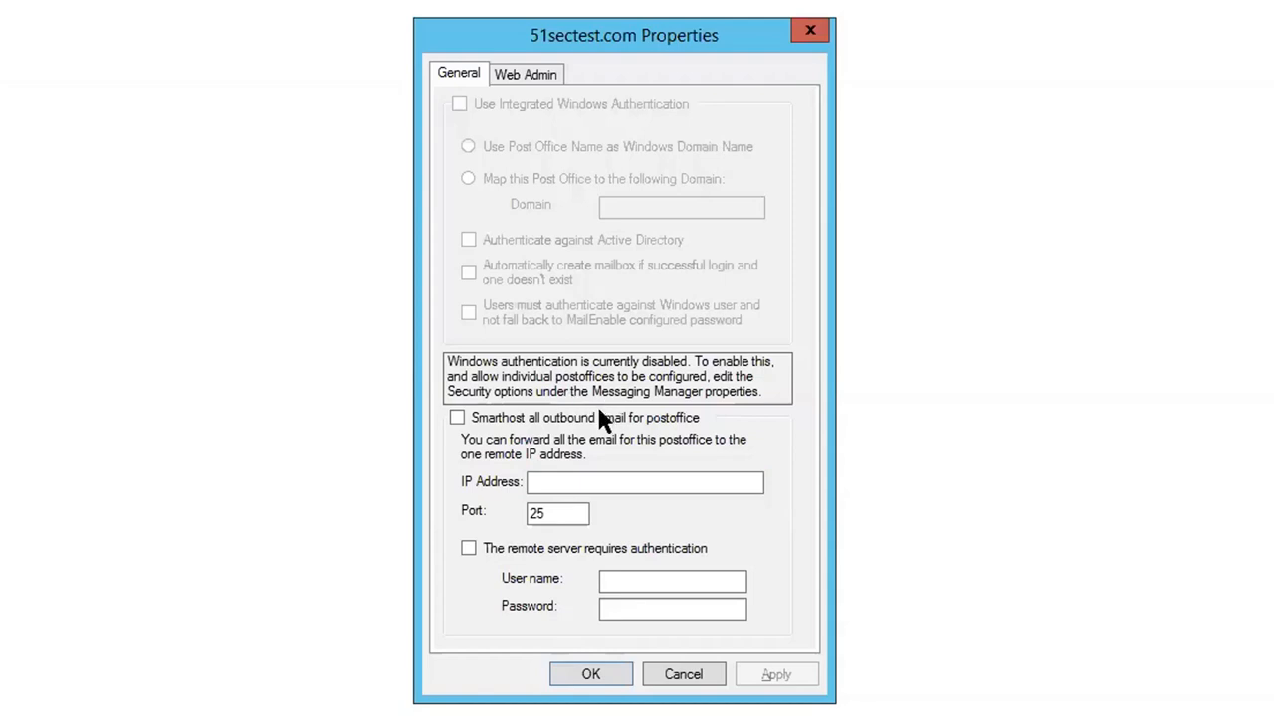
mouse_move(715, 377)
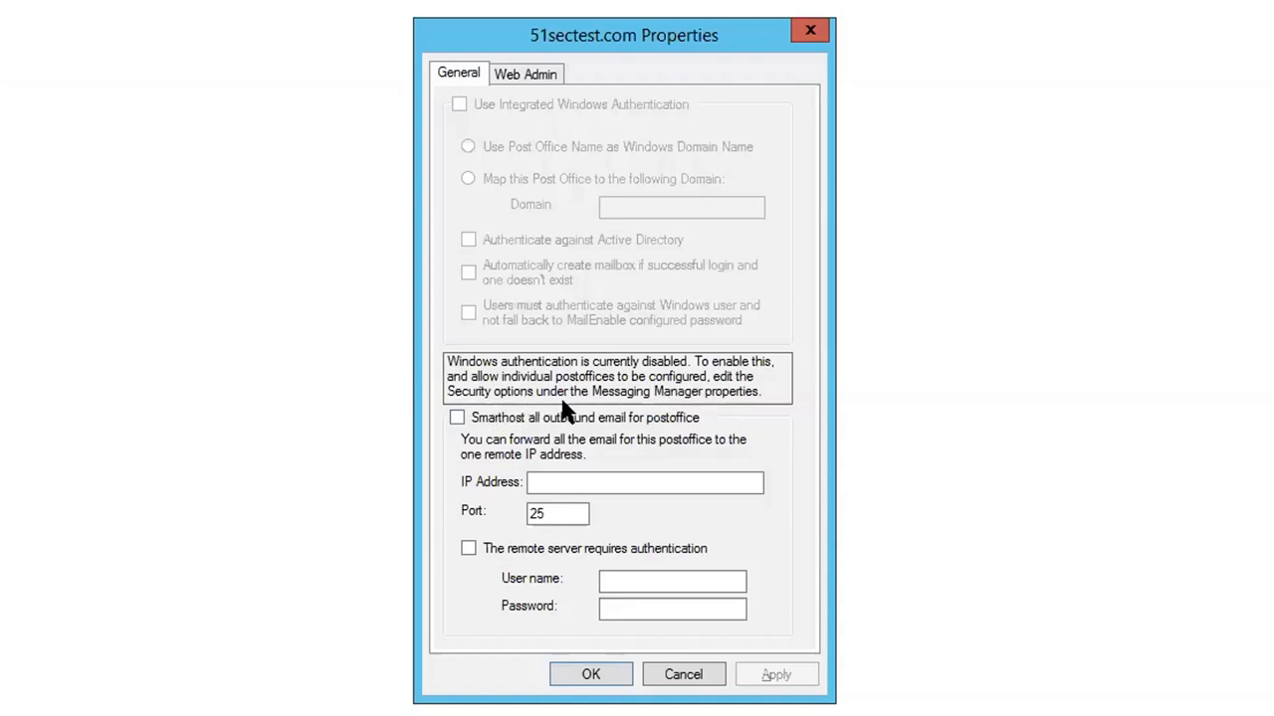
mouse_move(652, 406)
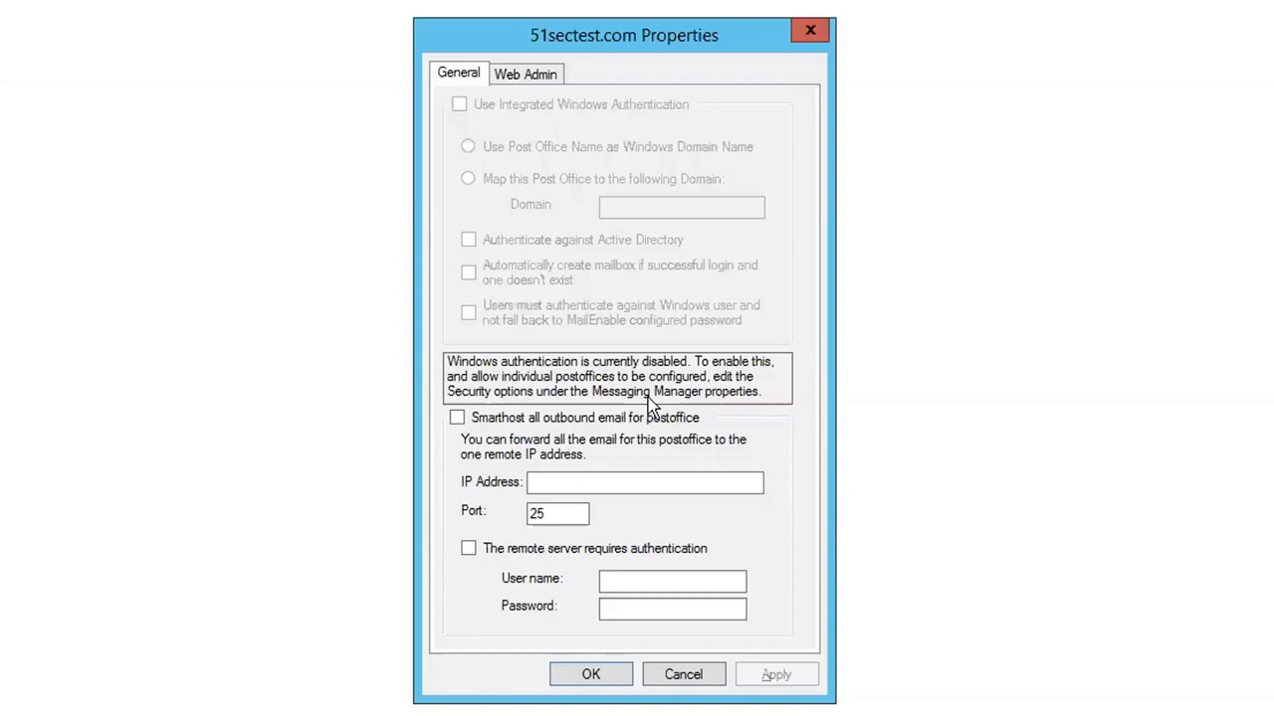
mouse_move(715, 435)
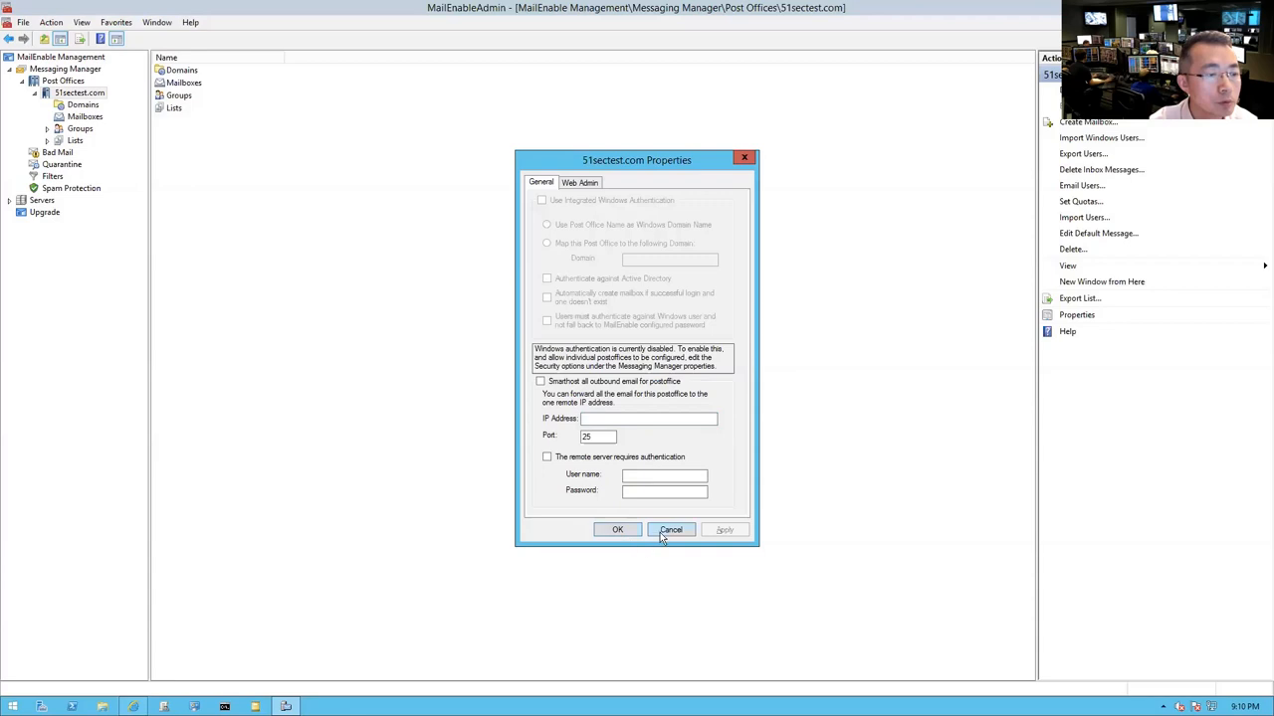
left_click(671, 529)
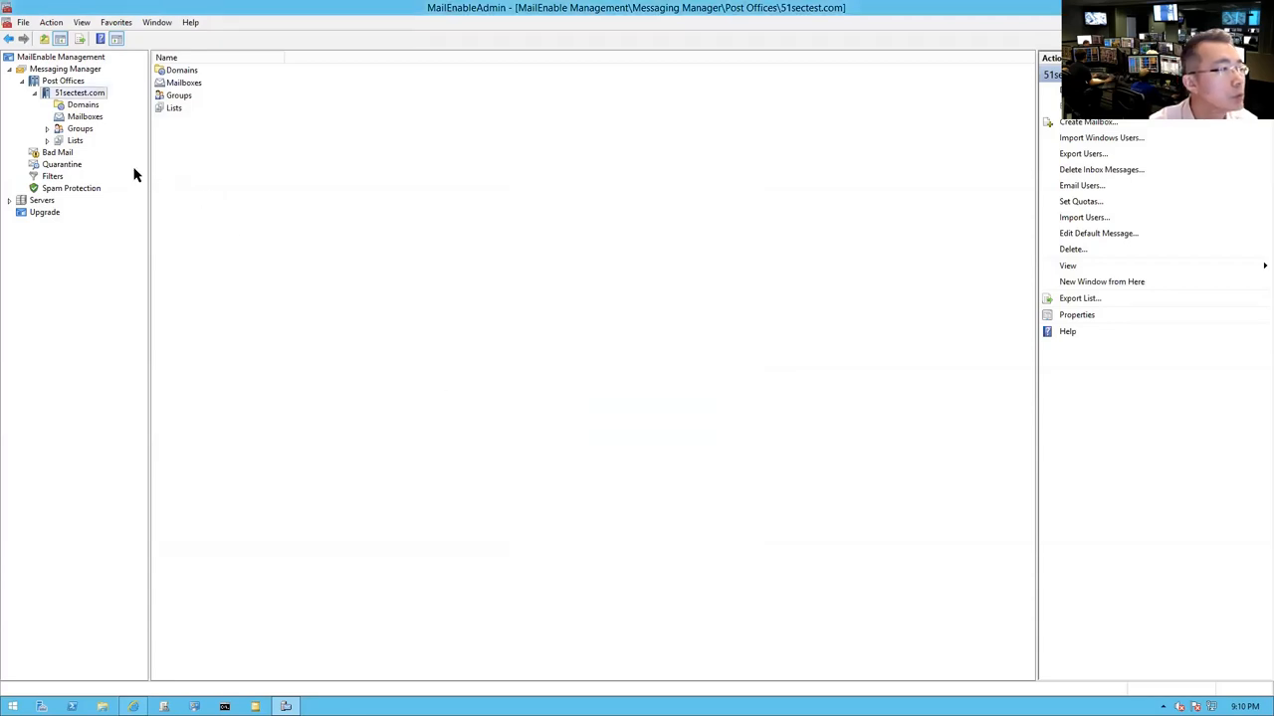
Step: Enable Integrated Authentication on the Security tab of Messaging Manager properties and save
right_click(65, 68)
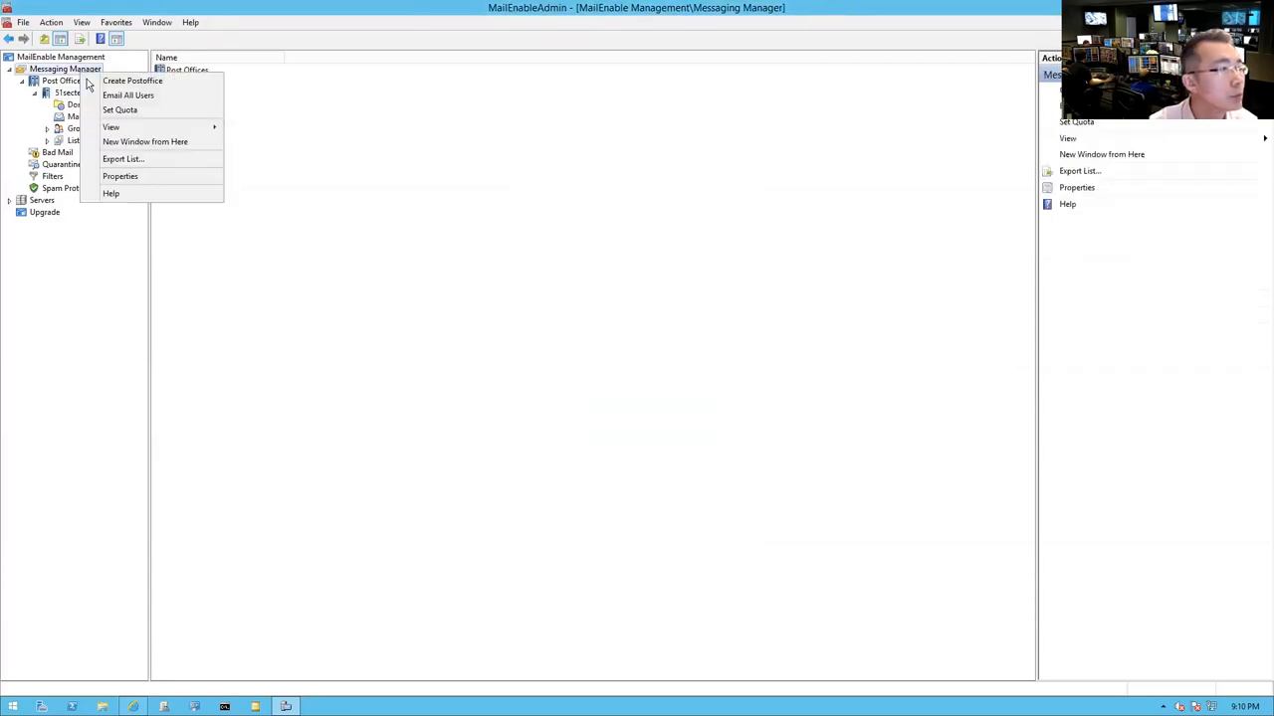
left_click(119, 176)
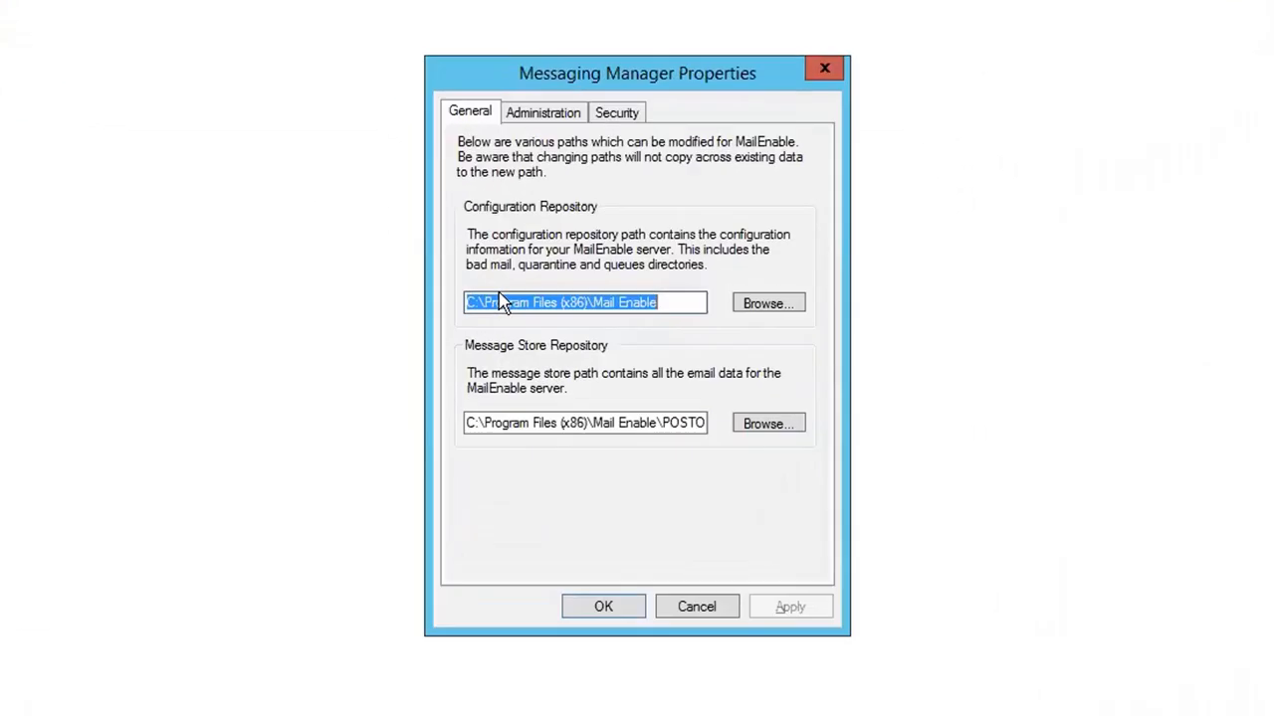
left_click(542, 111)
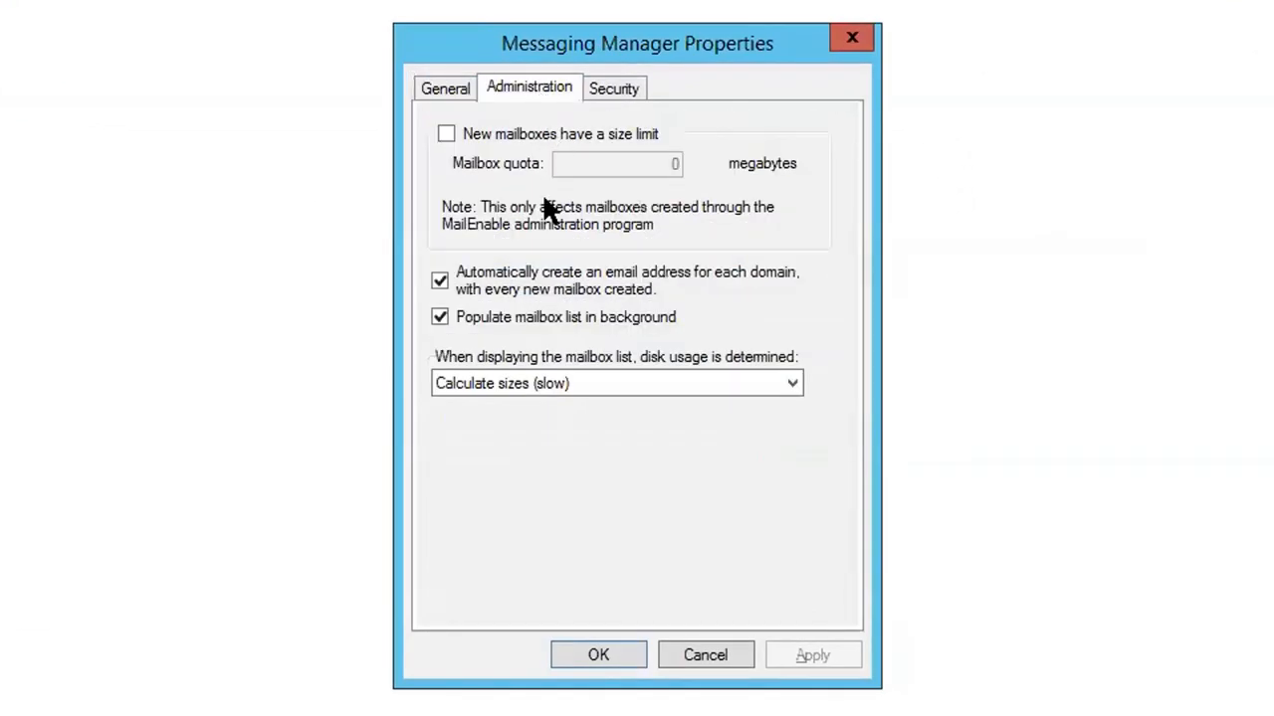
mouse_move(627, 150)
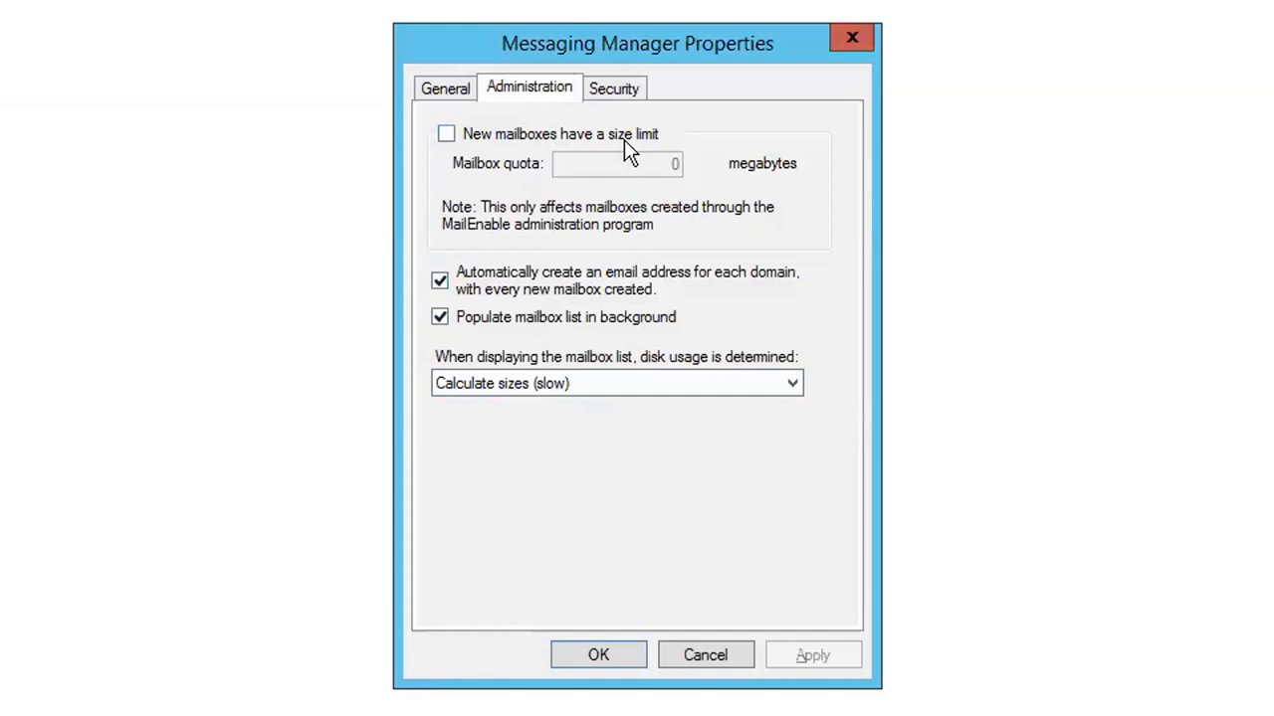
left_click(614, 87)
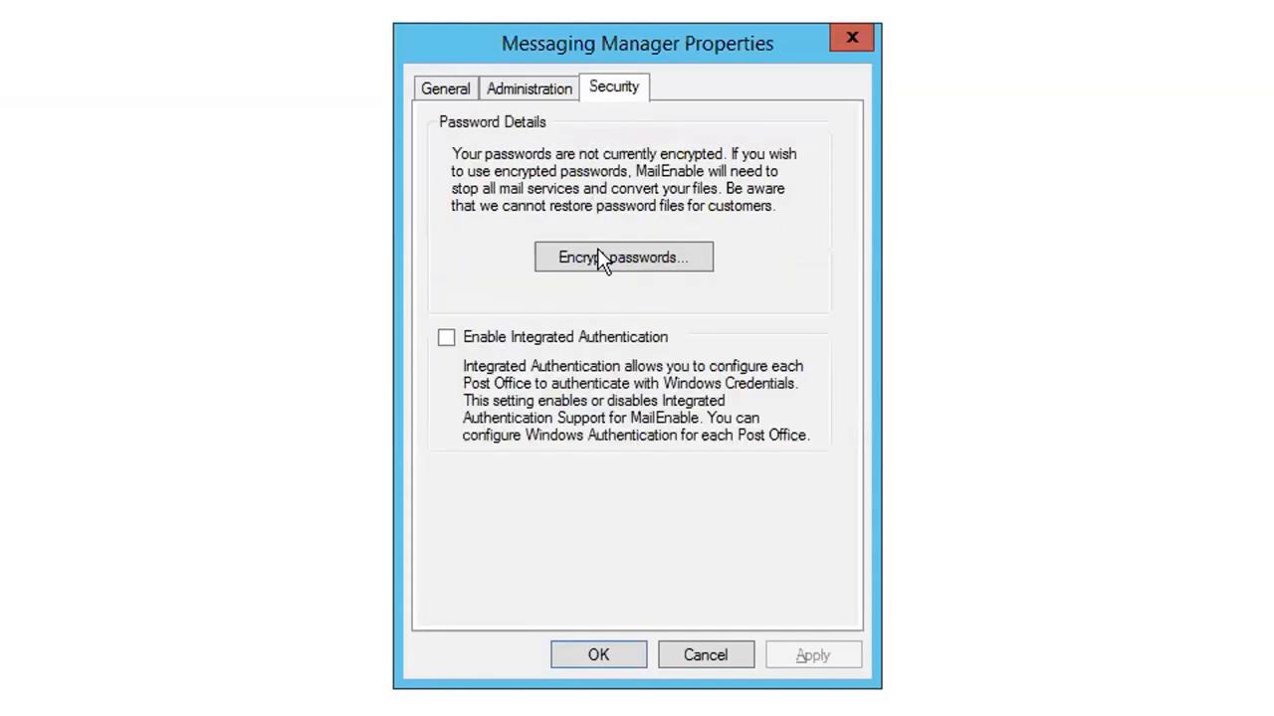
left_click(446, 338)
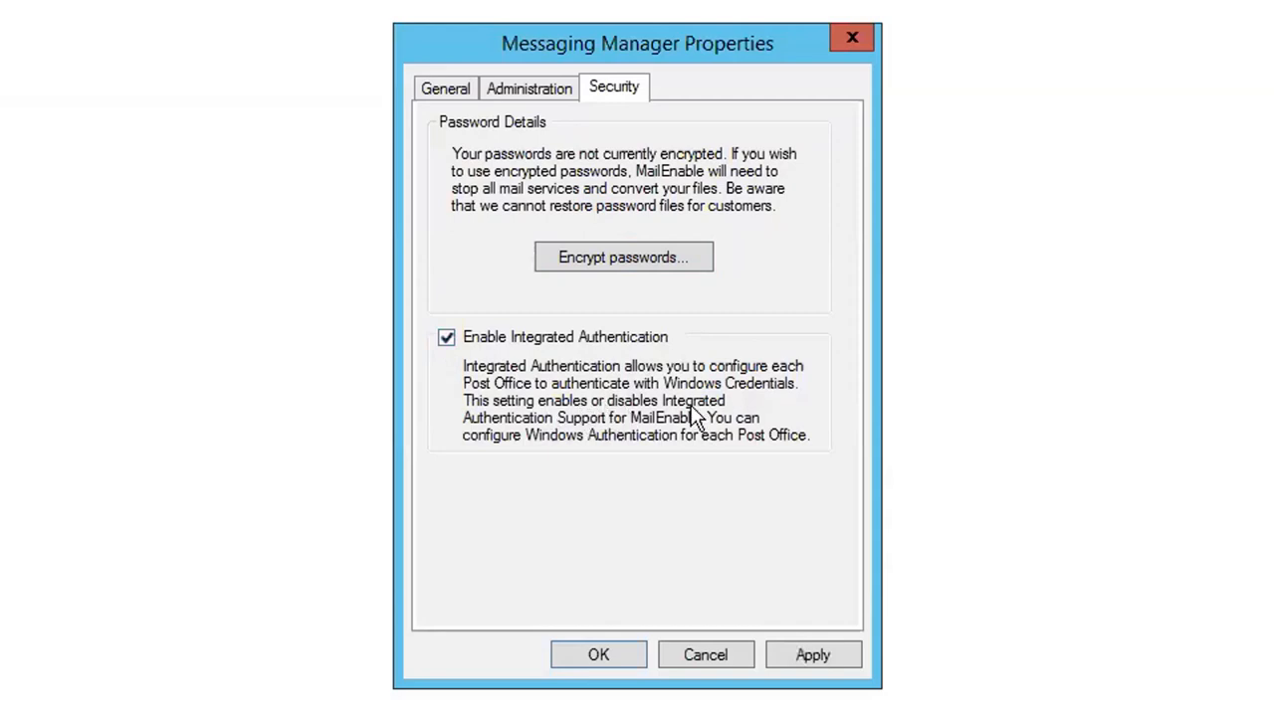
mouse_move(498, 406)
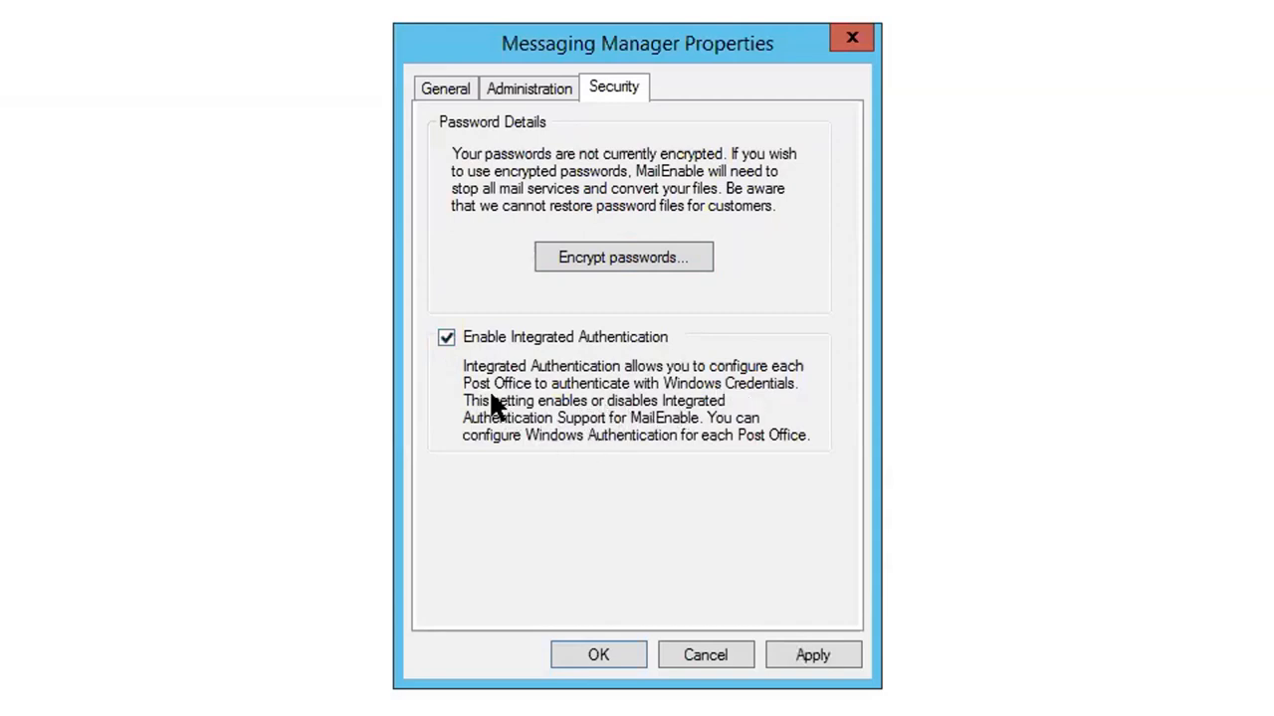
mouse_move(690, 401)
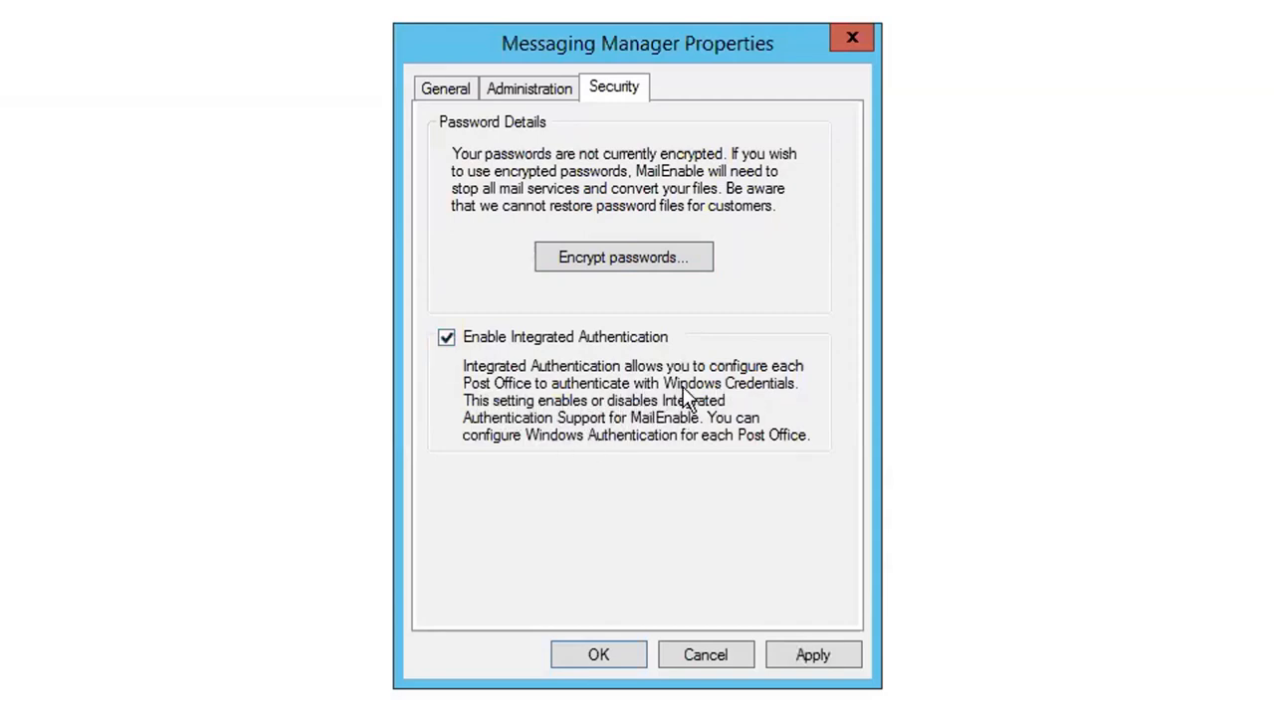
mouse_move(741, 418)
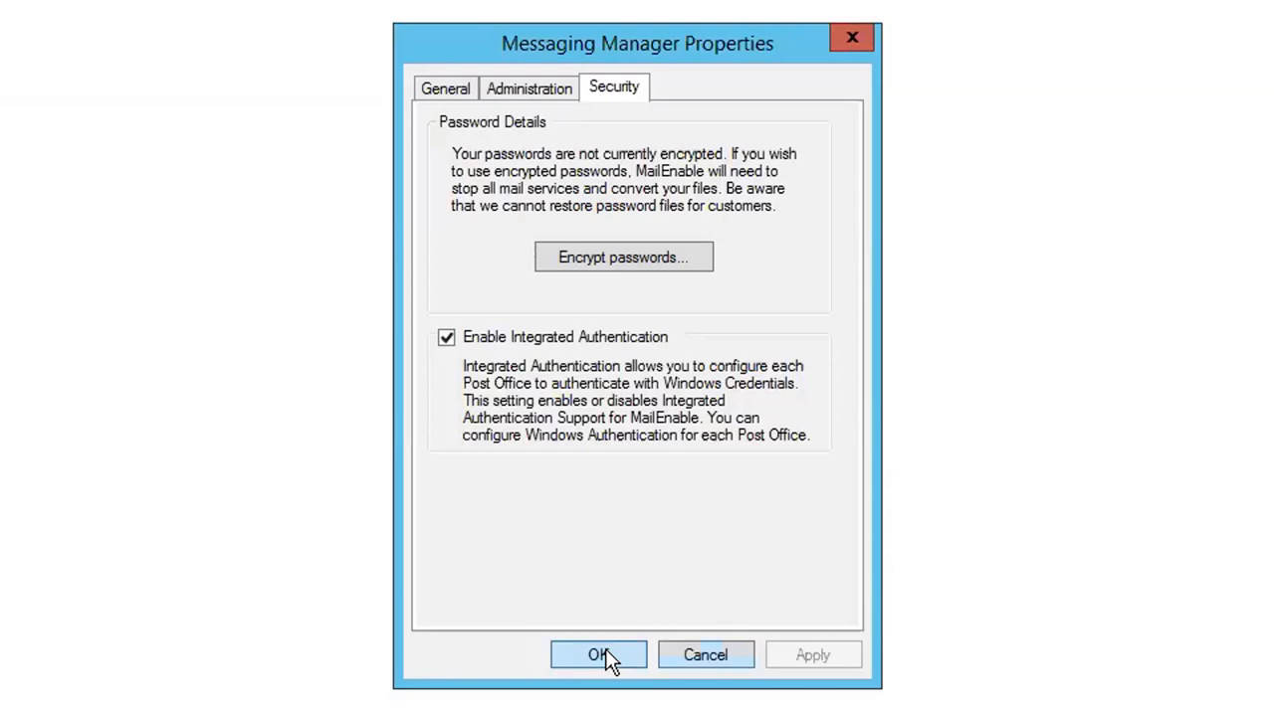
left_click(598, 655)
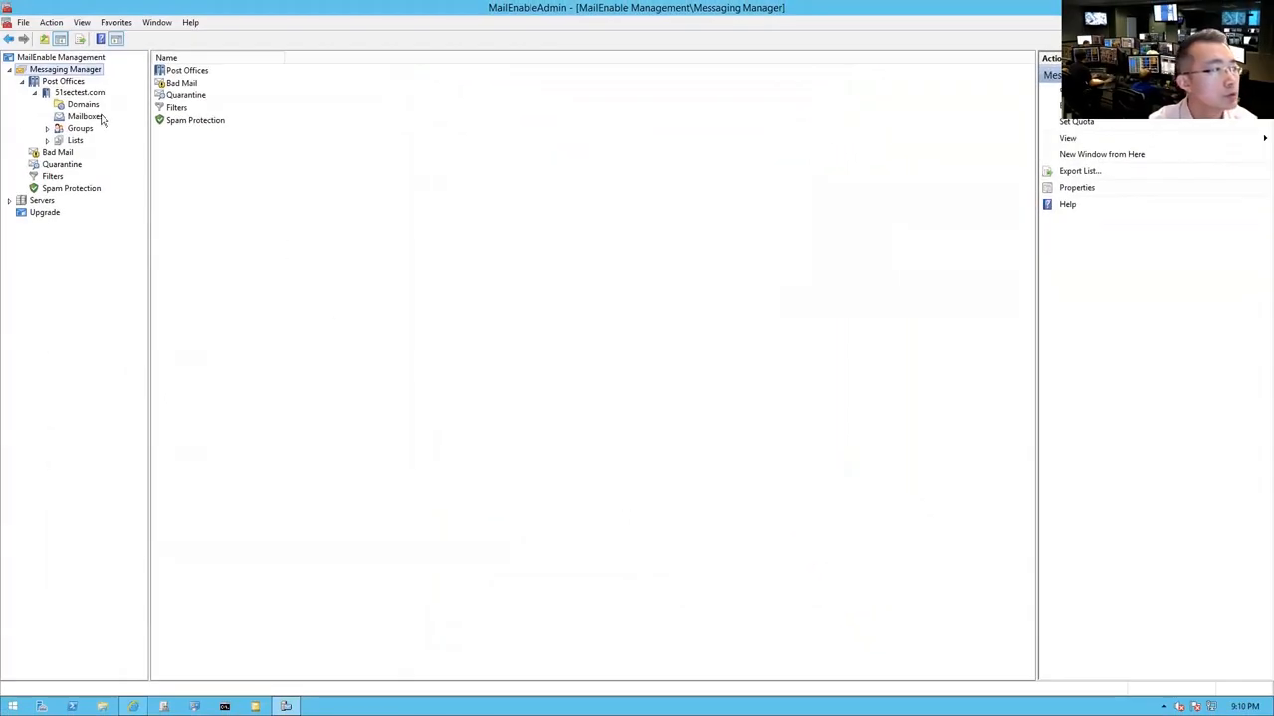
Step: Enable integrated Windows authentication against Active Directory with automatic mailbox creation for 51sectest.com
right_click(70, 93)
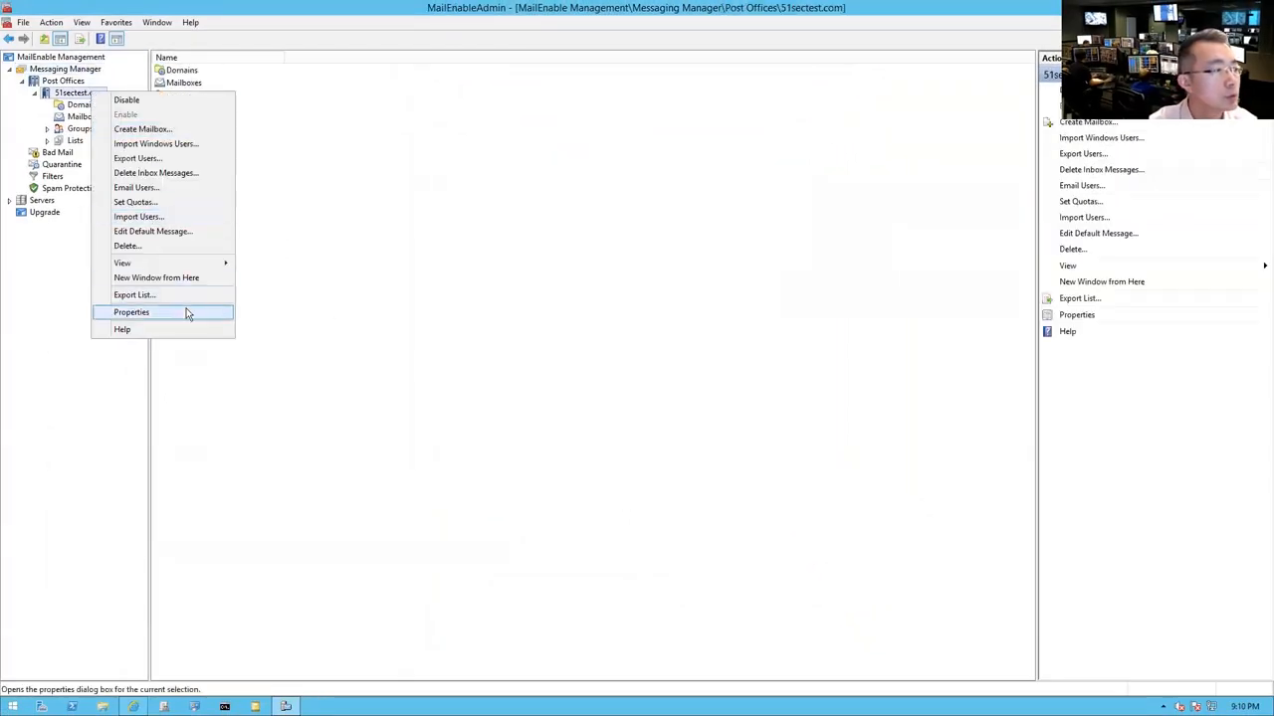
left_click(131, 312)
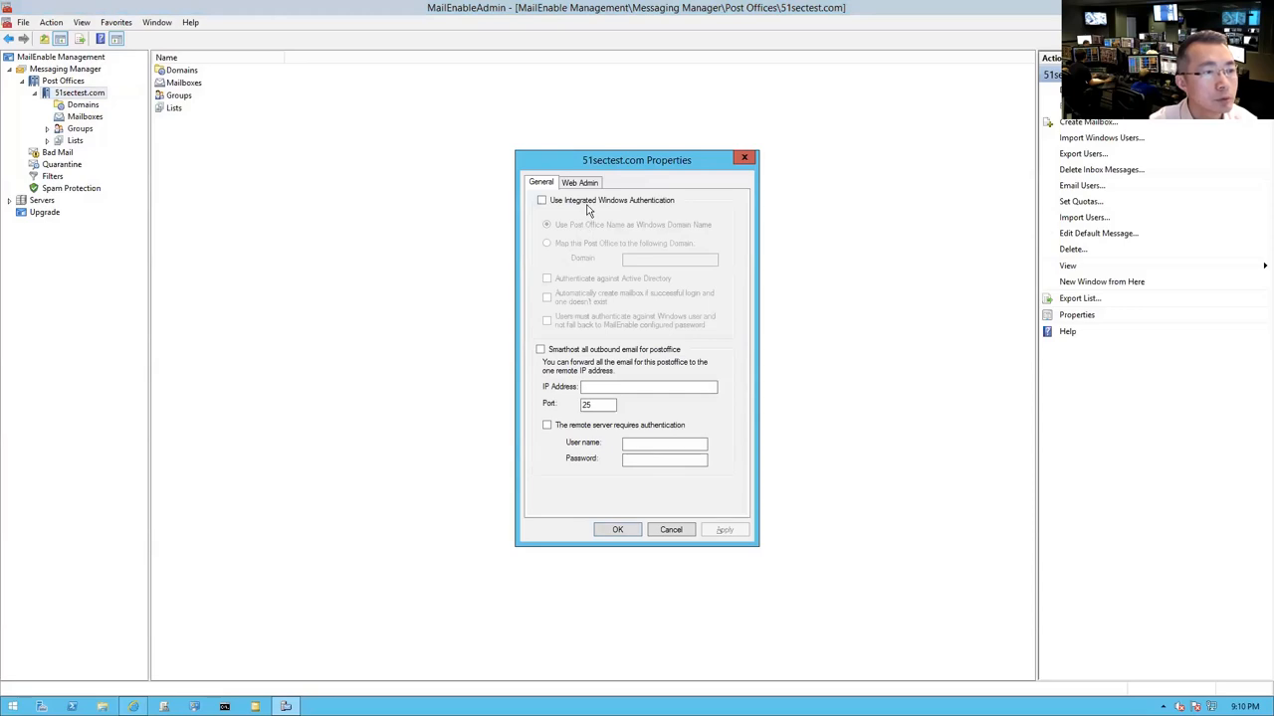
left_click(543, 200)
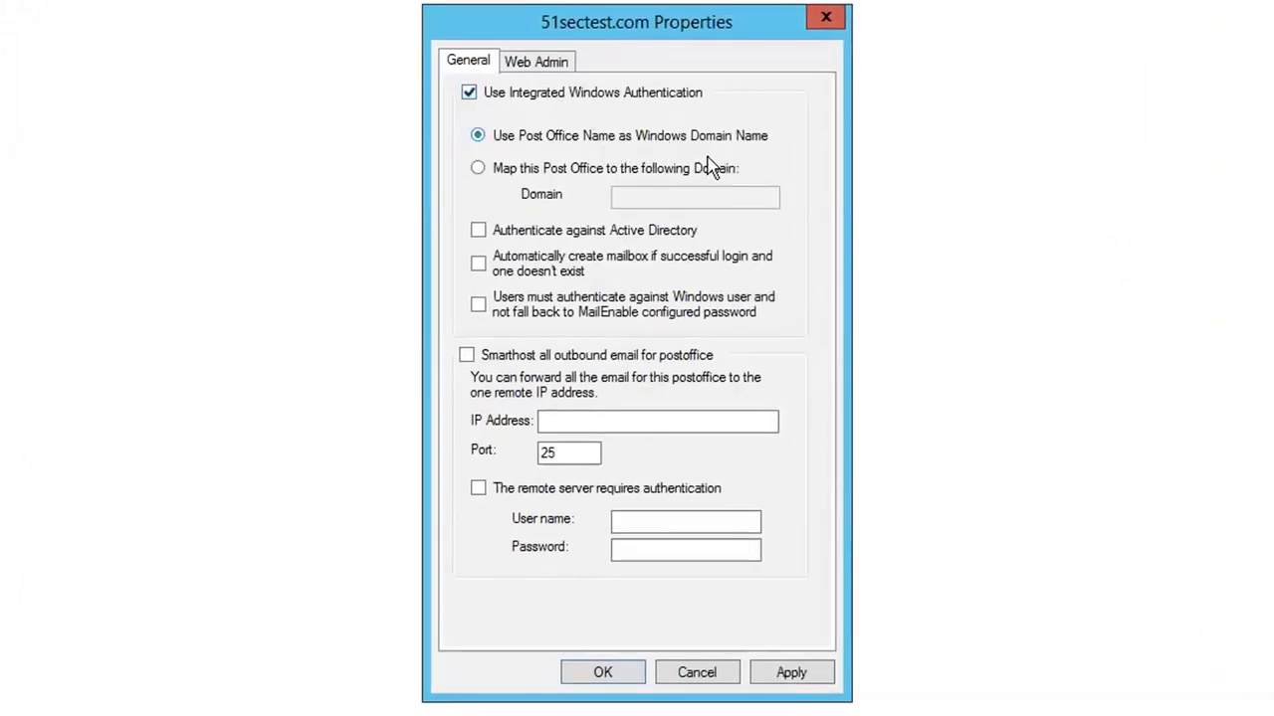
mouse_move(622, 179)
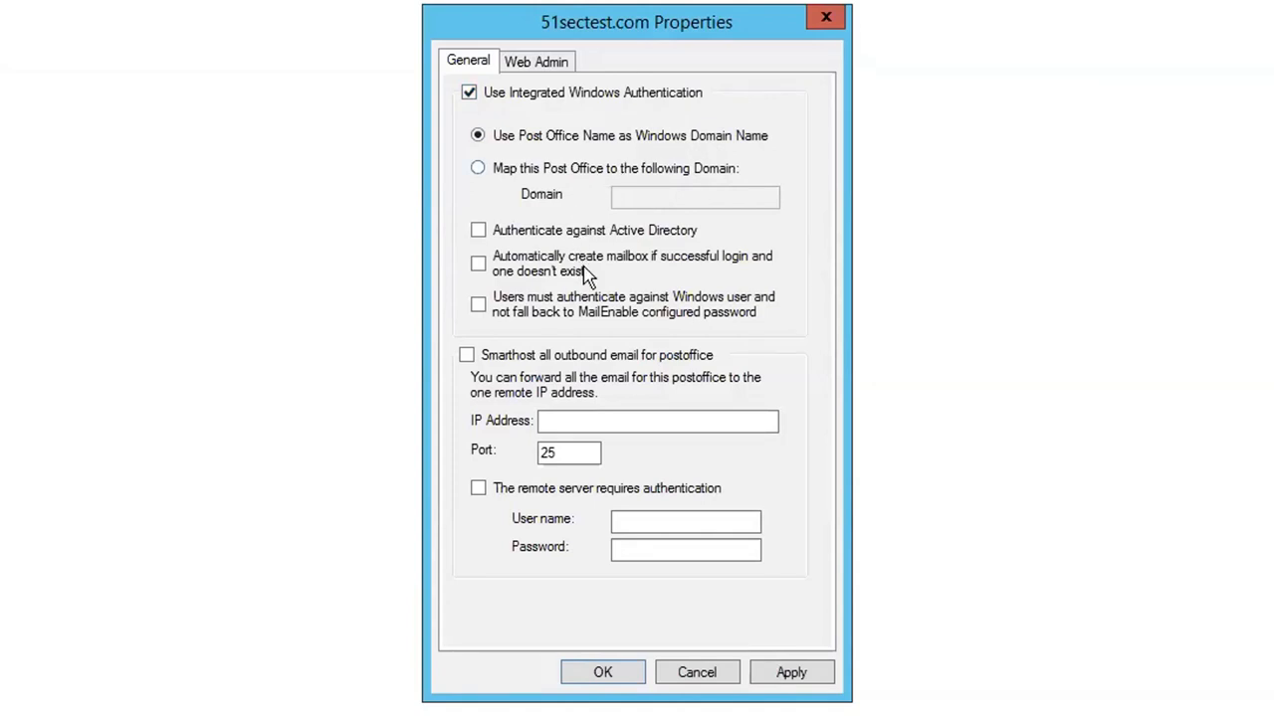
left_click(478, 230)
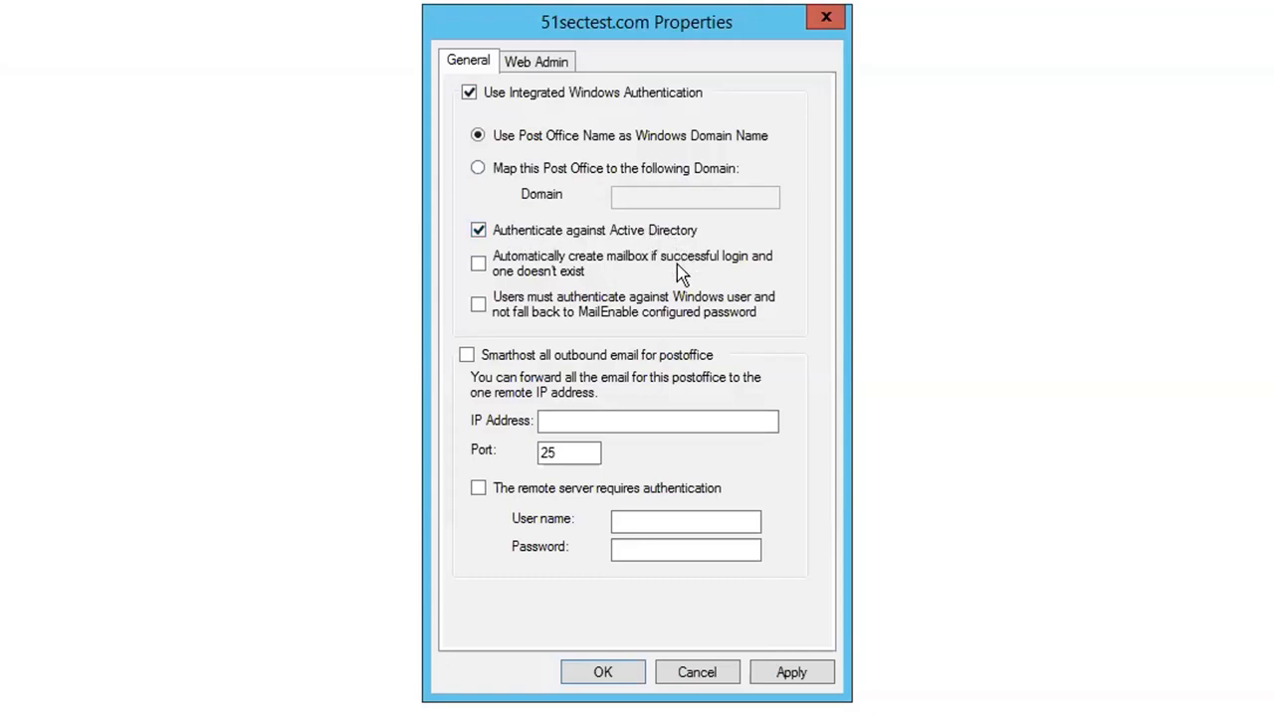
mouse_move(572, 291)
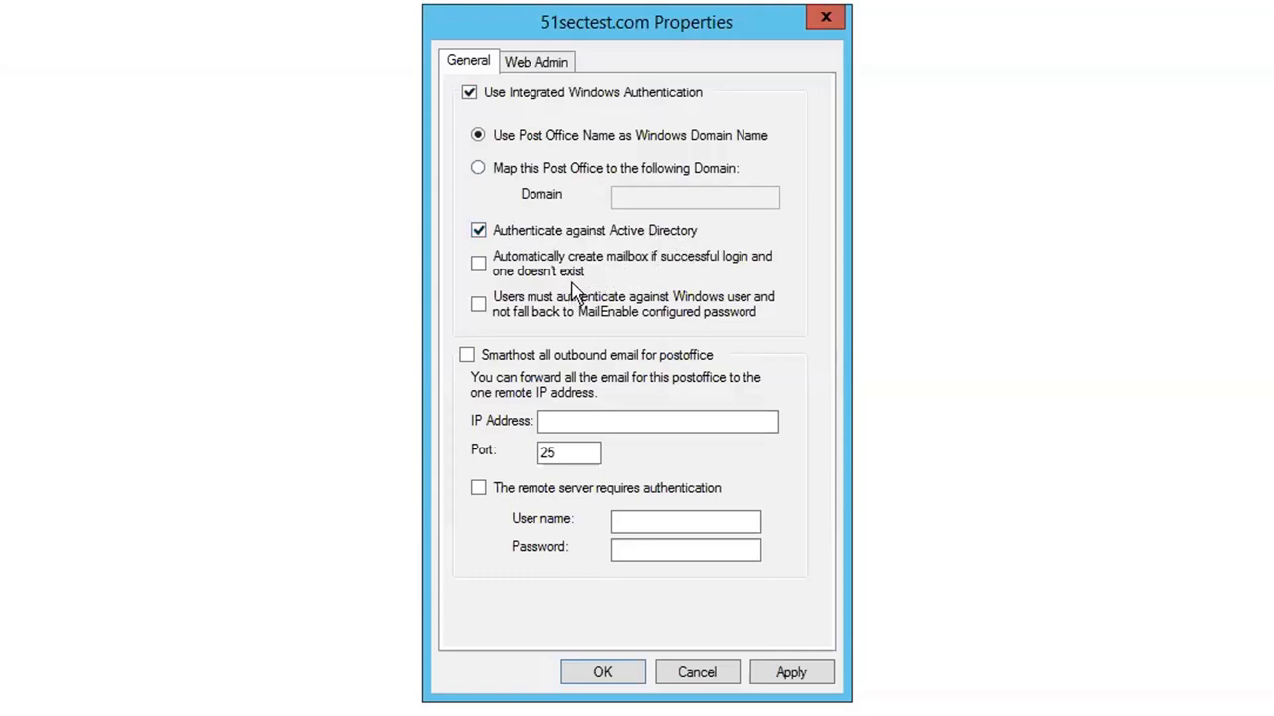
left_click(477, 262)
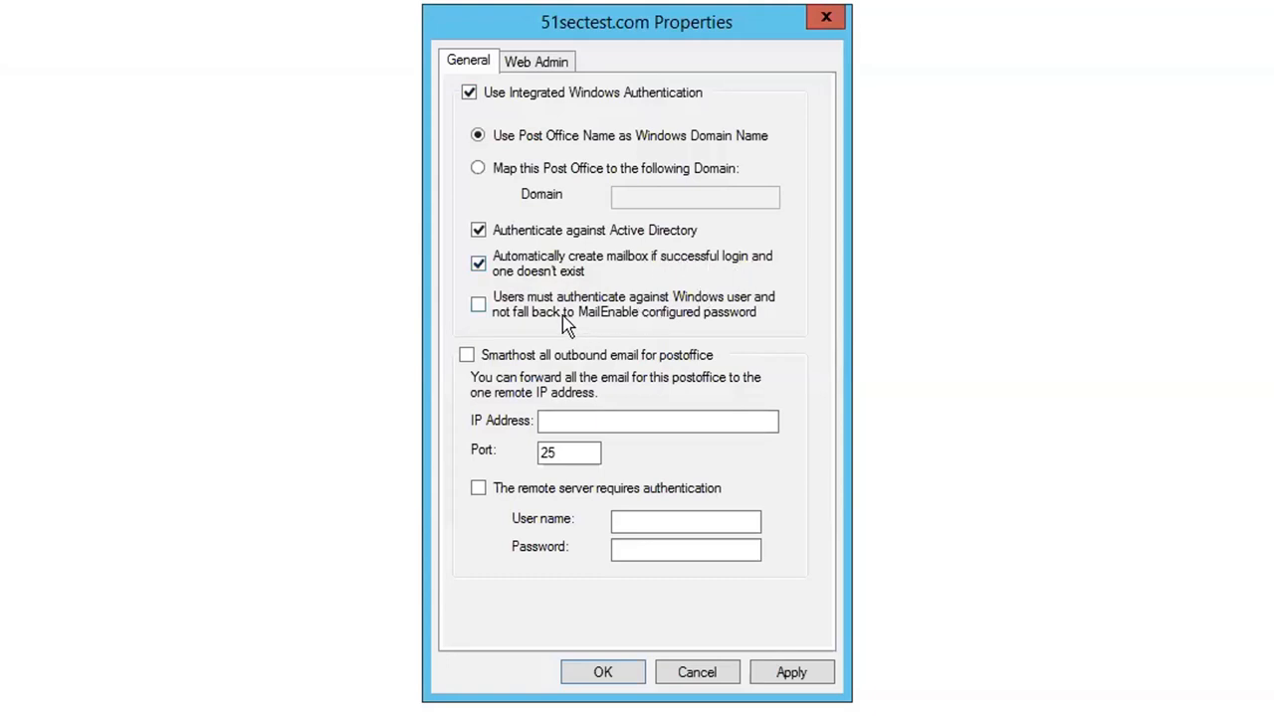
mouse_move(655, 403)
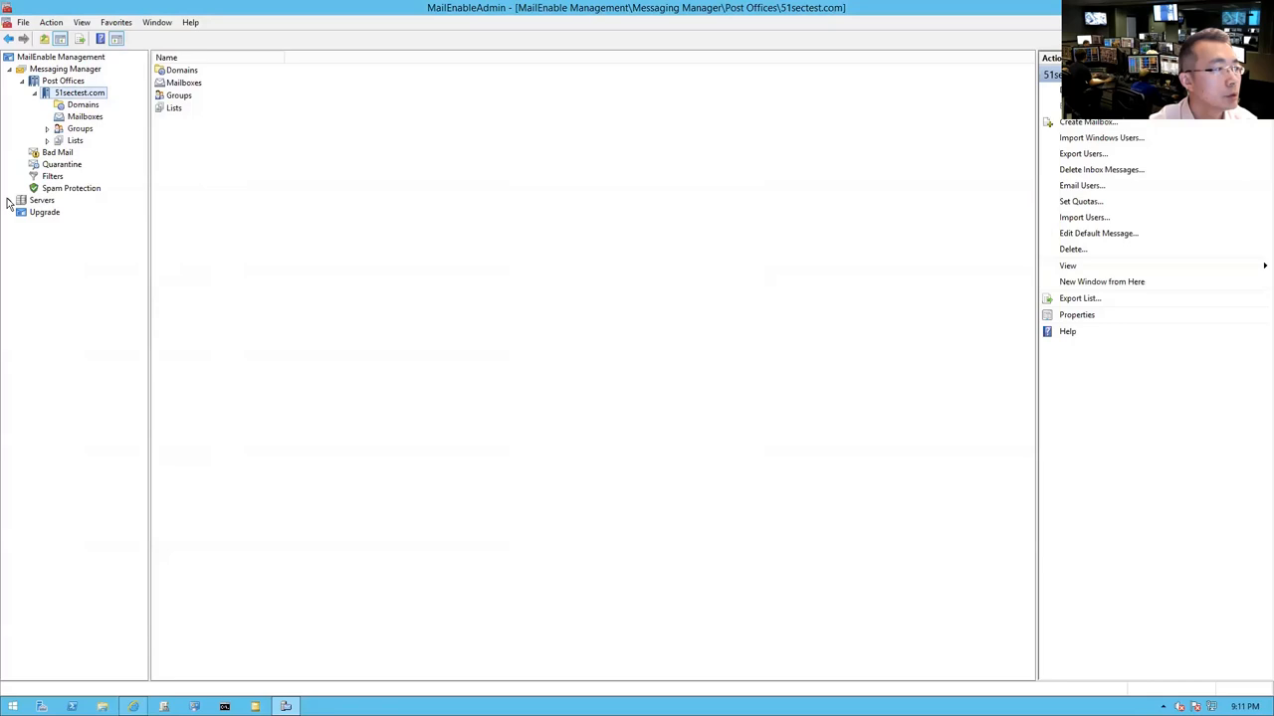
Step: Expand localhost's Services and Connectors and review the POP, IMAP and WebMail entries
left_click(10, 200)
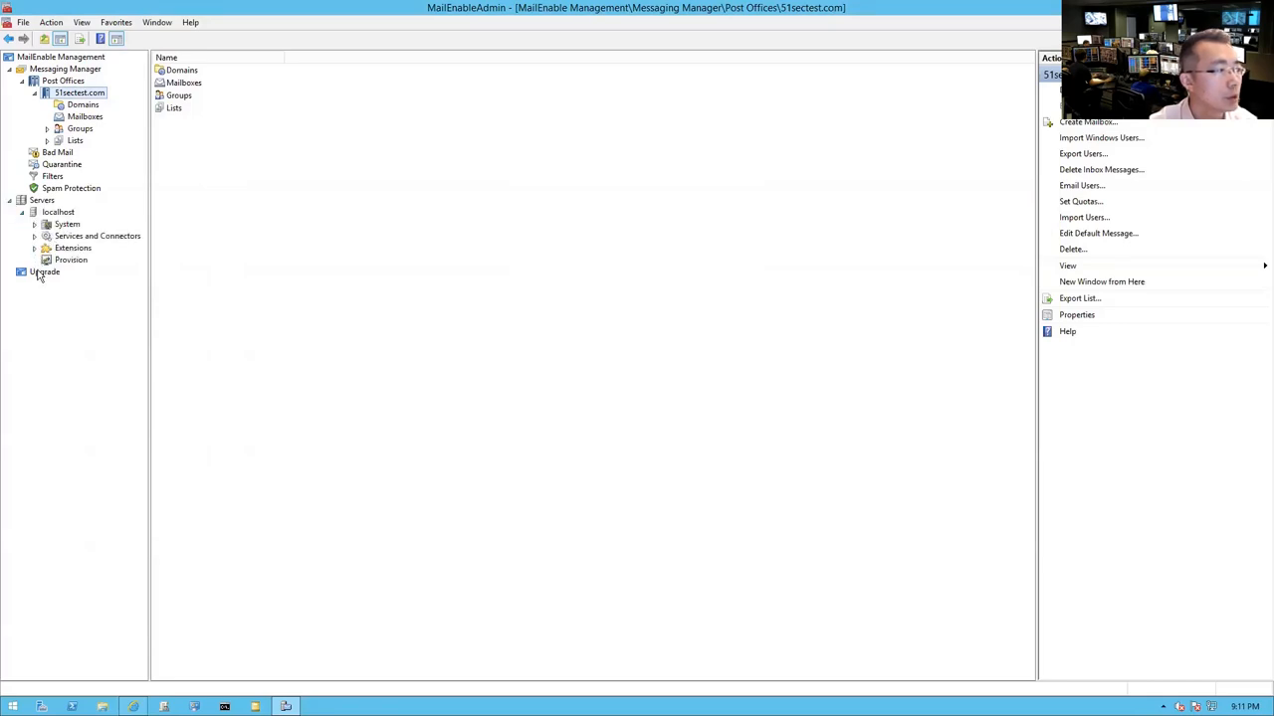
left_click(35, 236)
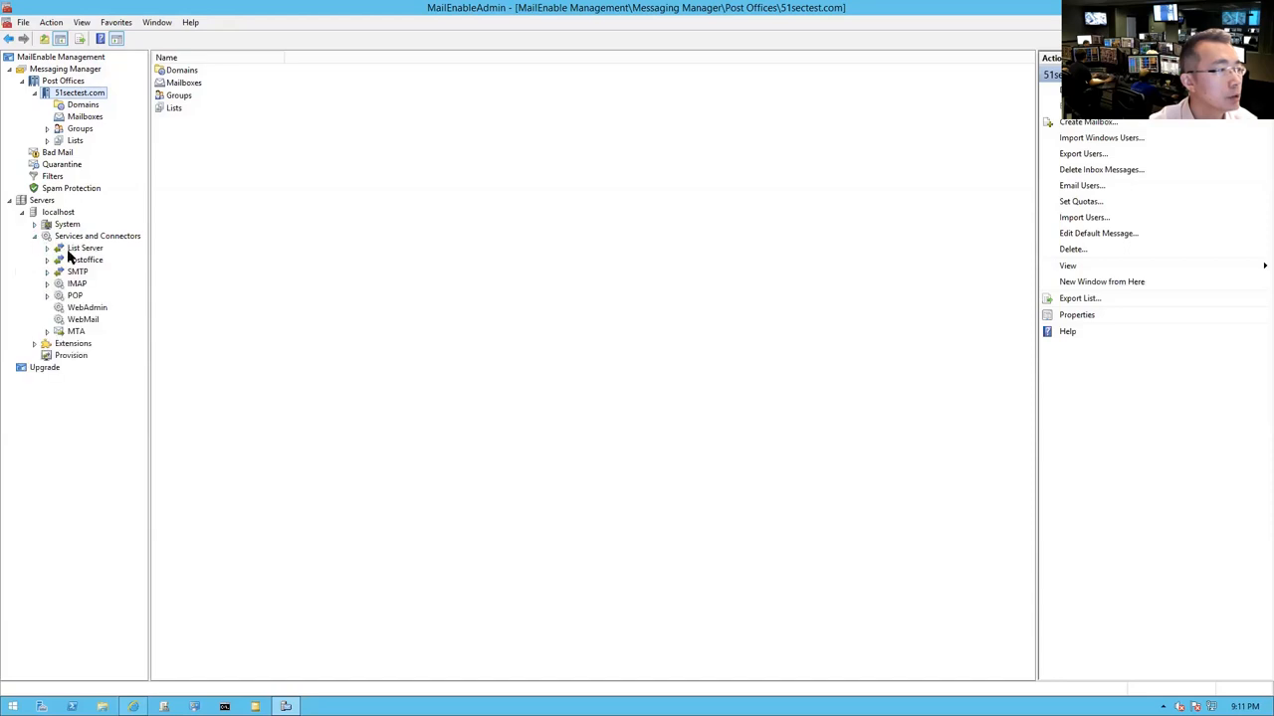
mouse_move(83, 273)
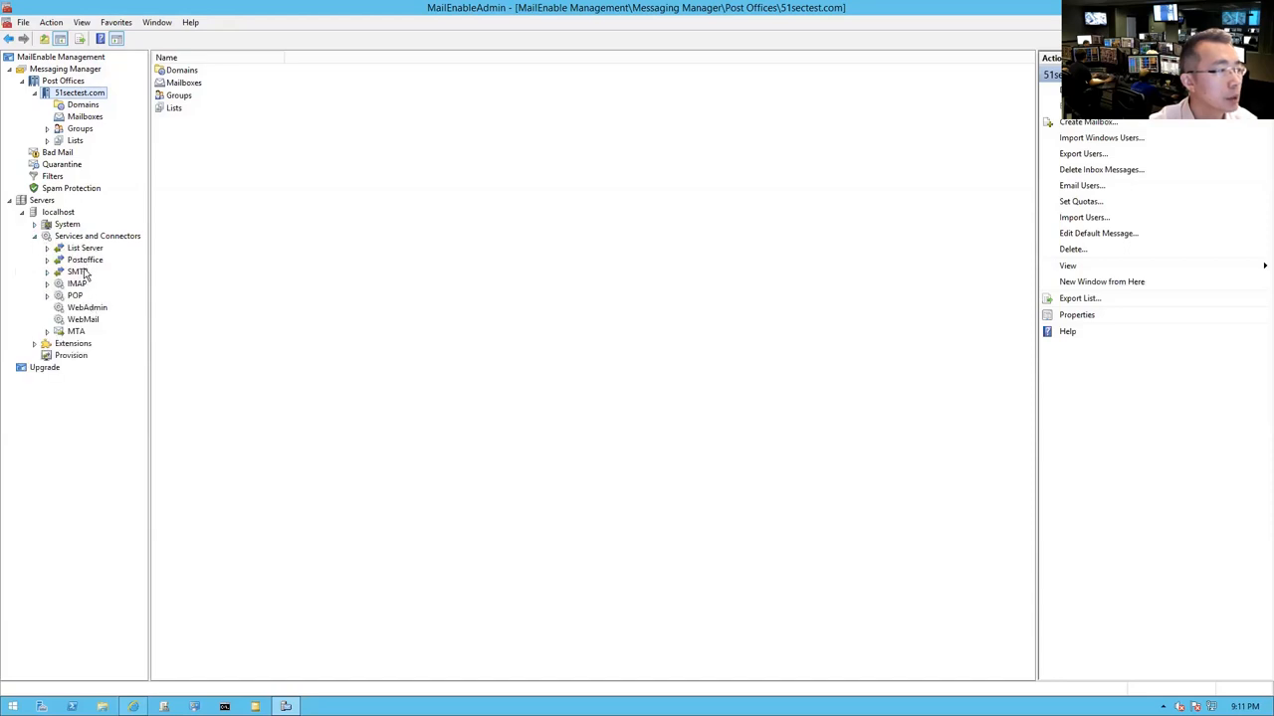
left_click(75, 296)
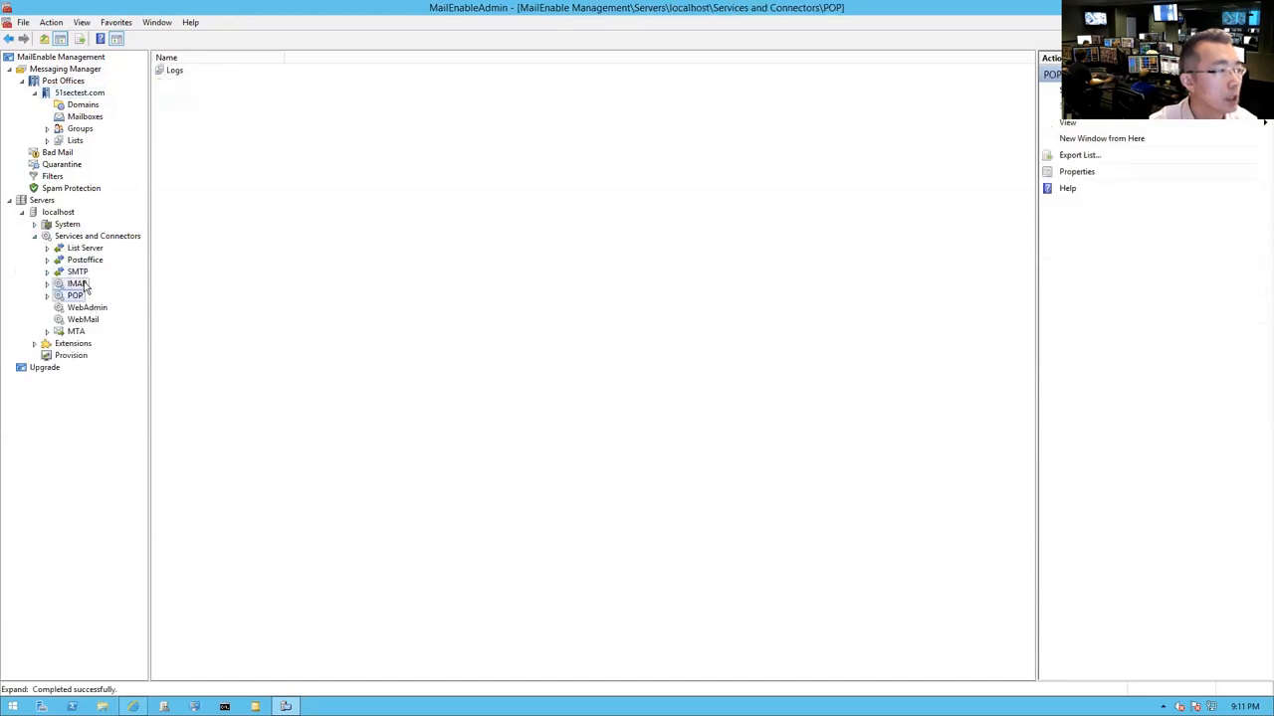
left_click(77, 284)
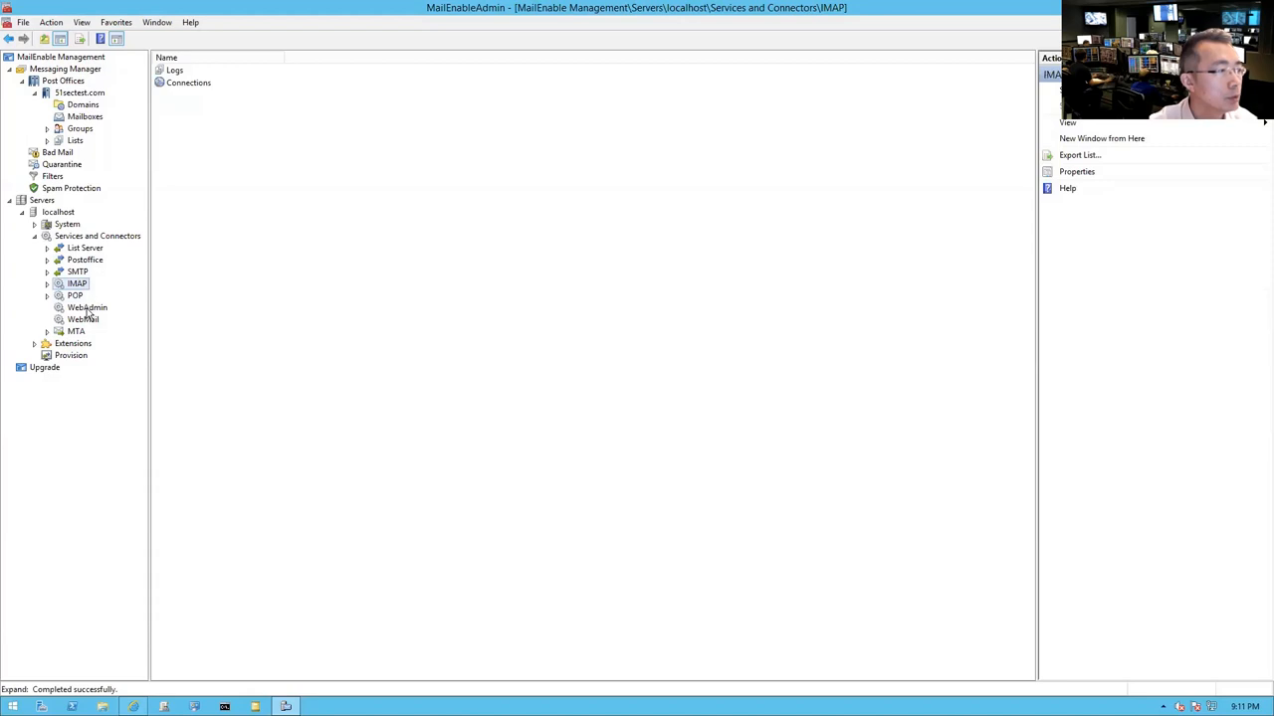
left_click(84, 319)
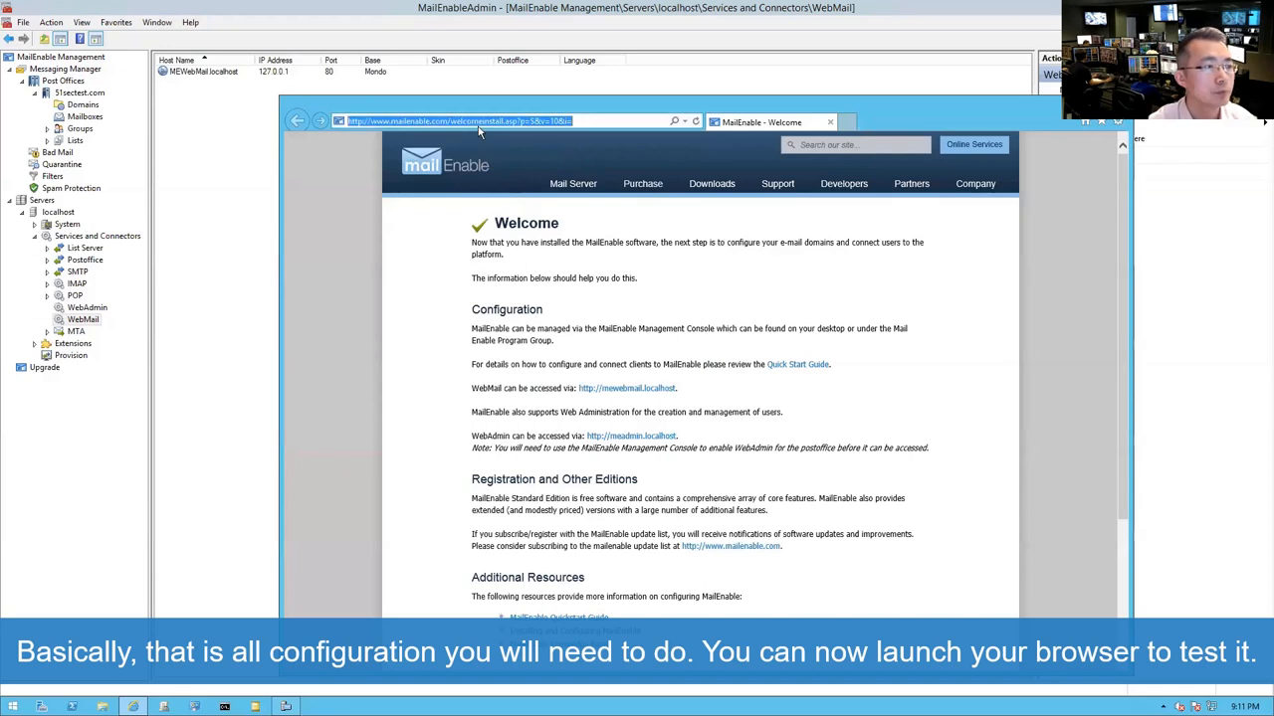
type("http://")
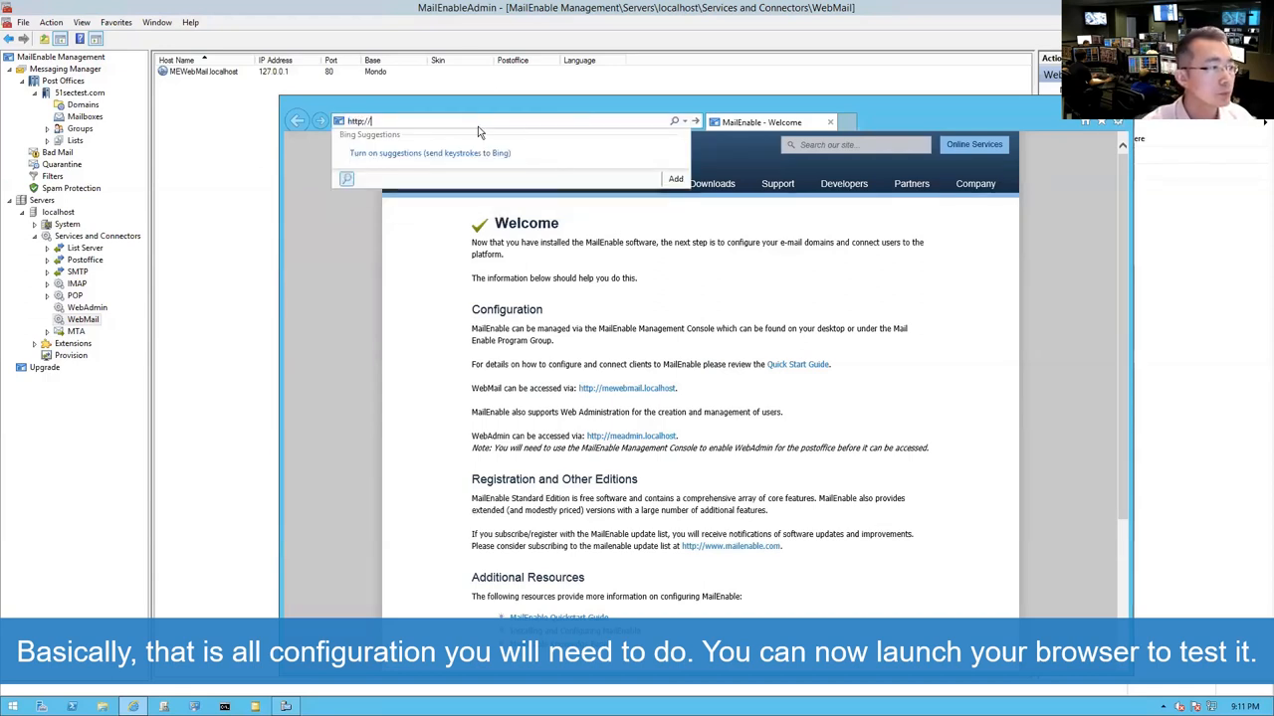
type("m")
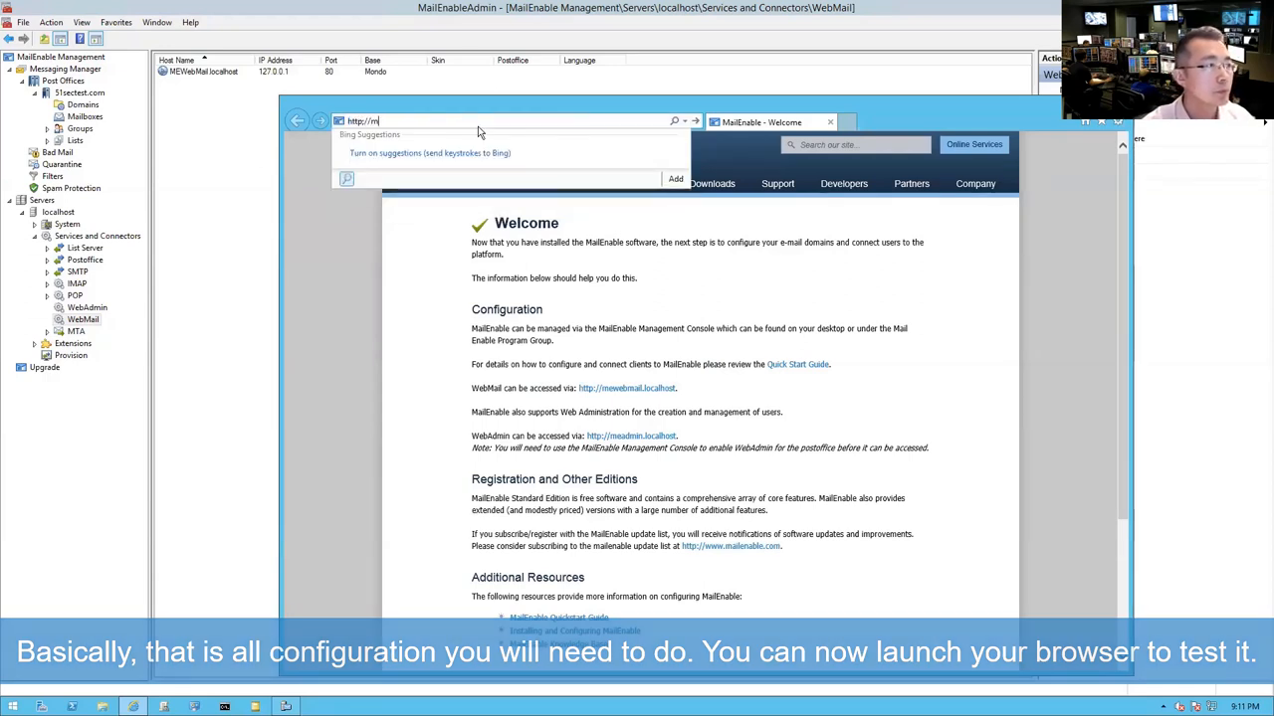
type("ewebmail.localhost/Mondo/lang/sys/login.aspx")
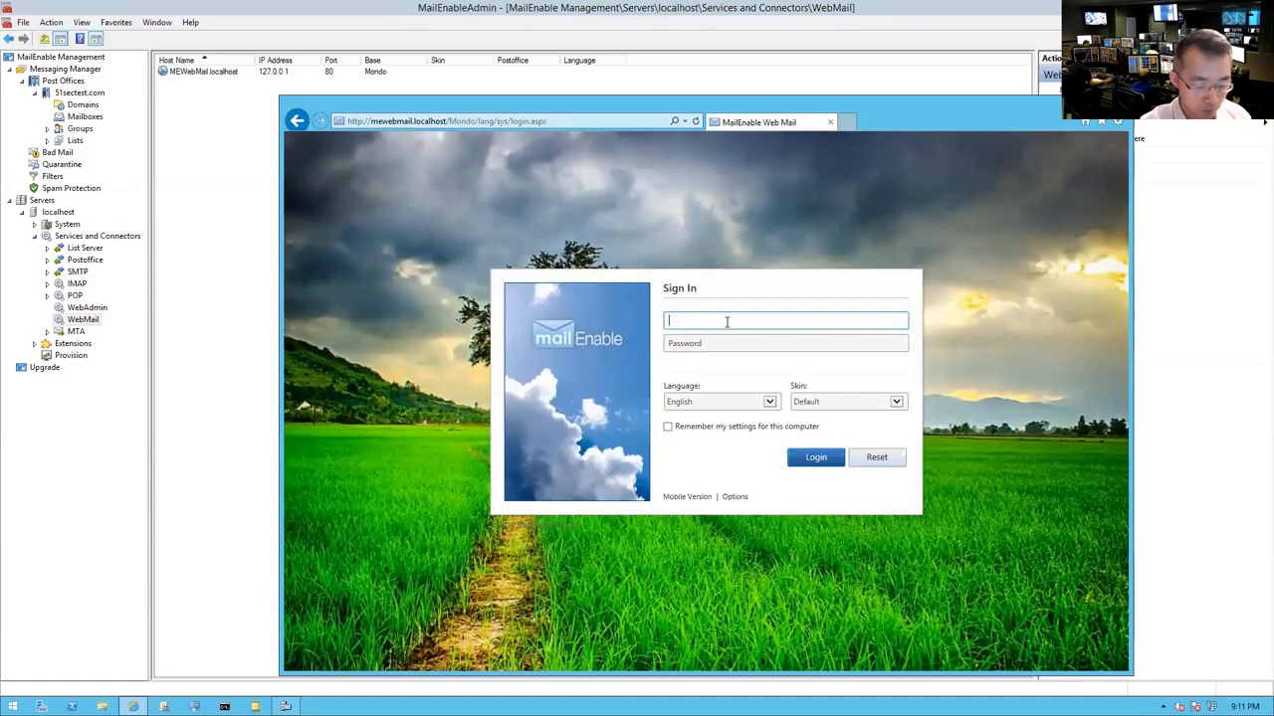
type("admin1")
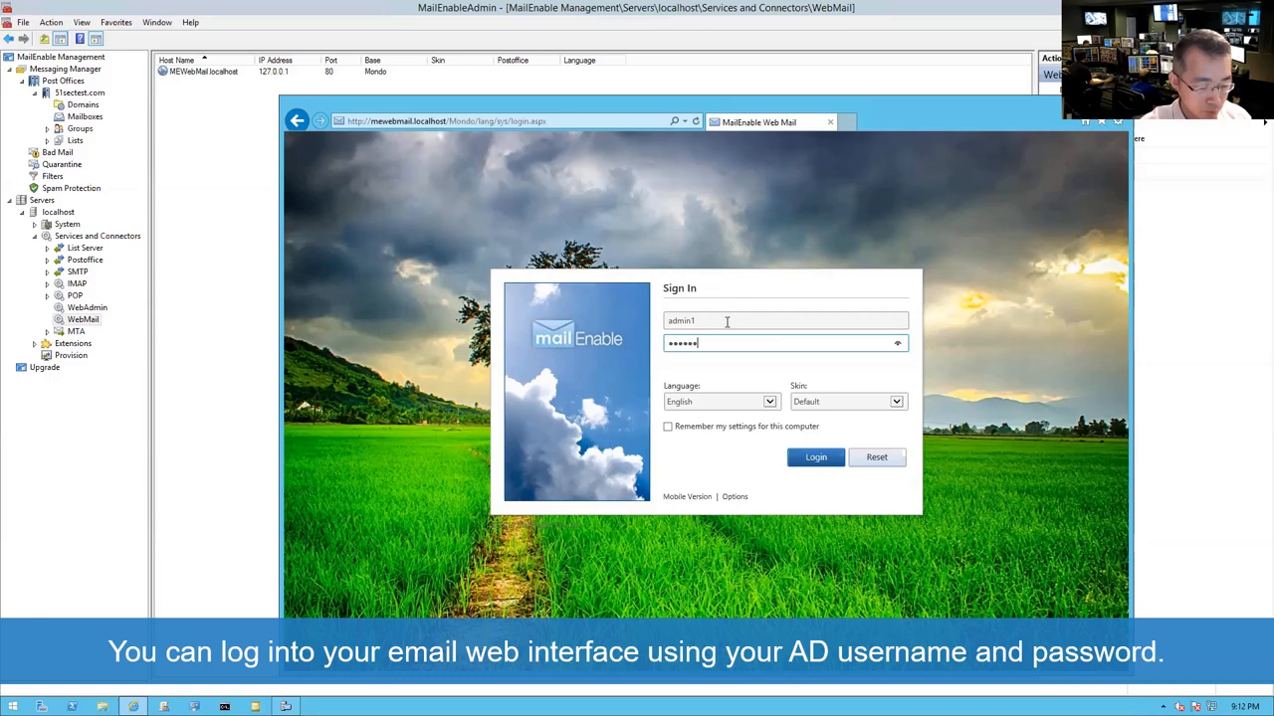
left_click(815, 457)
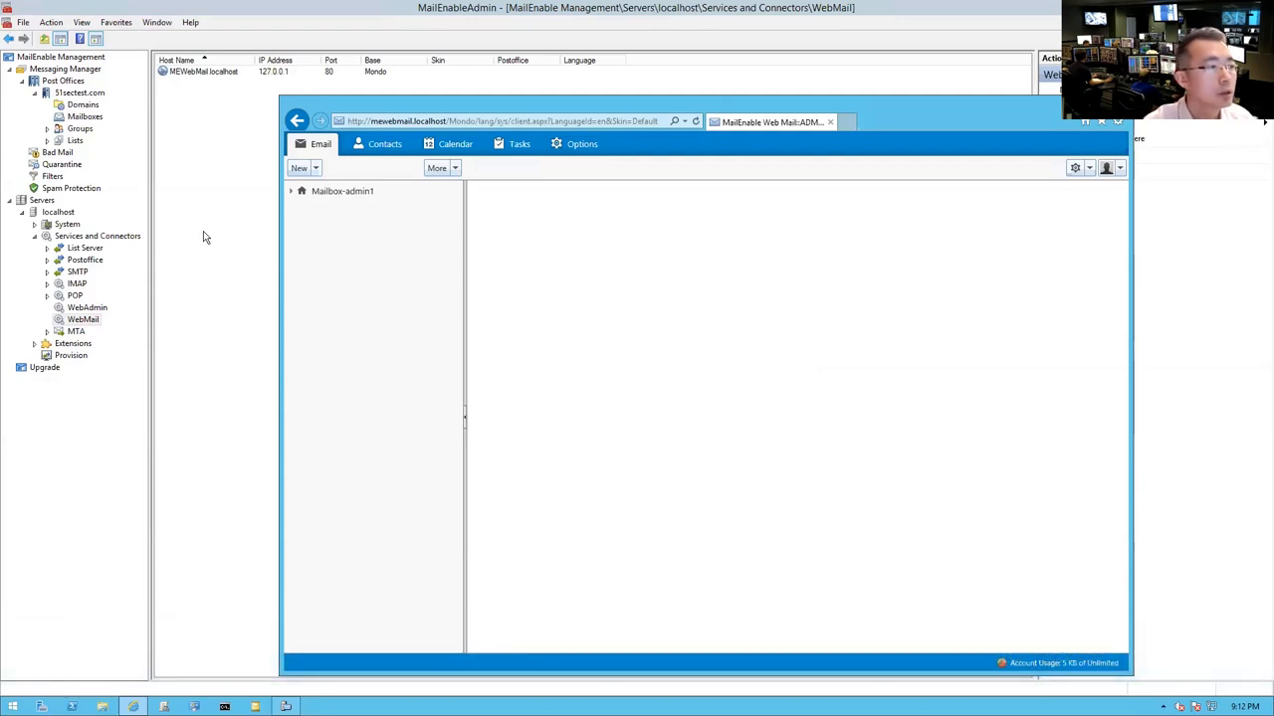
mouse_move(354, 191)
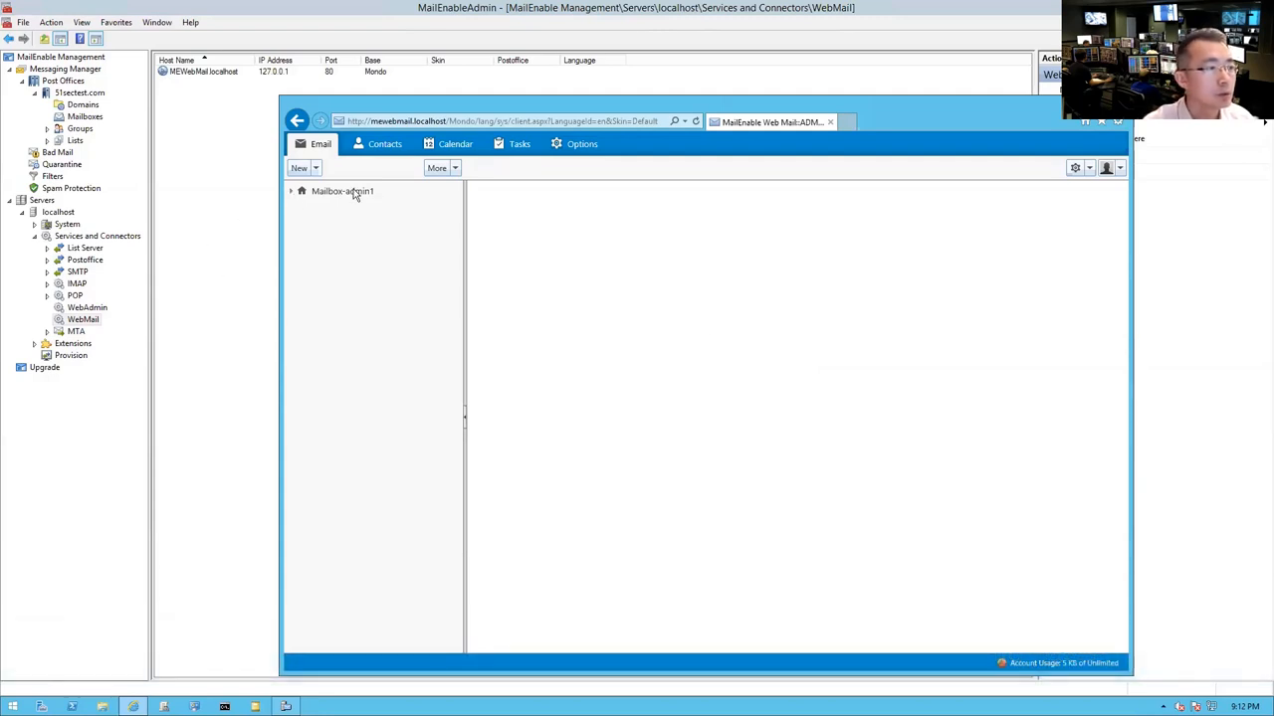
Step: View the admin1 mailbox account summary, then log out of webmail
left_click(342, 190)
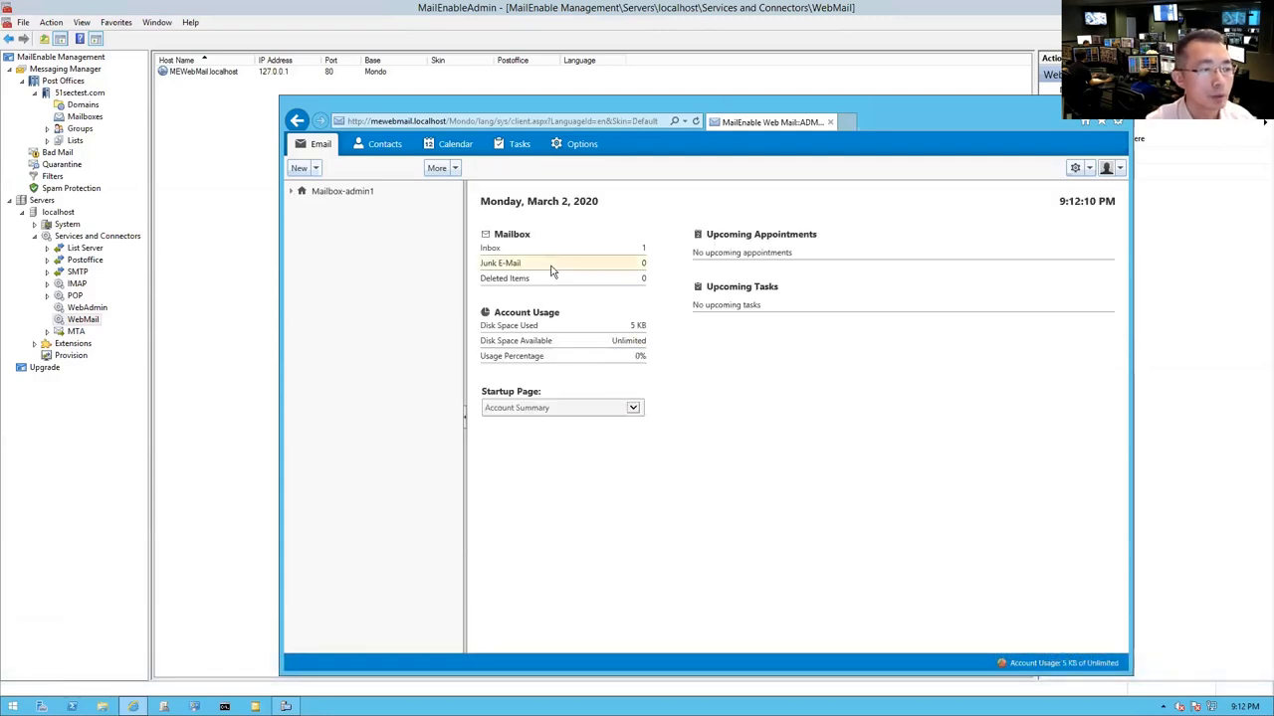
mouse_move(527, 247)
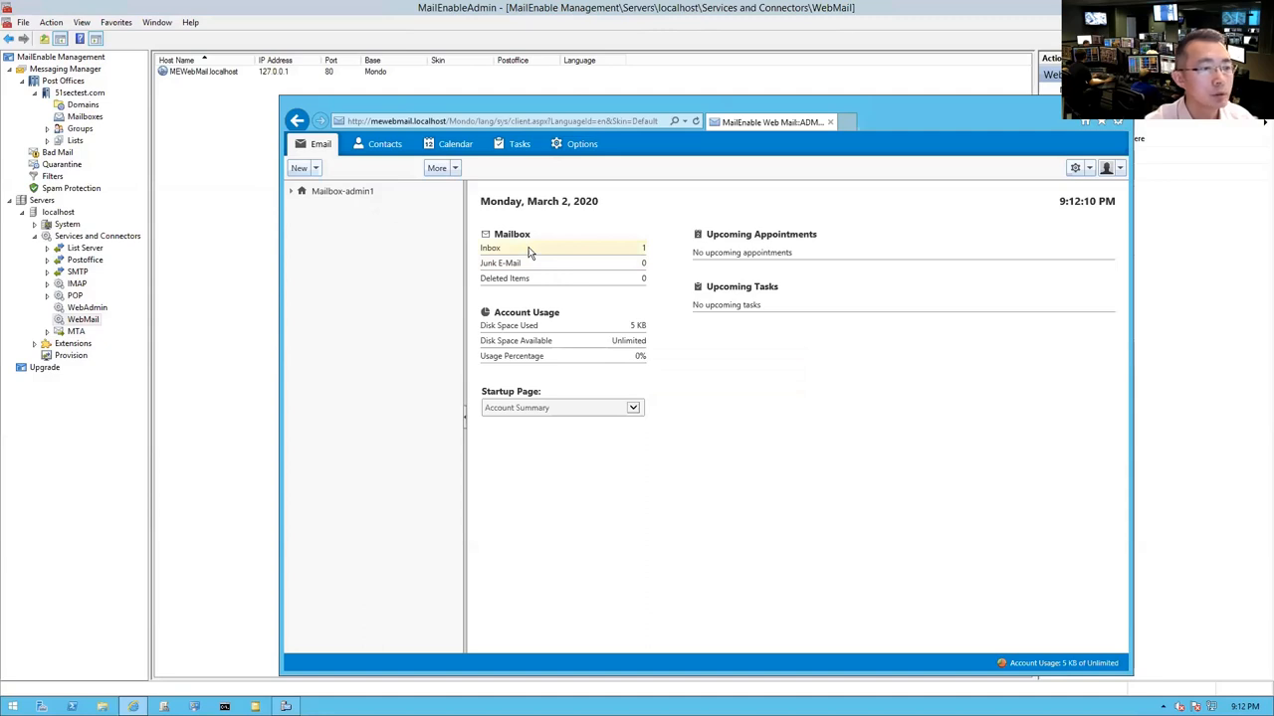
mouse_move(577, 245)
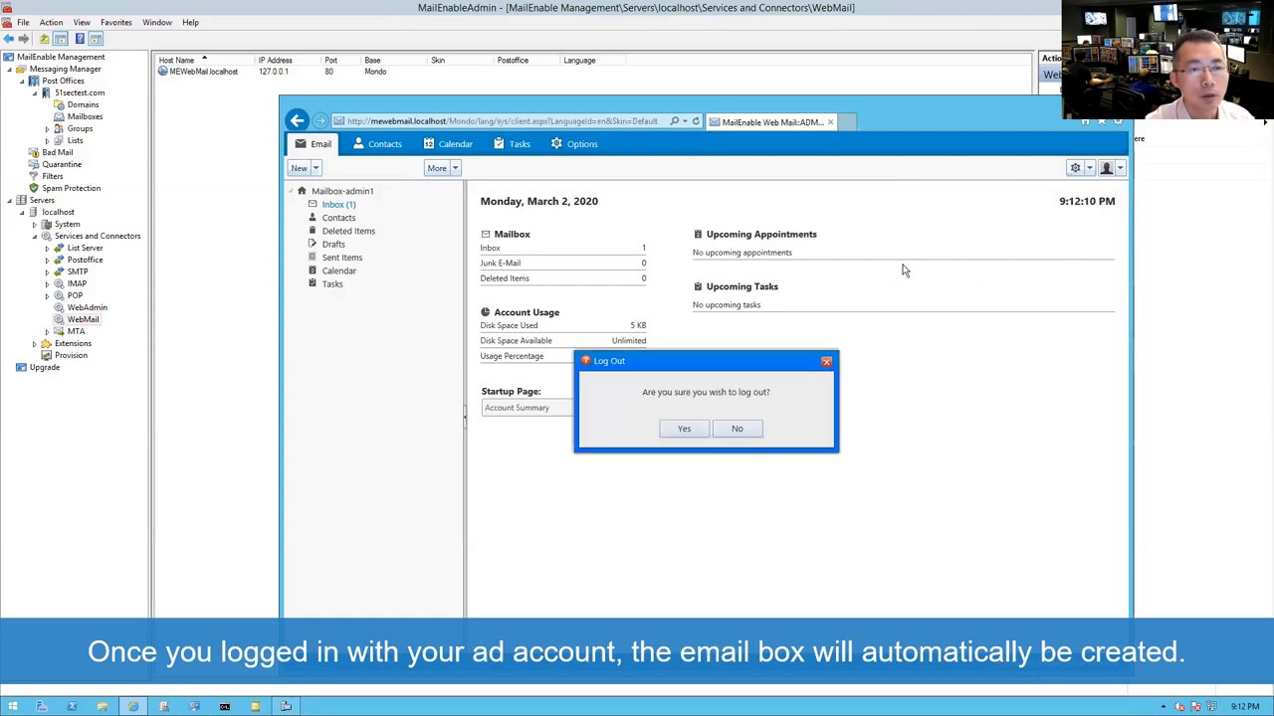
left_click(737, 427)
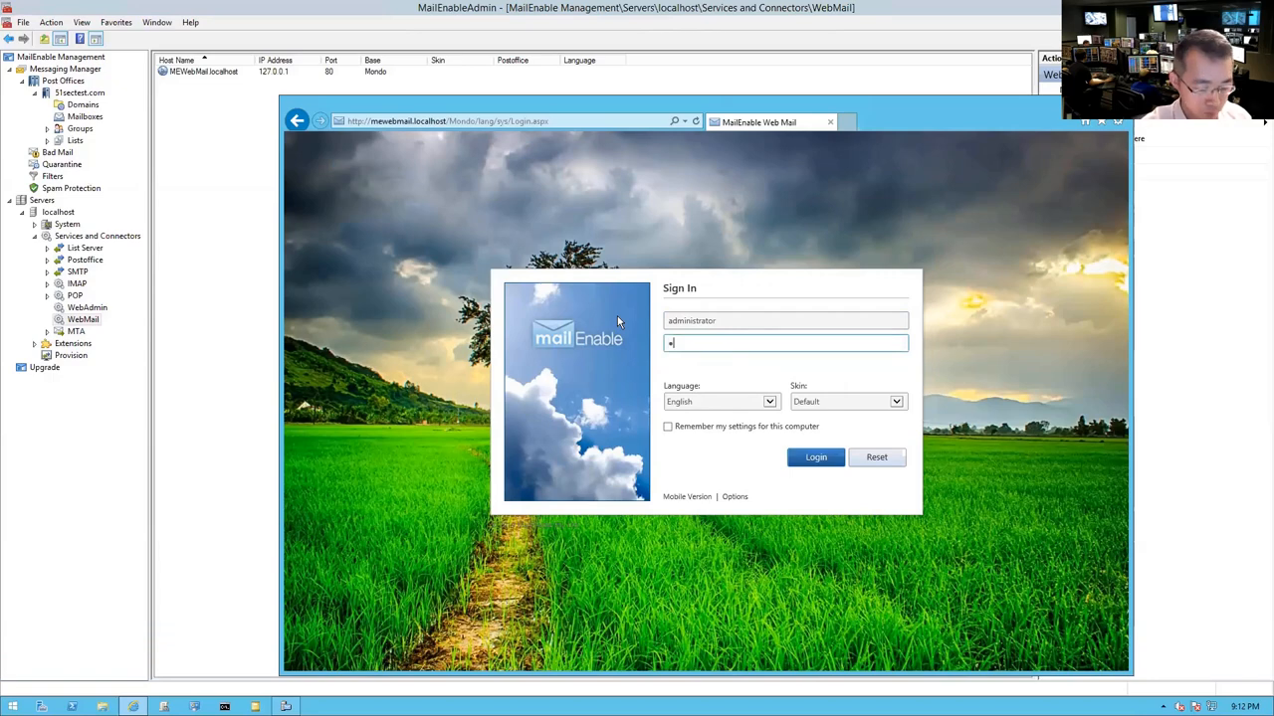
Step: Sign in as administrator and start a new email
left_click(815, 456)
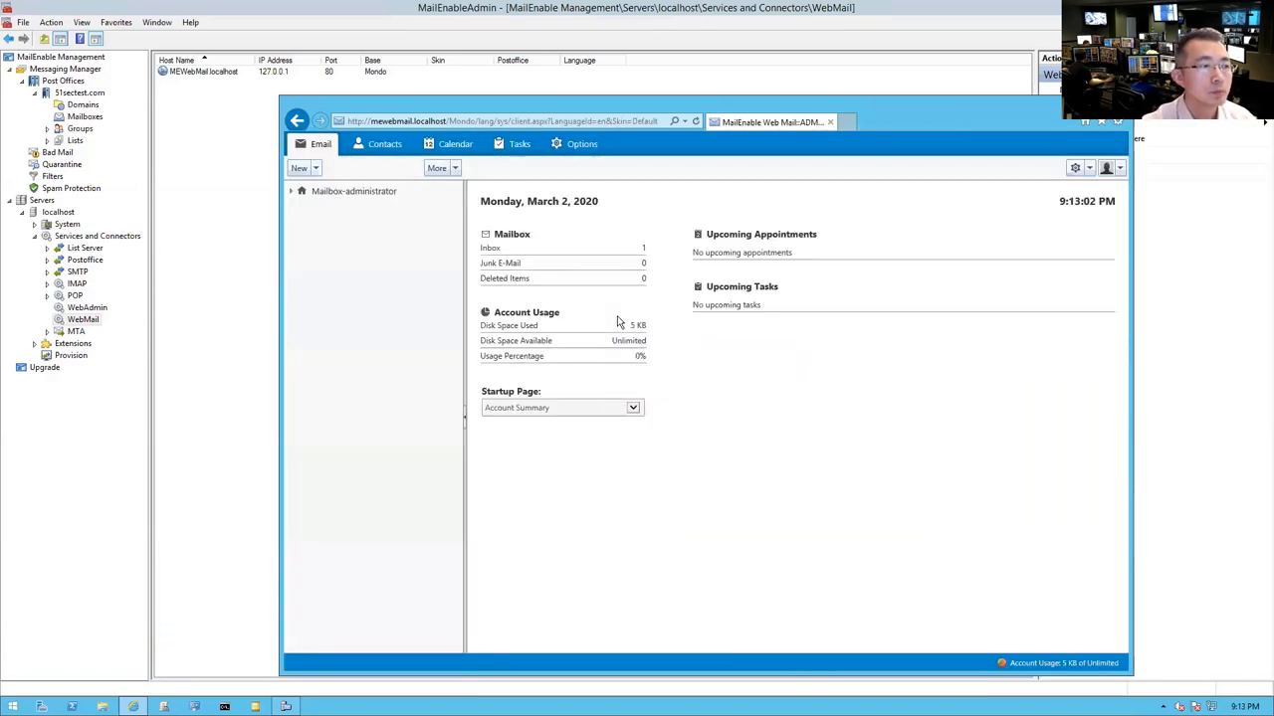
left_click(299, 167)
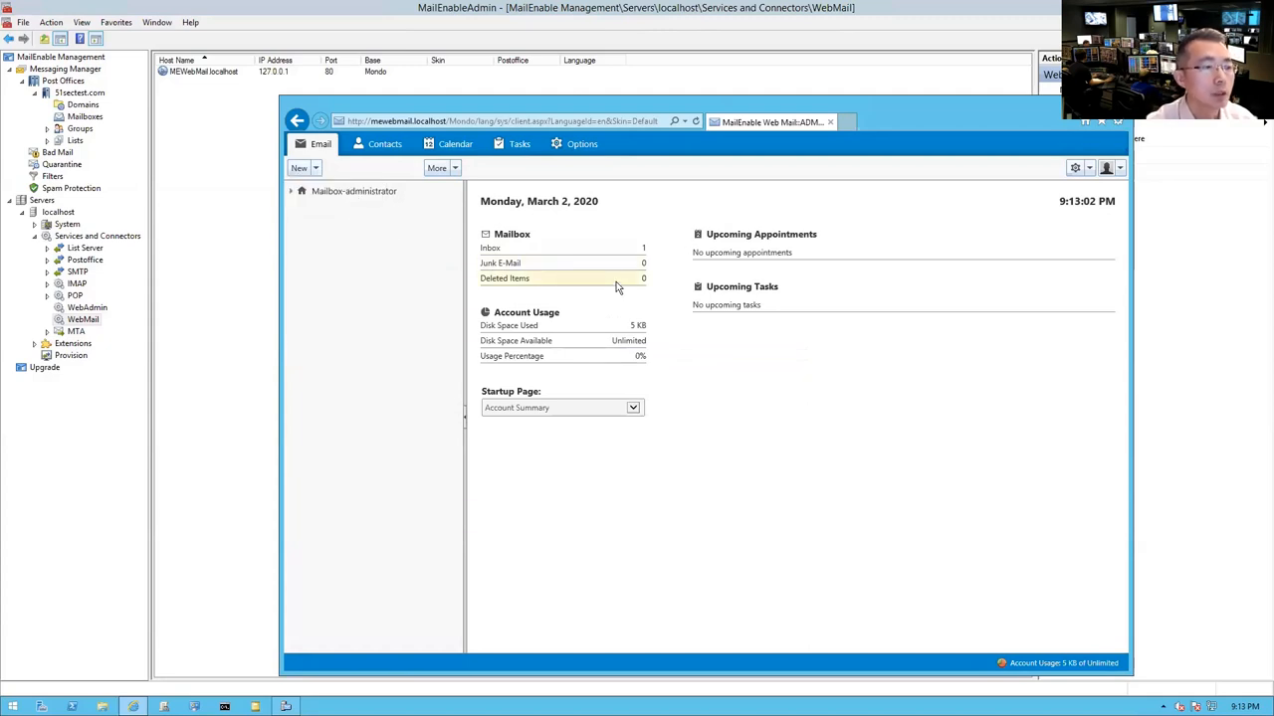
left_click(299, 167)
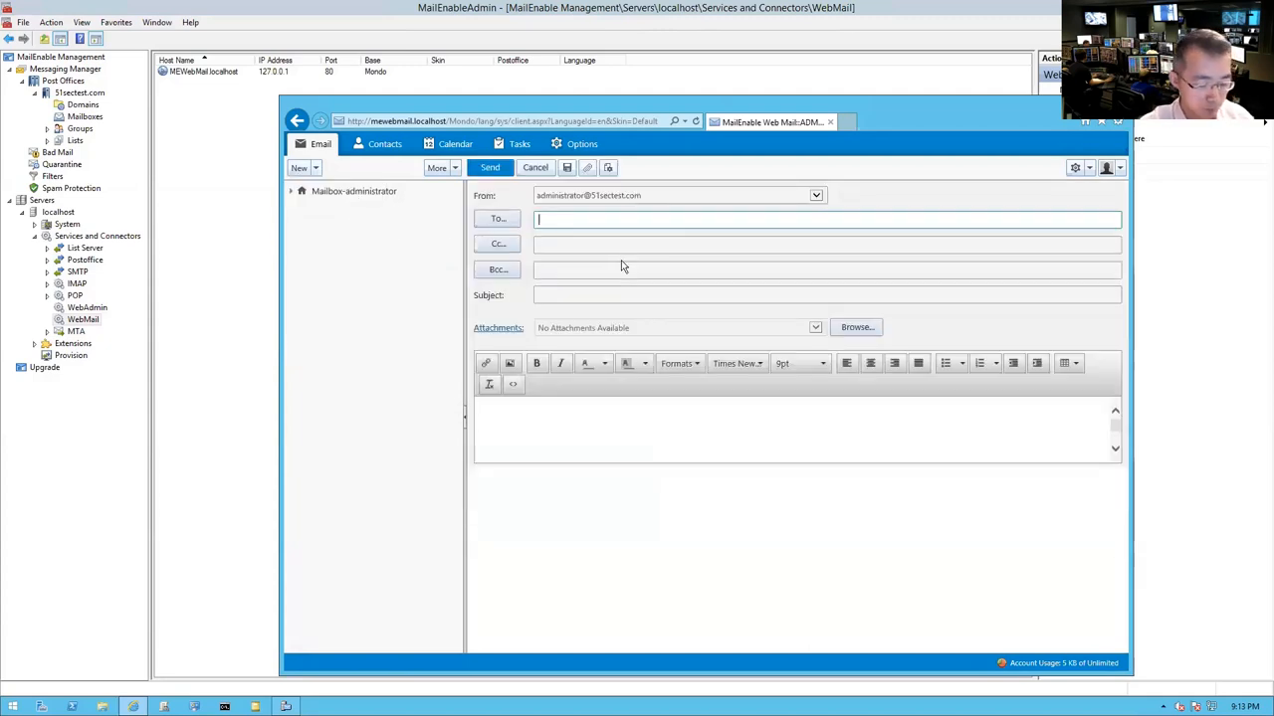
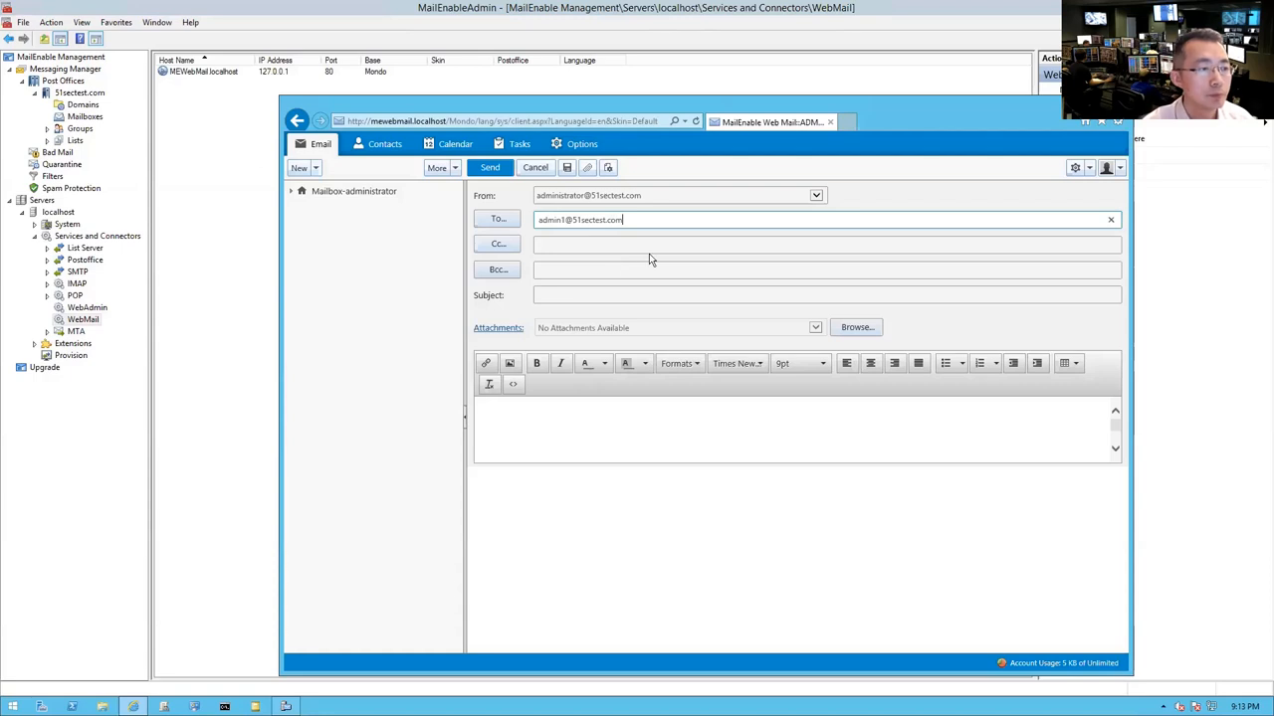
type("test1")
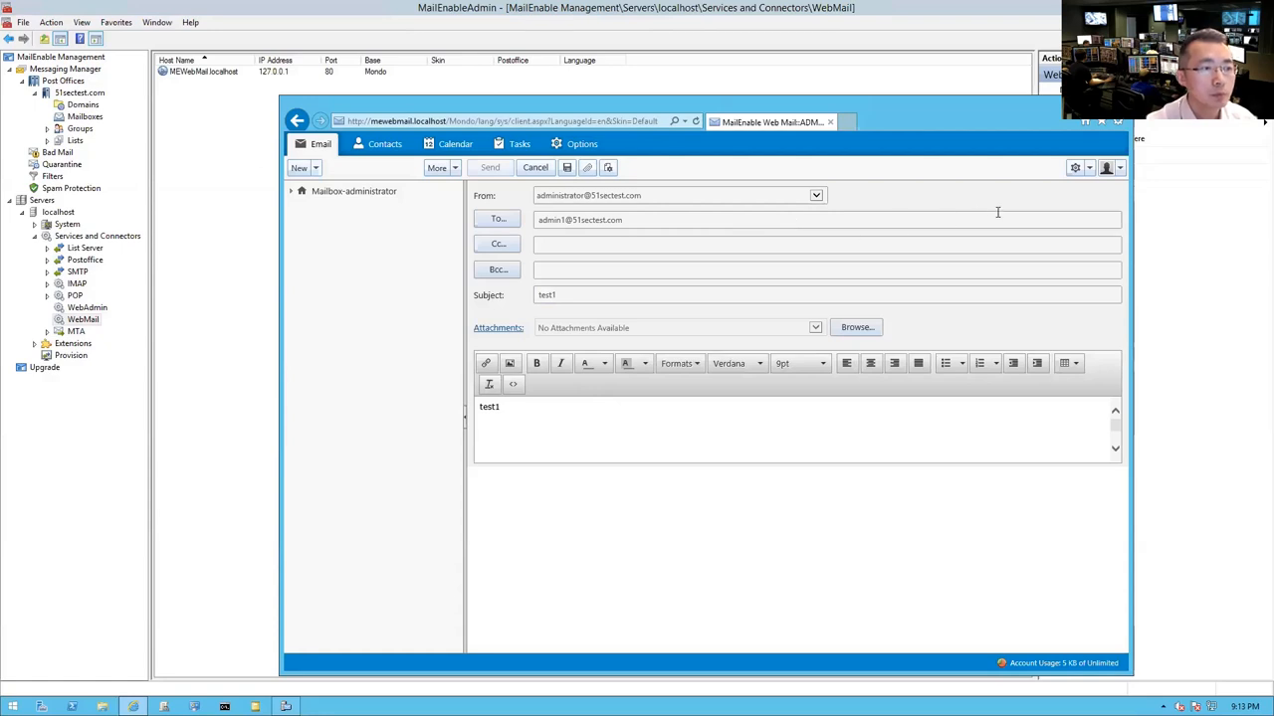
mouse_move(1062, 168)
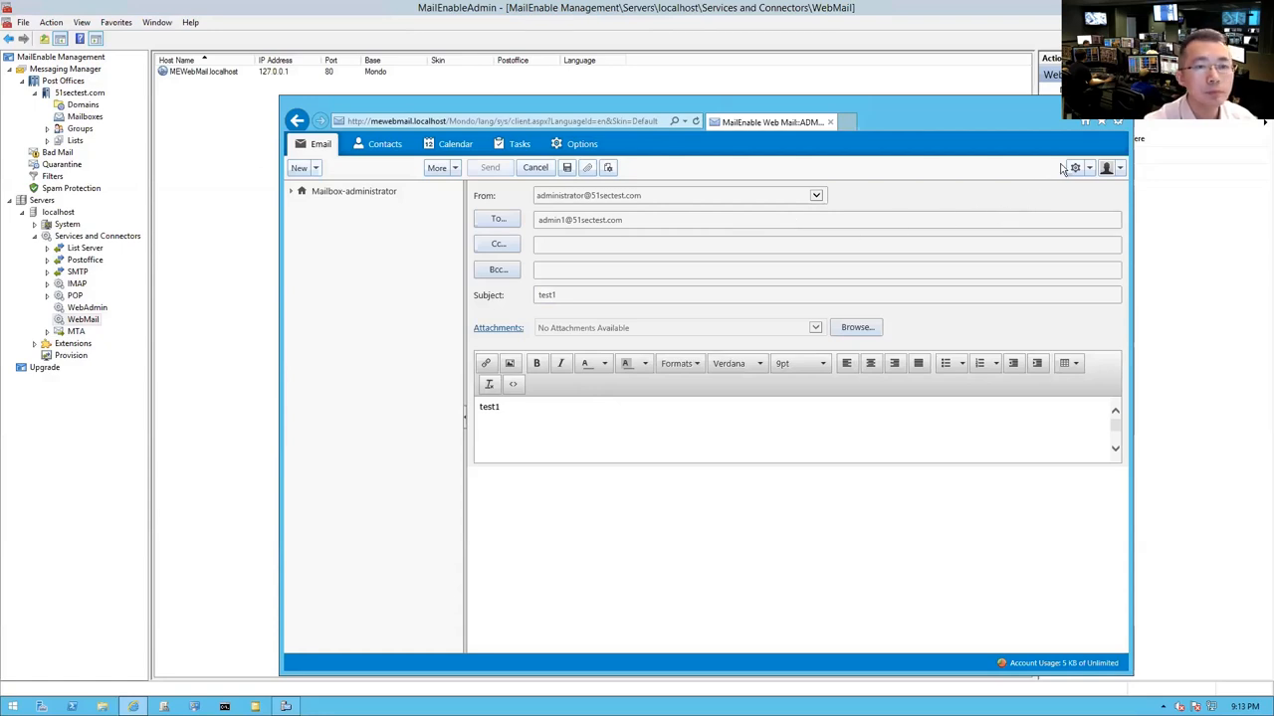
left_click(490, 167)
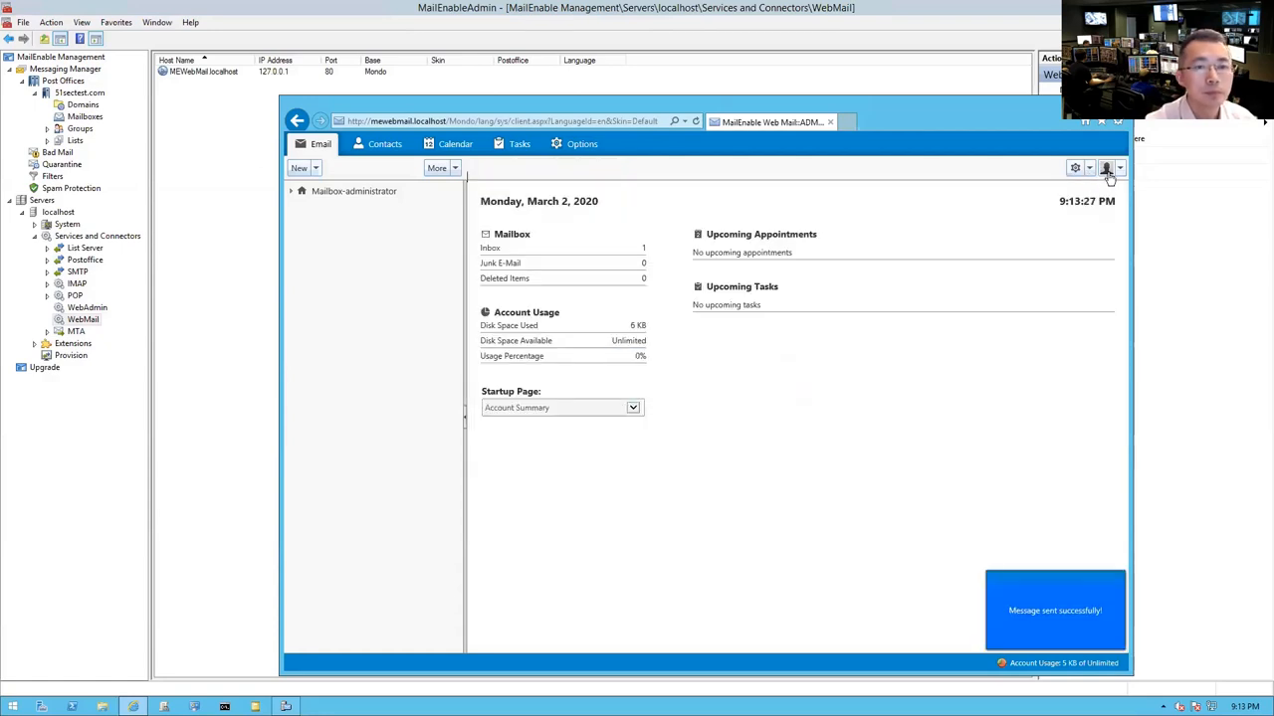
mouse_move(1107, 167)
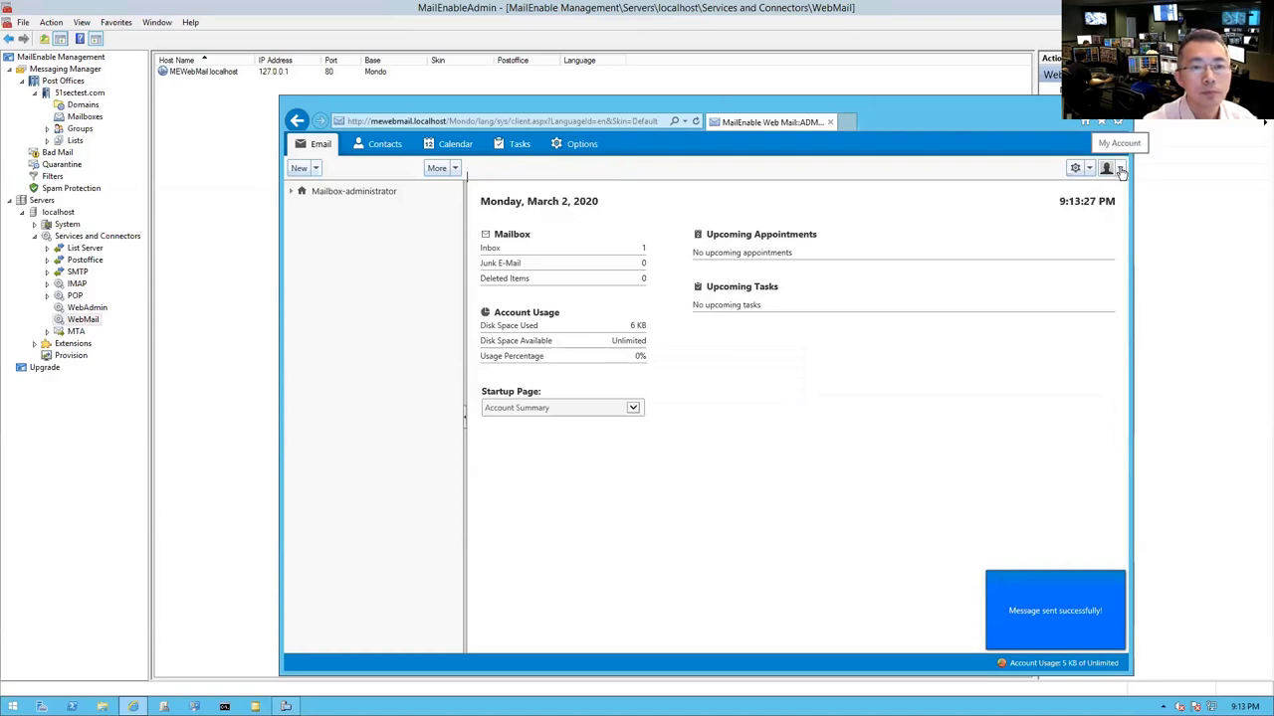
left_click(1106, 167)
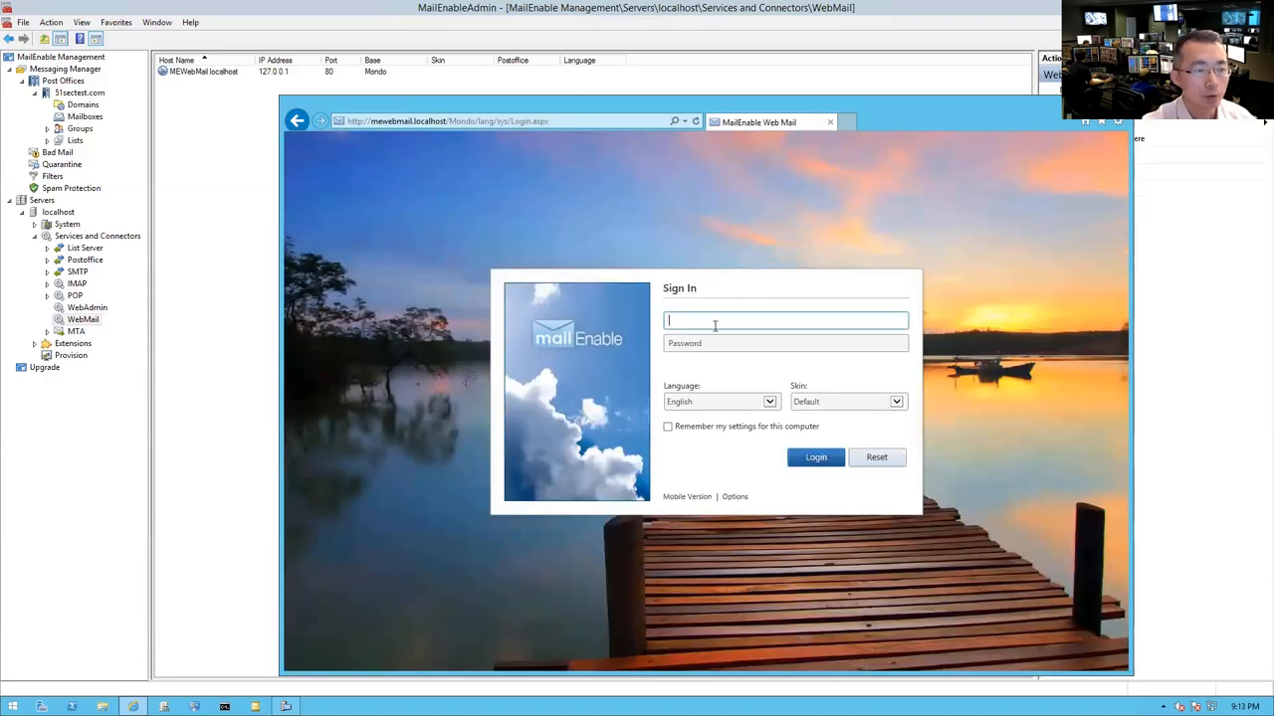
type("admin1")
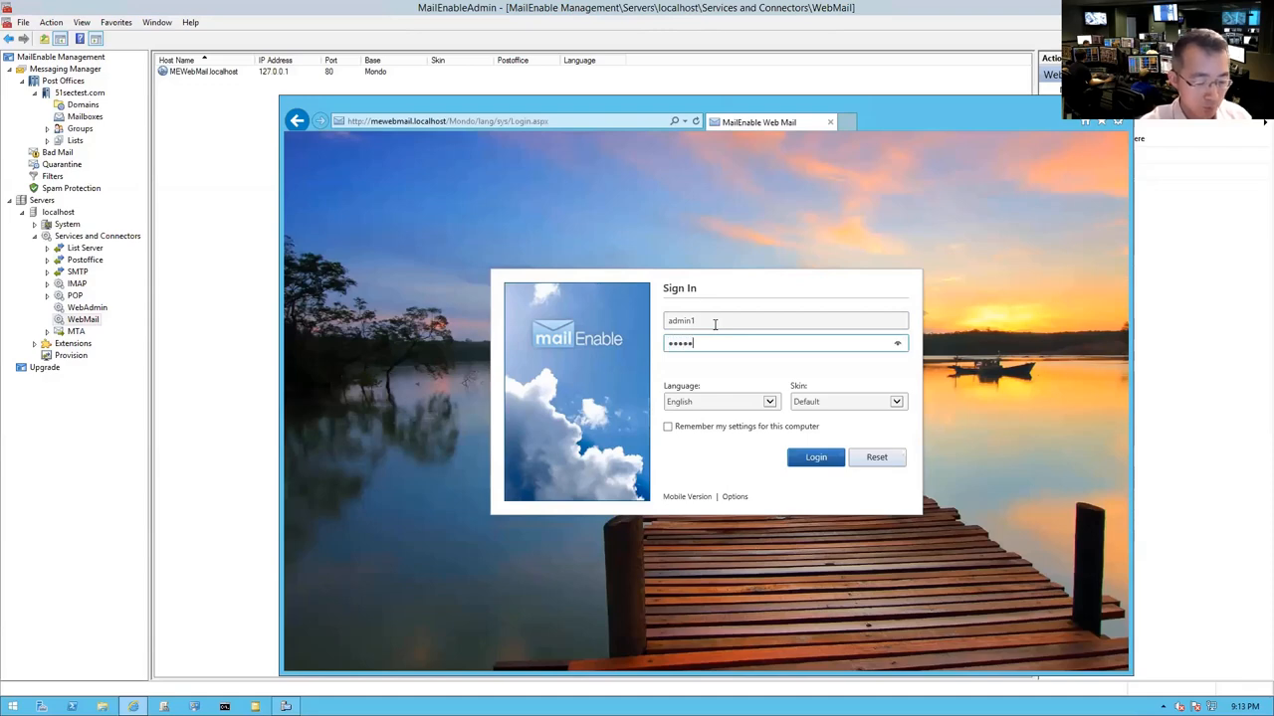
left_click(815, 456)
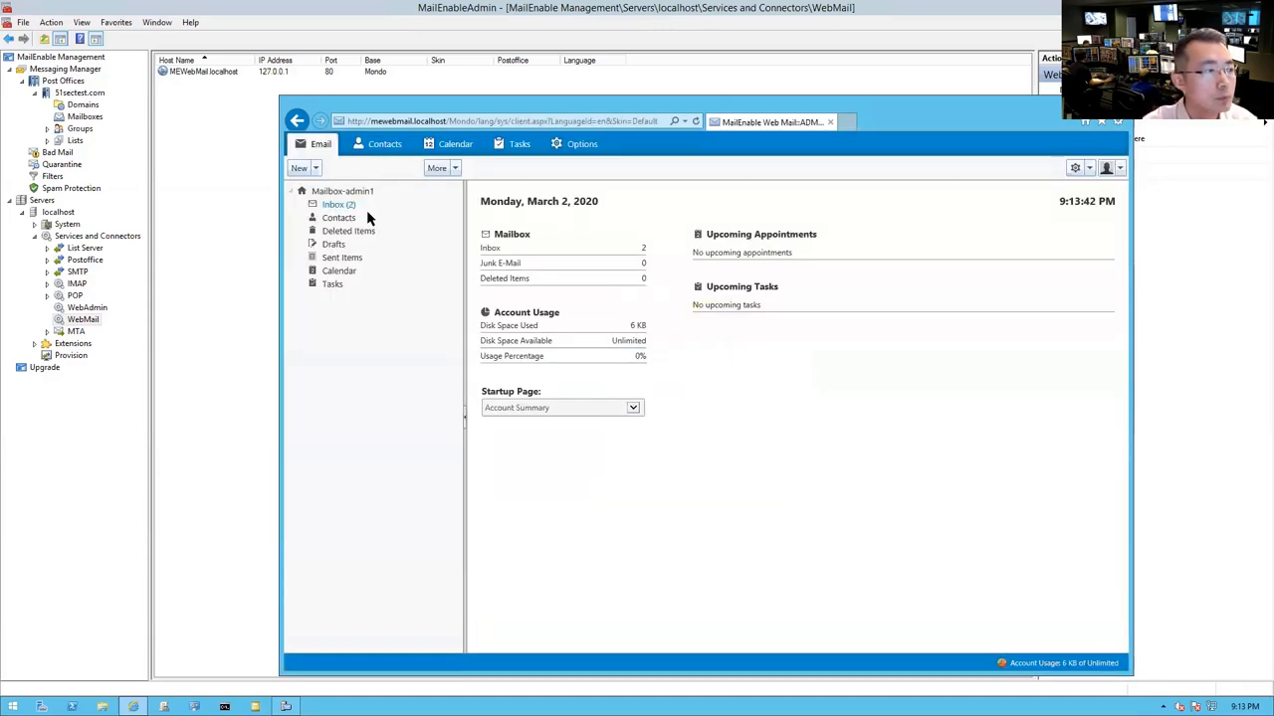
left_click(338, 204)
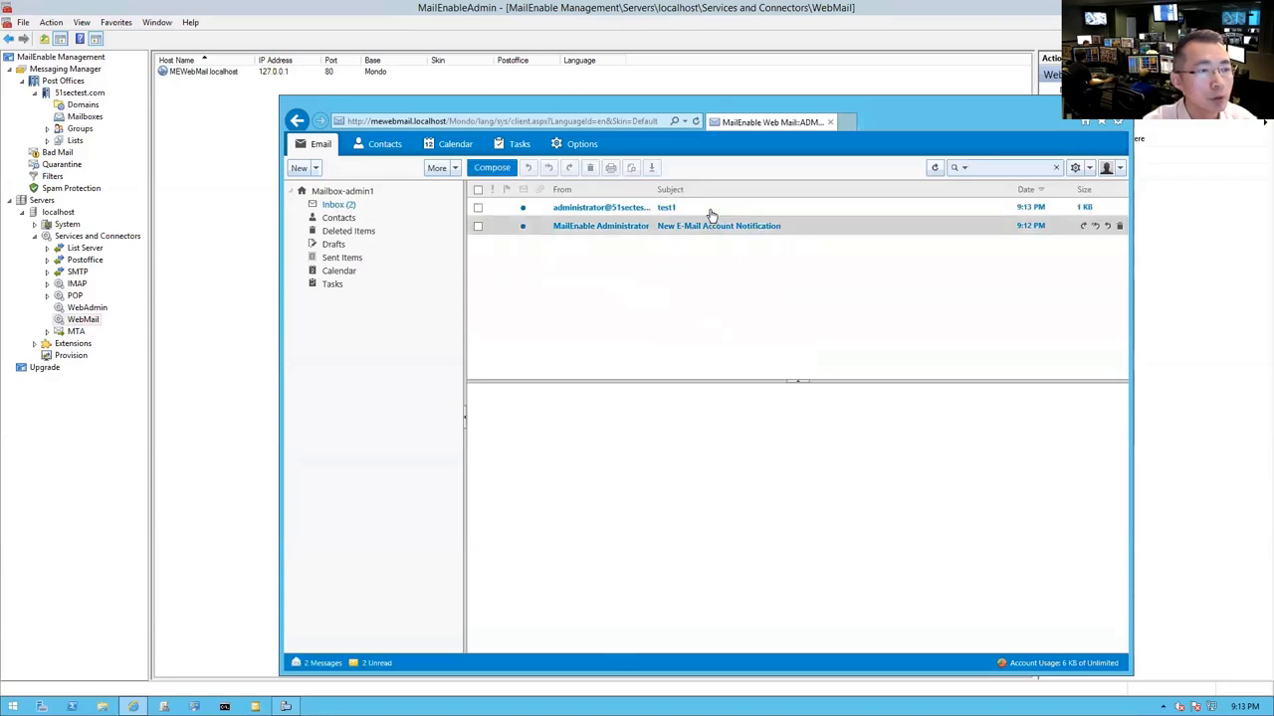
left_click(666, 207)
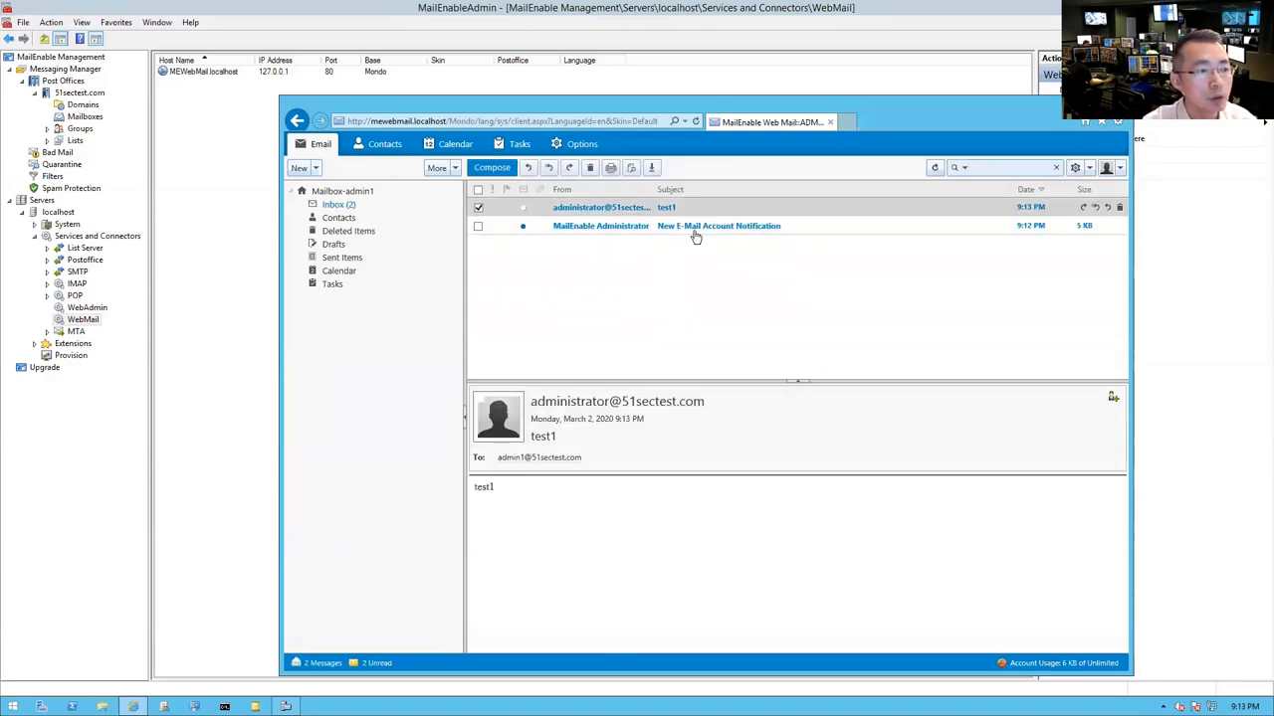
left_click(616, 401)
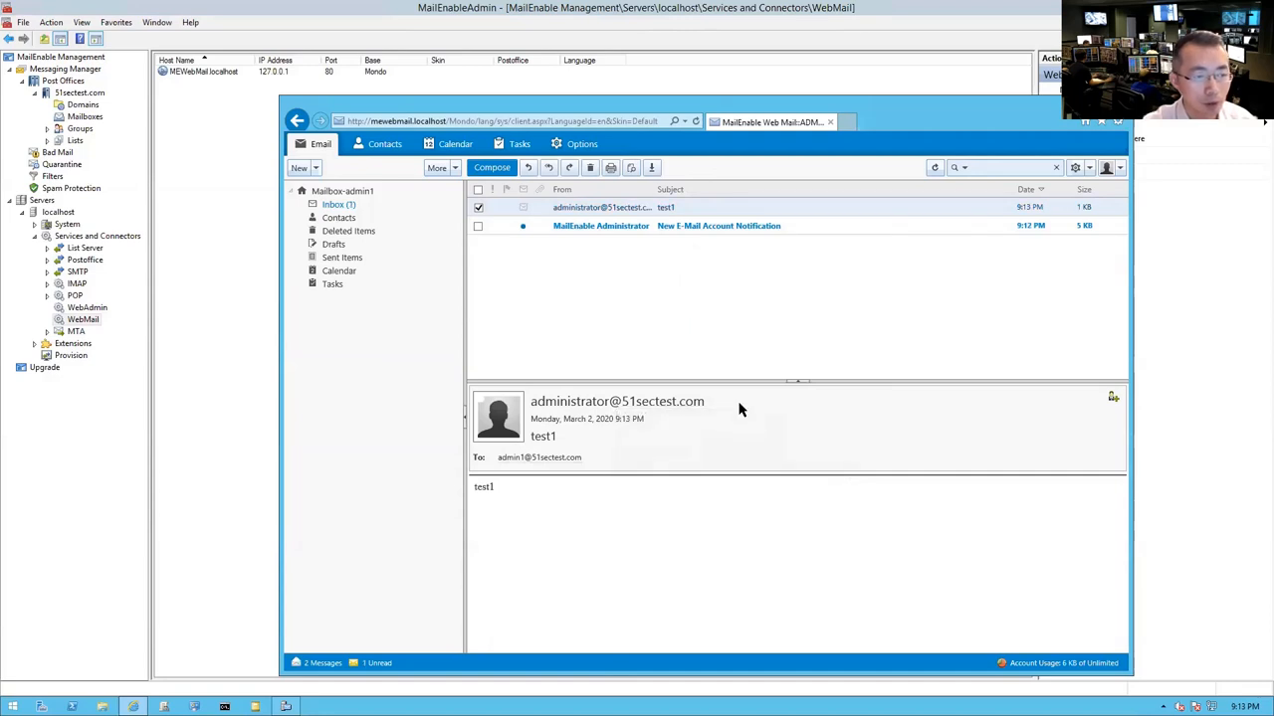
mouse_move(712, 318)
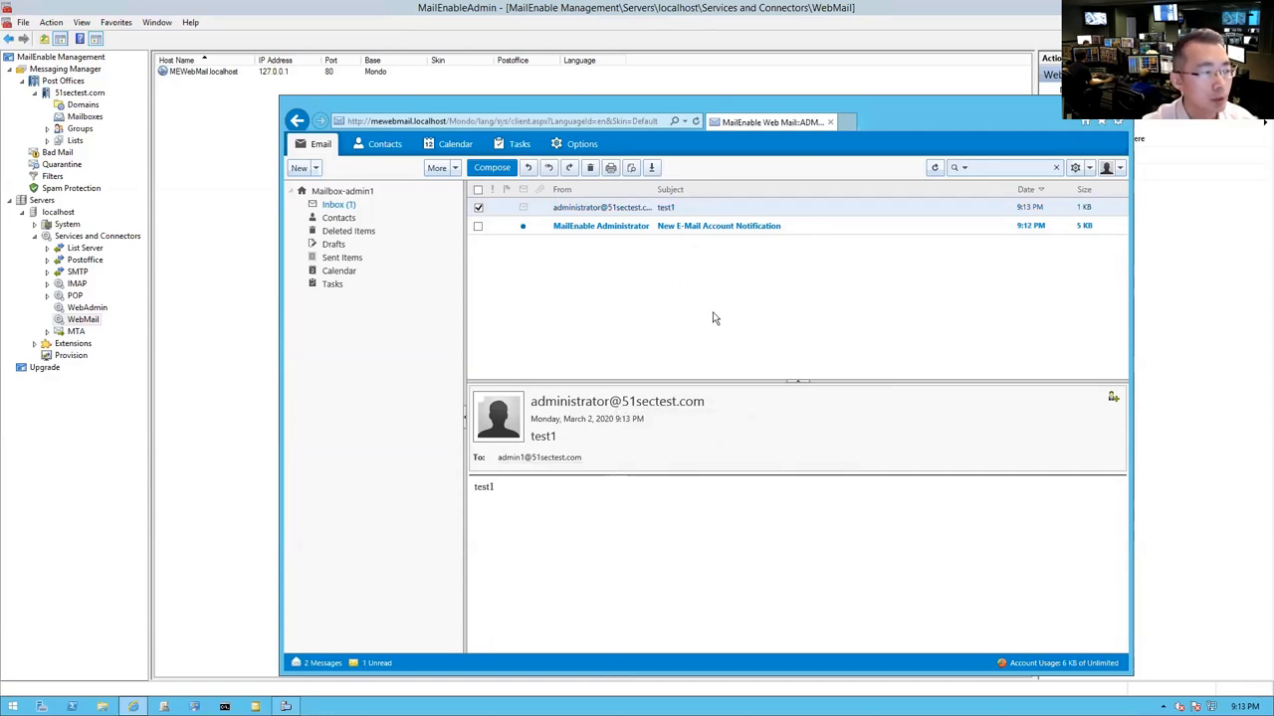
mouse_move(699, 336)
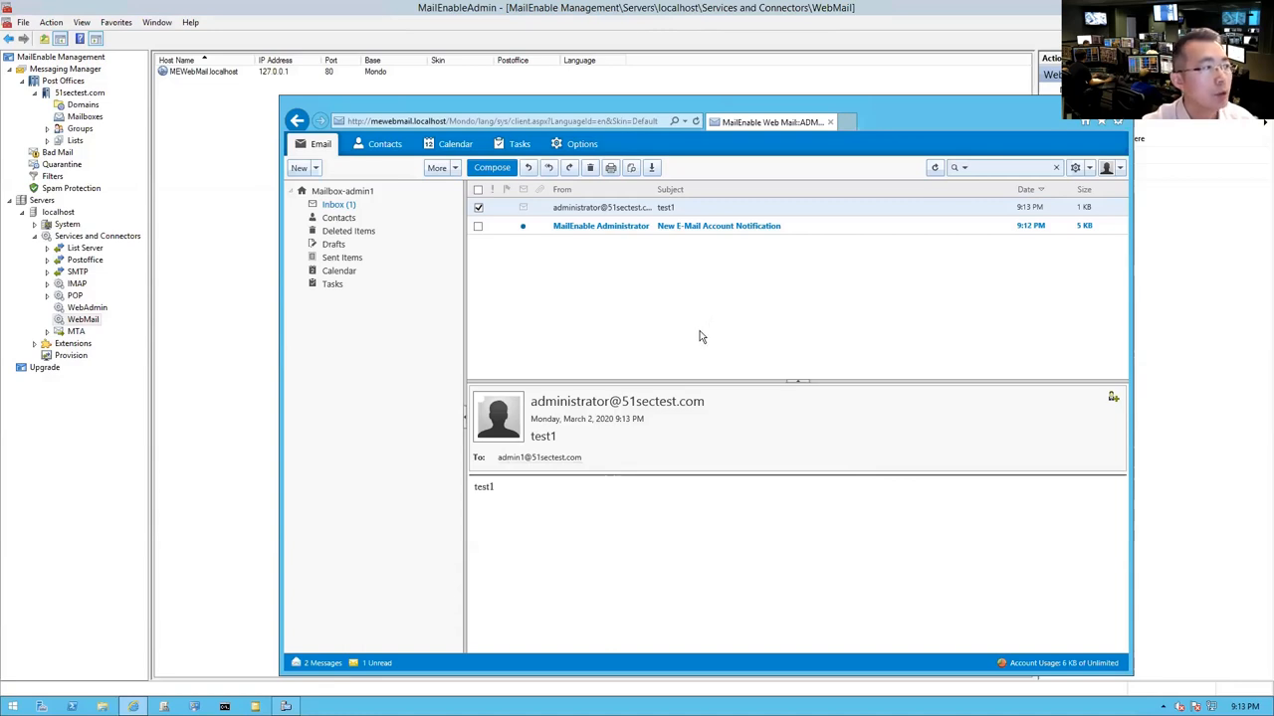